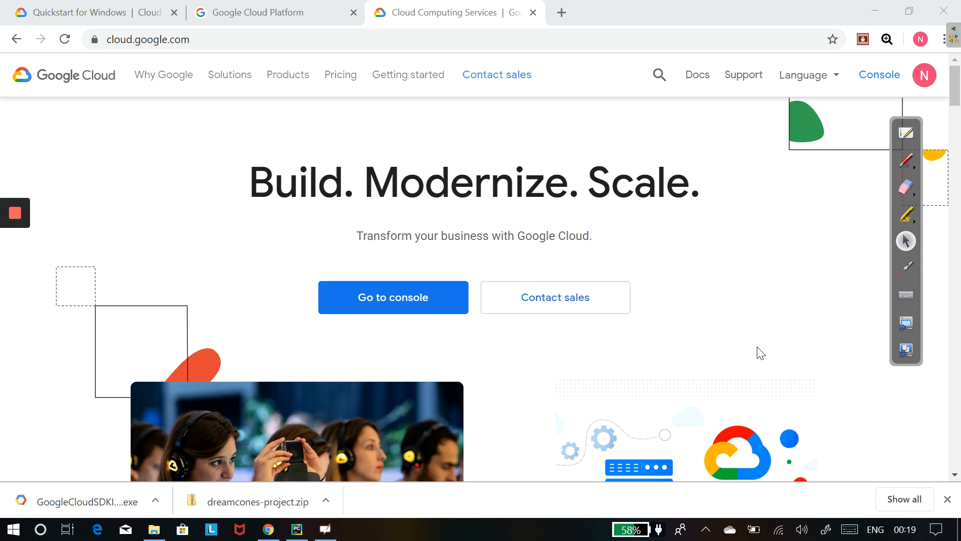
pyautogui.moveTo(691, 354)
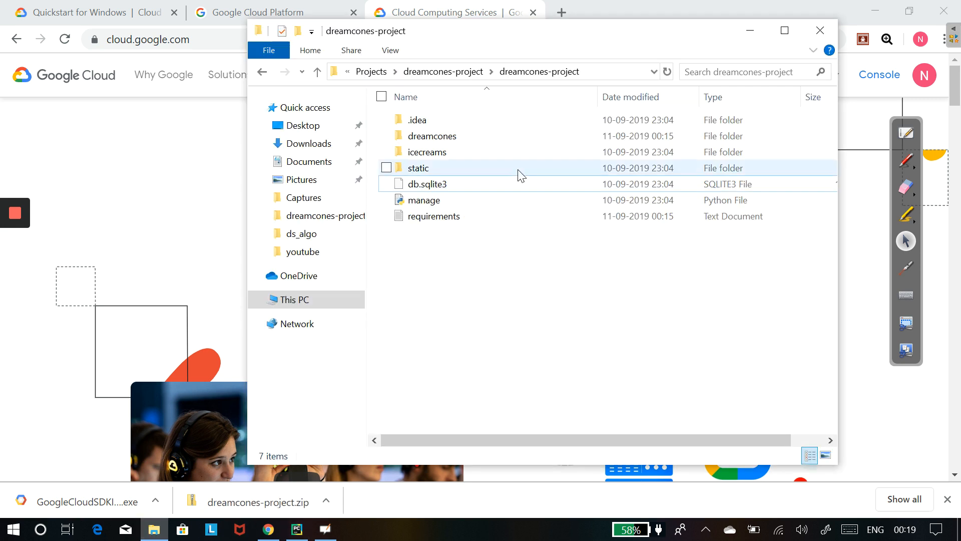
# - Bring up the dreamcones project in PyCharm, showing settings.py
pyautogui.click(433, 216)
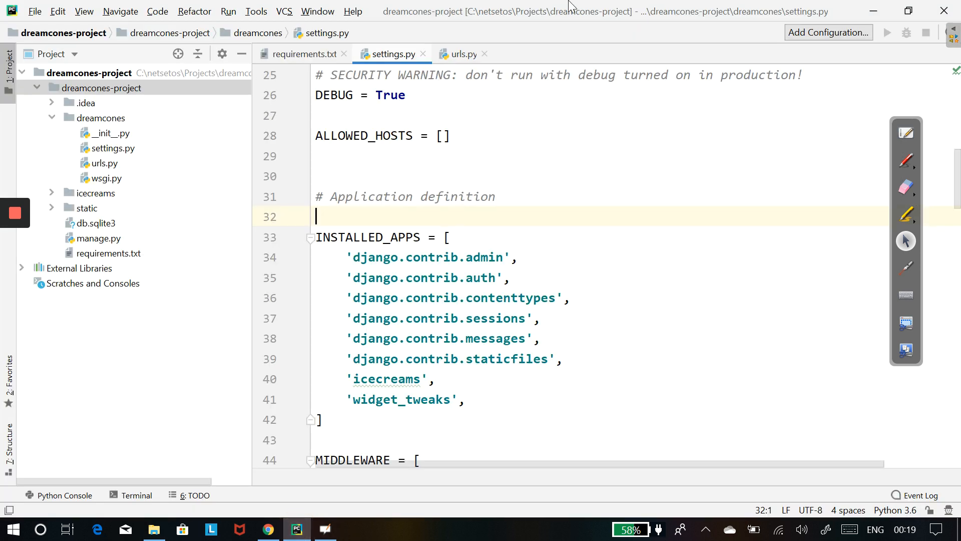
# - Add django-widget-tweaks on line 3 of requirements.txt, below gunicorn==19.9.0
pyautogui.click(301, 54)
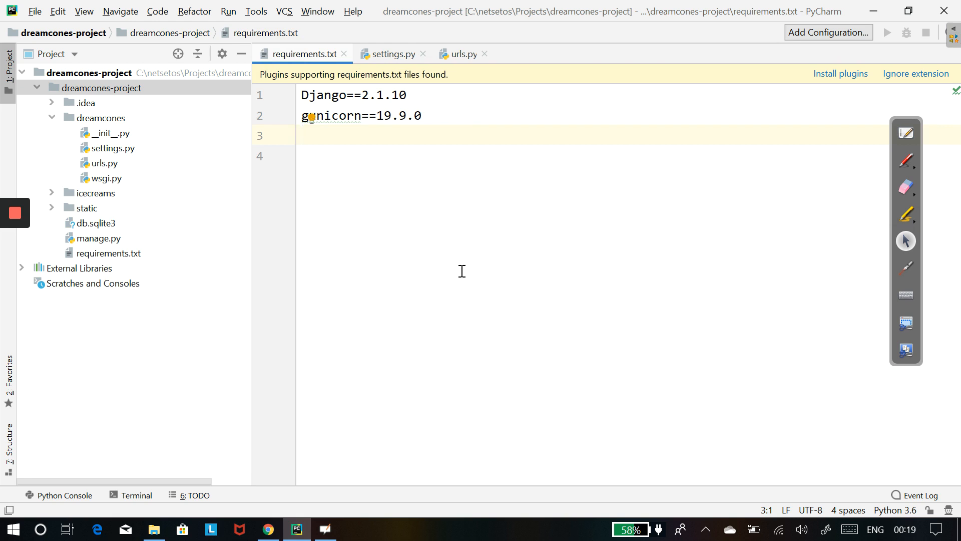
pyautogui.moveTo(459, 264)
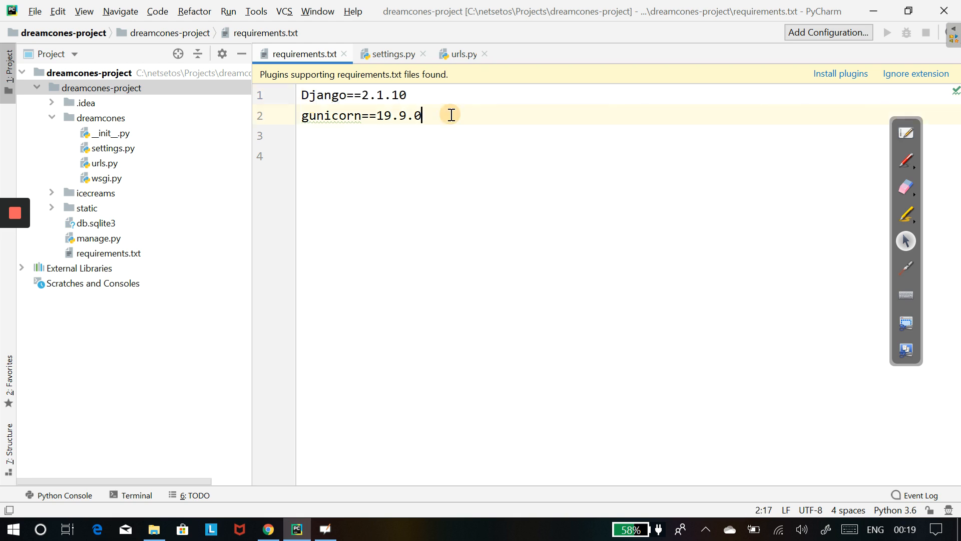
pyautogui.press('enter')
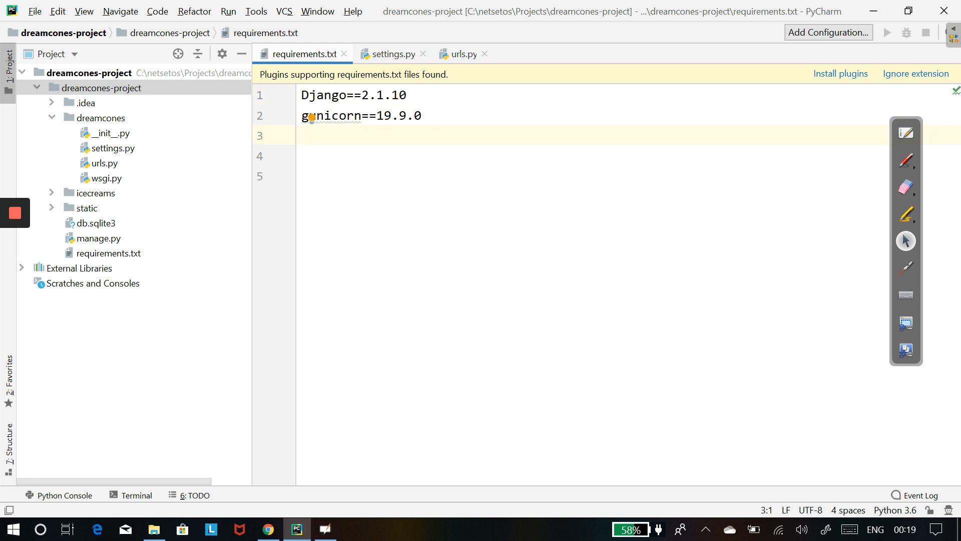
pyautogui.write('djang')
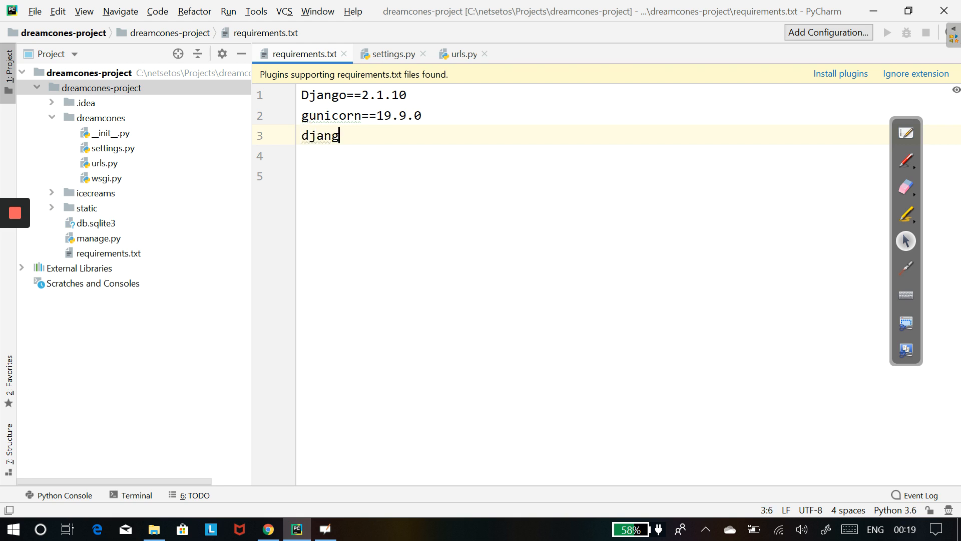
pyautogui.write('o')
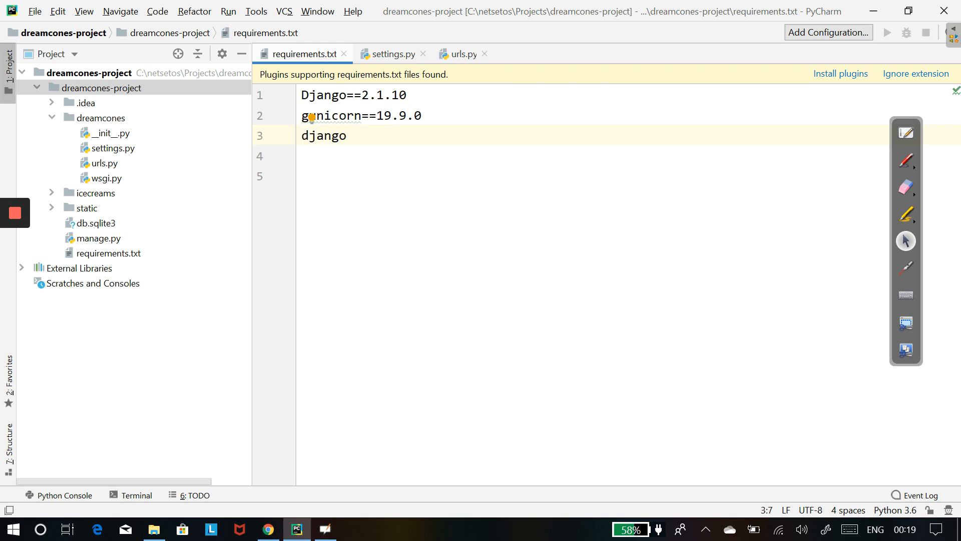
pyautogui.write('-wid')
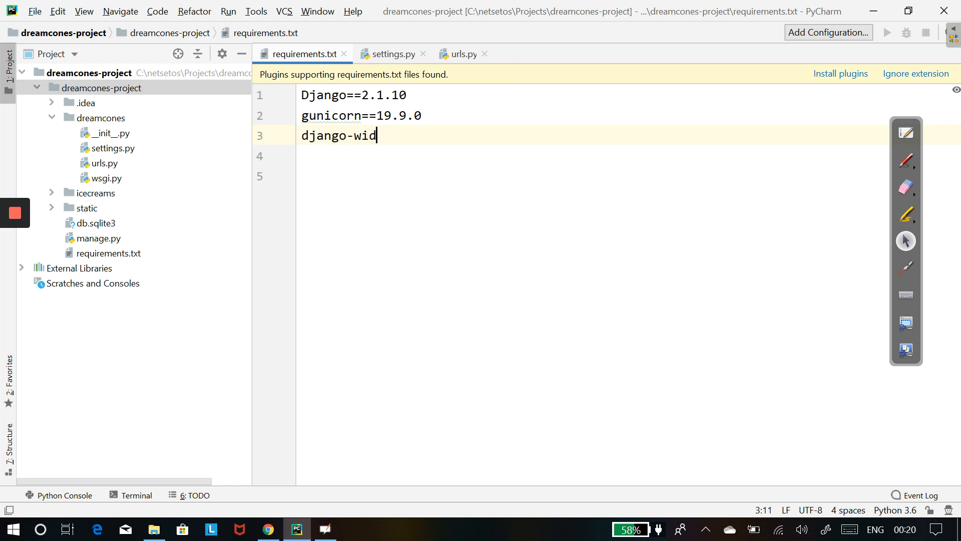
pyautogui.write('get-')
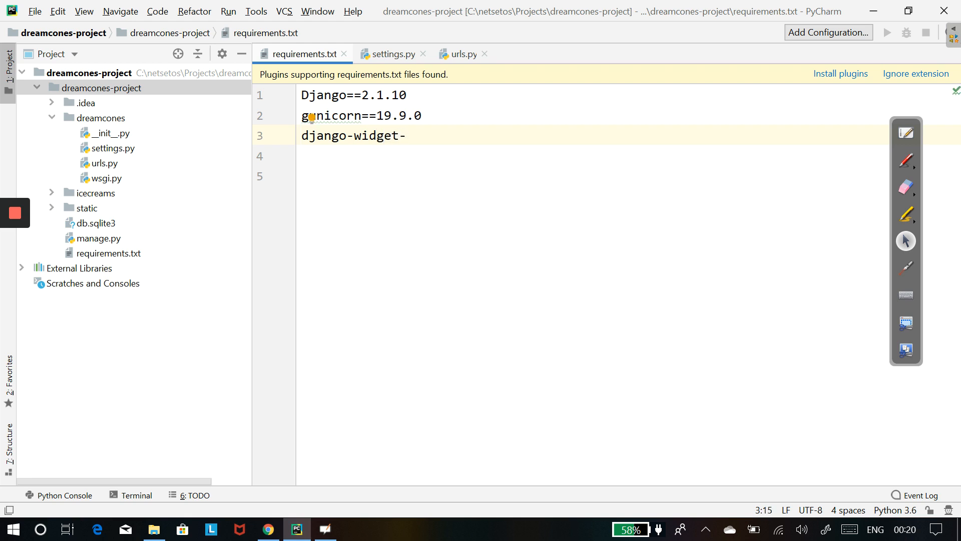
pyautogui.write('tweaks')
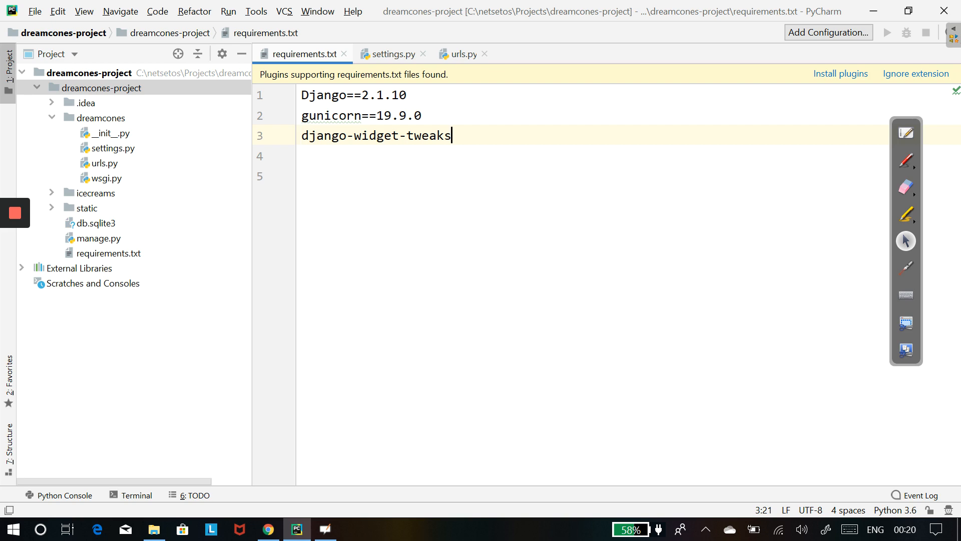
# - In settings.py, set DEBUG to False and ALLOWED_HOSTS to ['dream-cones-django-gcp.appspot.com']
pyautogui.click(391, 54)
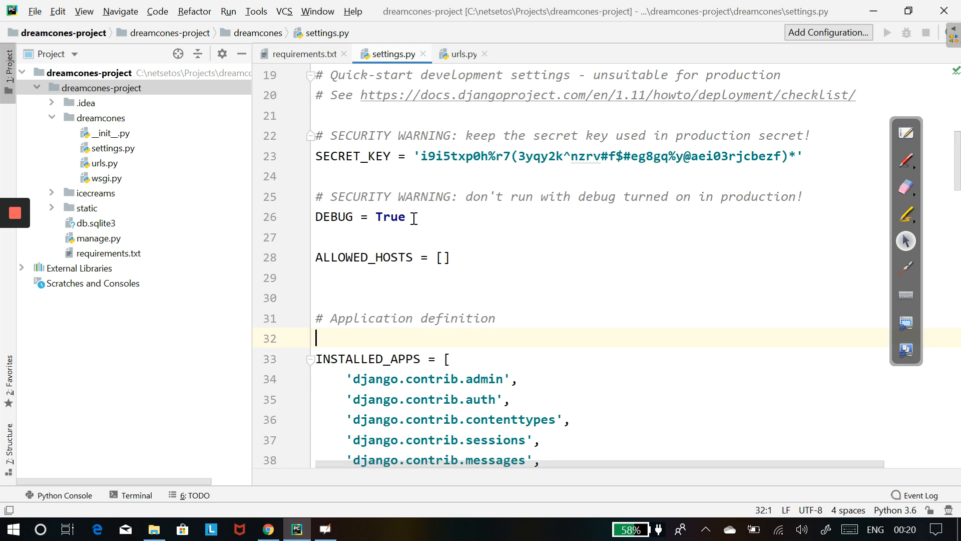
pyautogui.doubleClick(391, 217)
pyautogui.write('Fals')
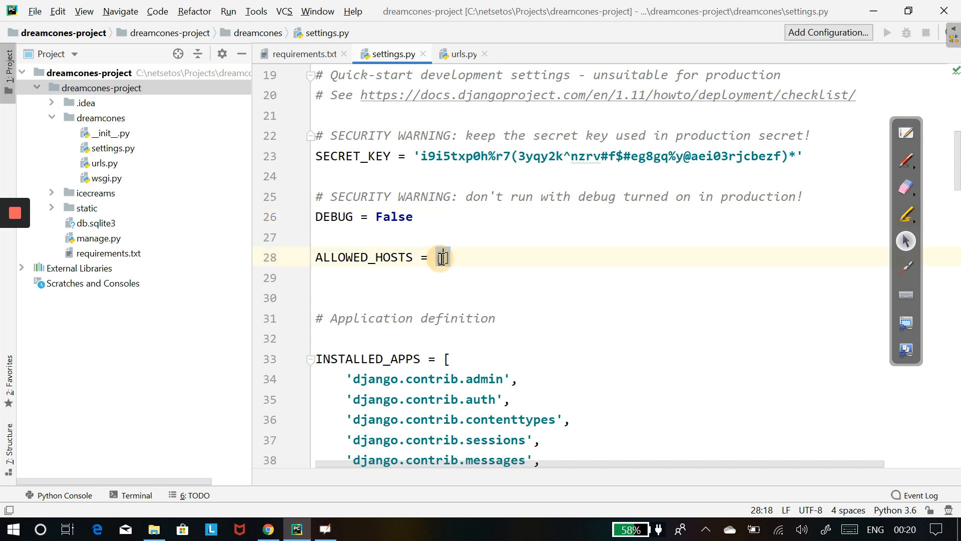
pyautogui.write('[]')
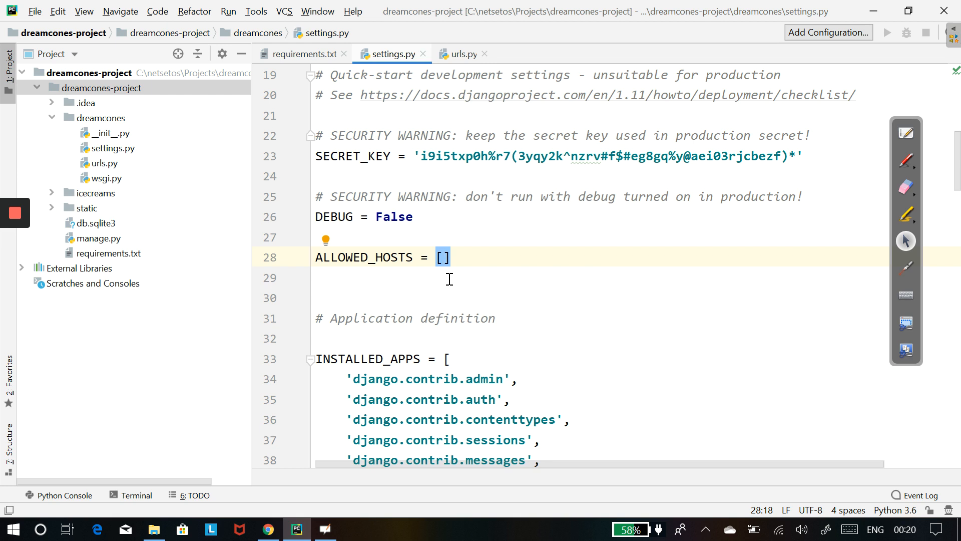
pyautogui.write('gcp')
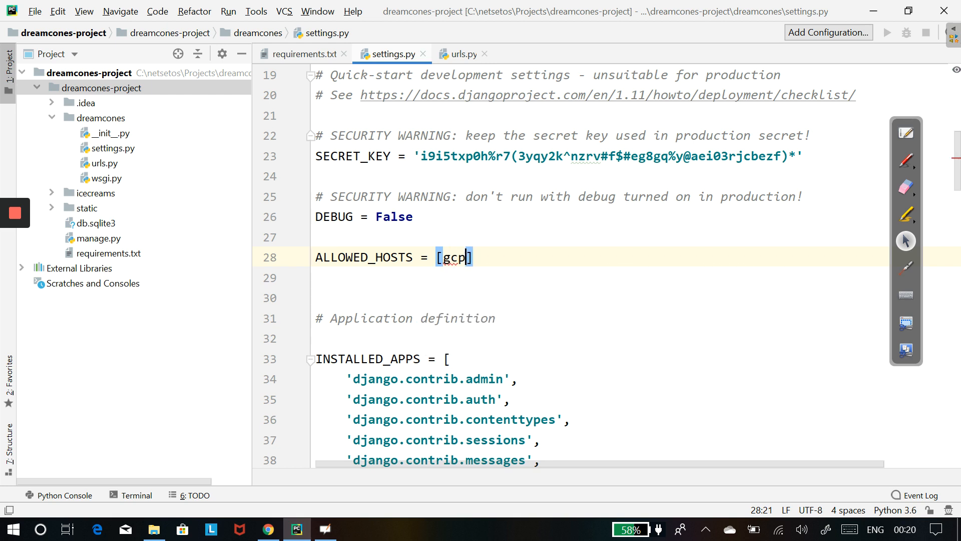
pyautogui.write('.a')
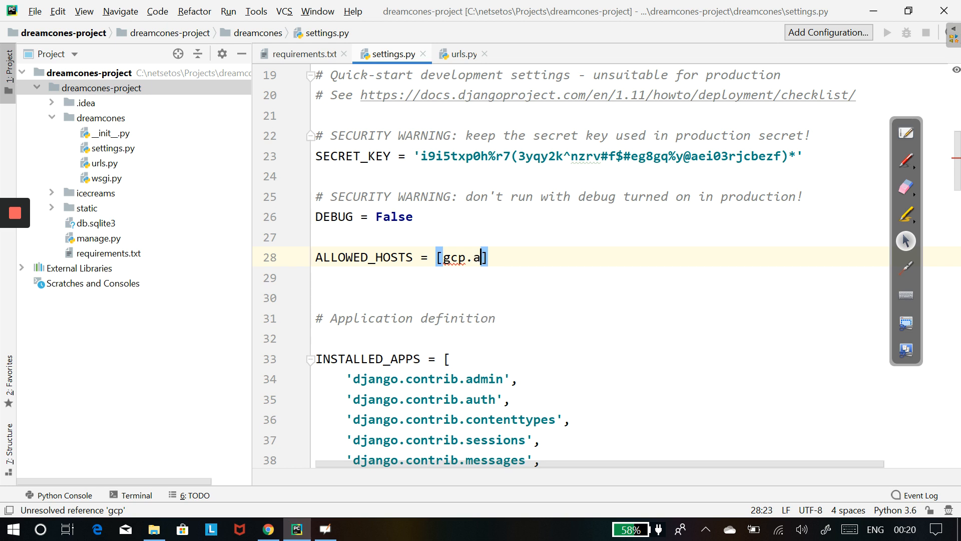
pyautogui.write('ppspot')
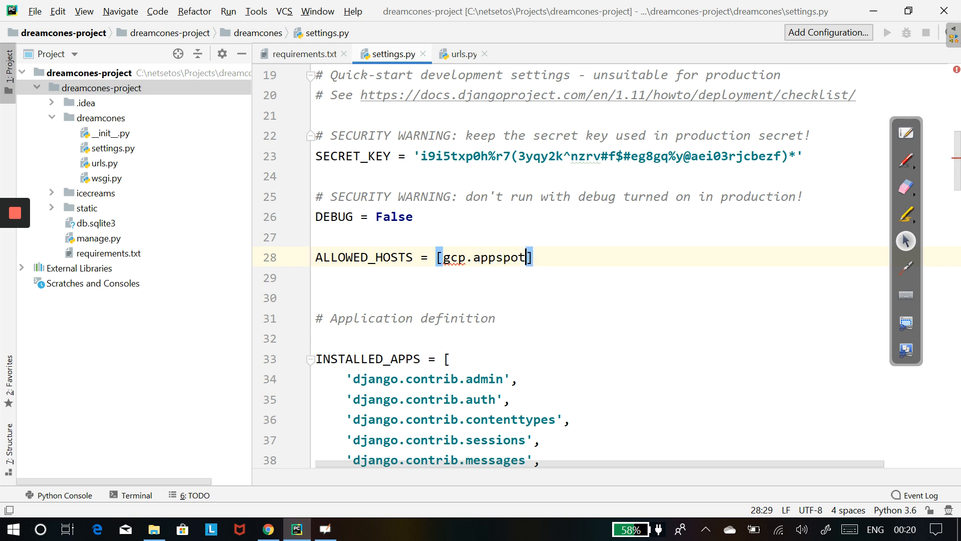
pyautogui.write('.com')
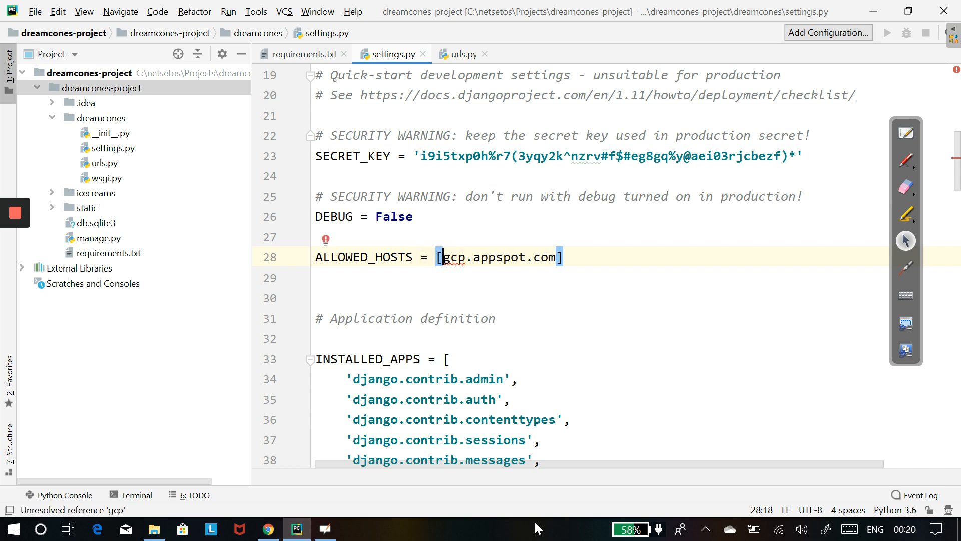
pyautogui.write('dream')
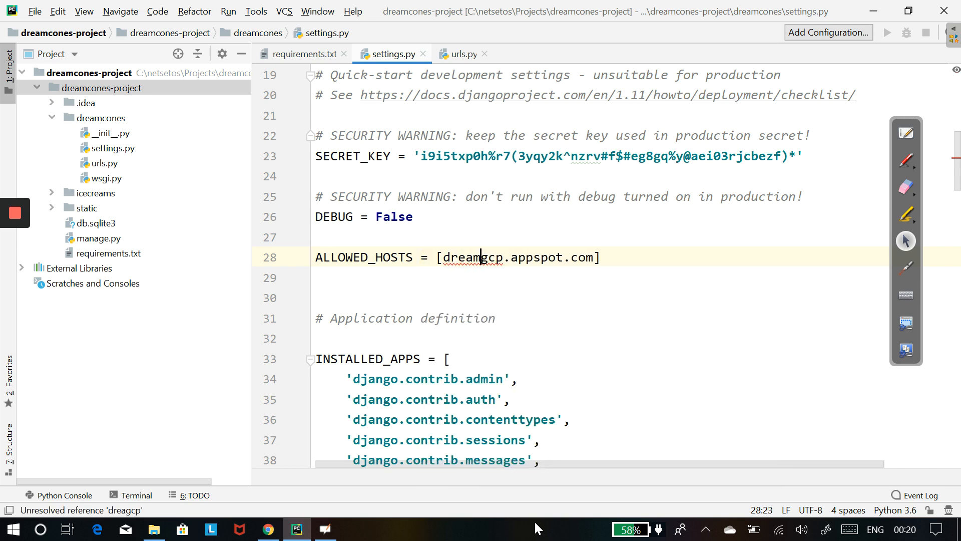
pyautogui.write('-cones')
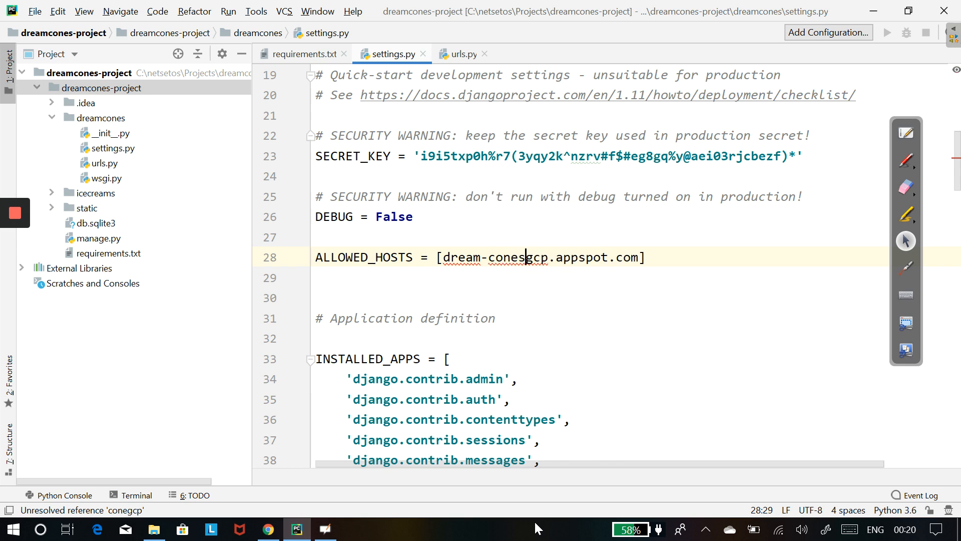
pyautogui.write('-django')
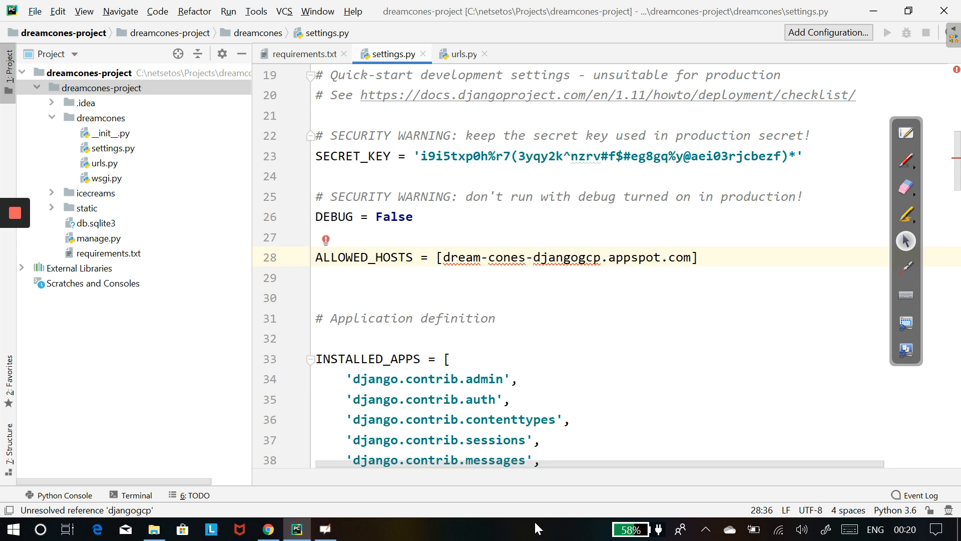
pyautogui.write('-')
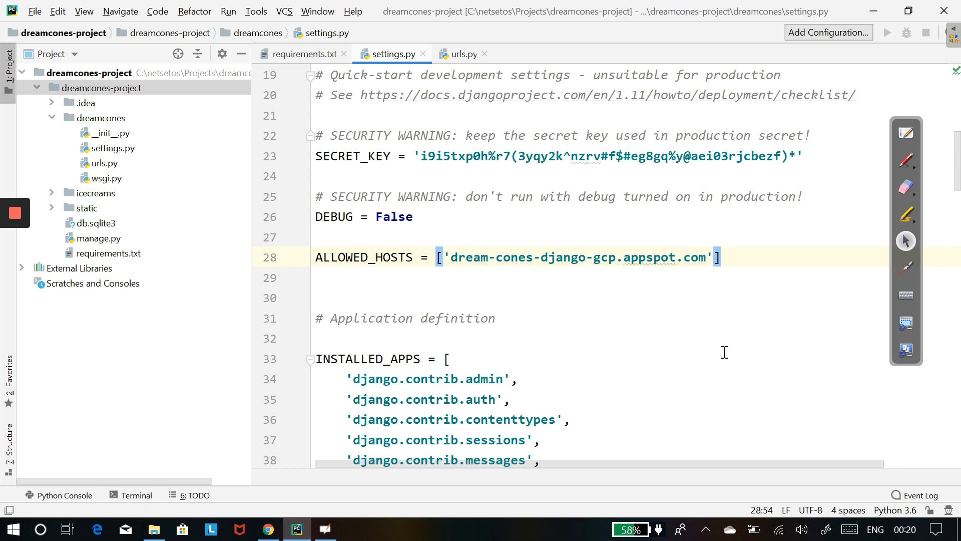
pyautogui.moveTo(599, 412)
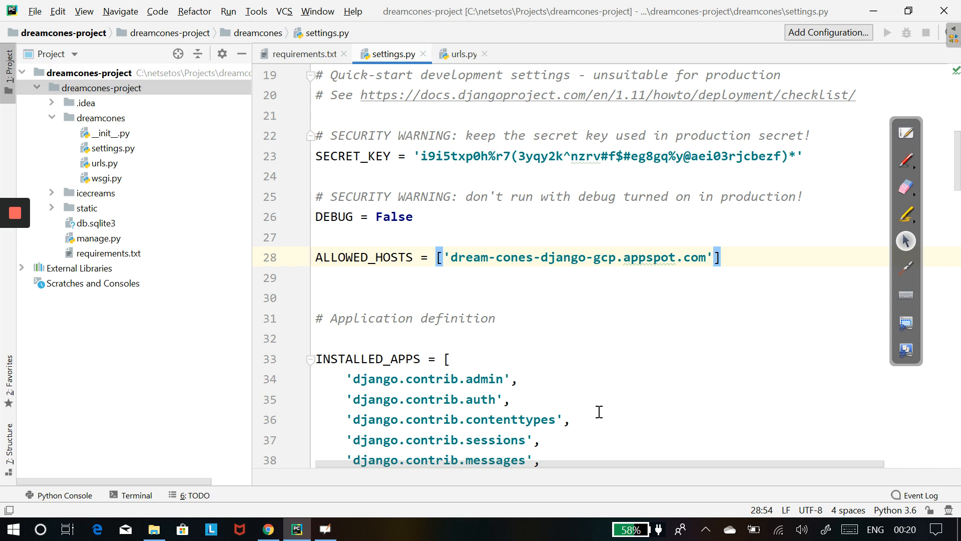
# - Start appending +static on a new line after the urlpatterns list in urls.py
pyautogui.click(461, 54)
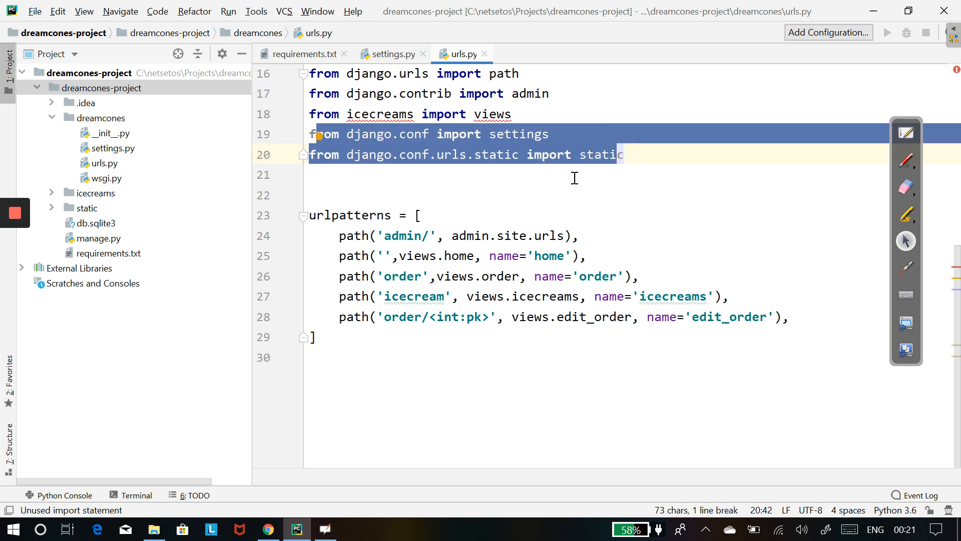
pyautogui.moveTo(516, 168)
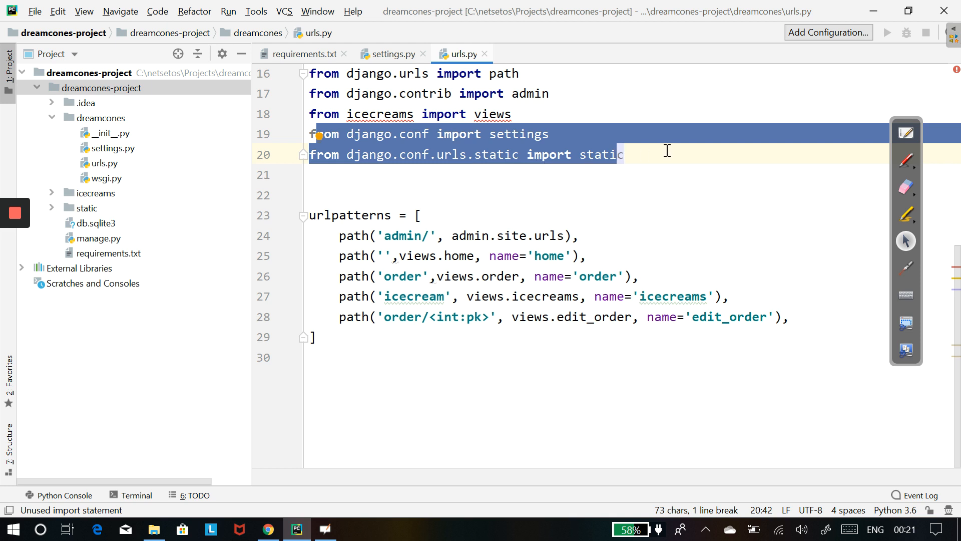
pyautogui.moveTo(675, 194)
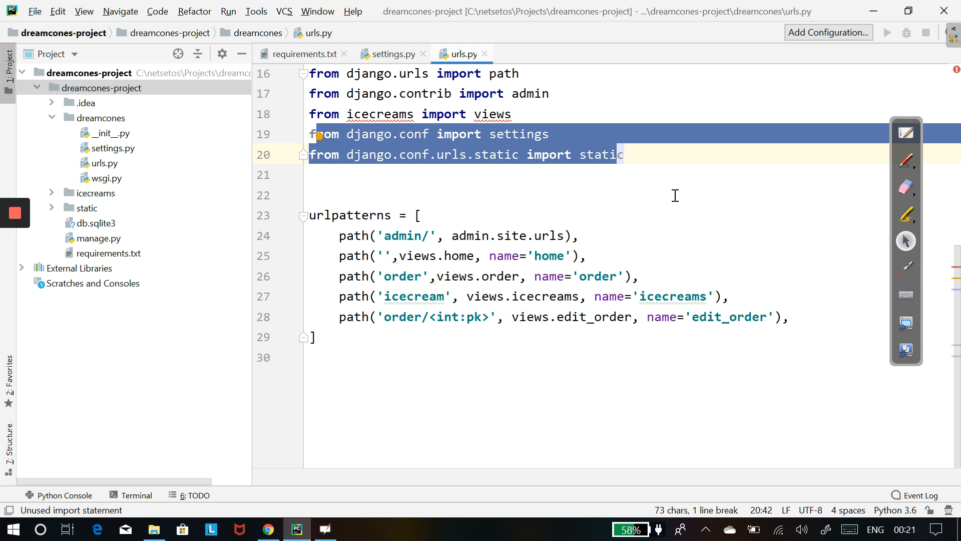
pyautogui.moveTo(663, 296)
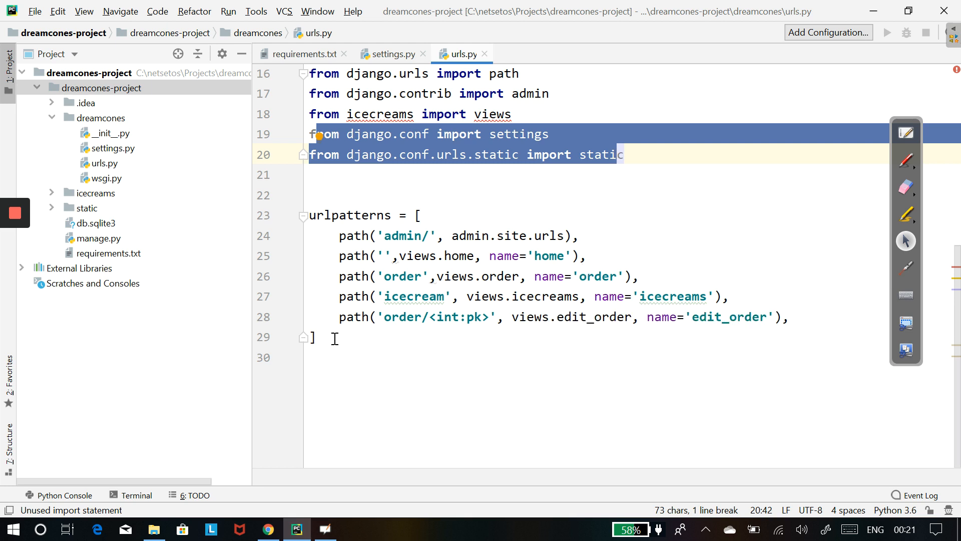
pyautogui.click(314, 337)
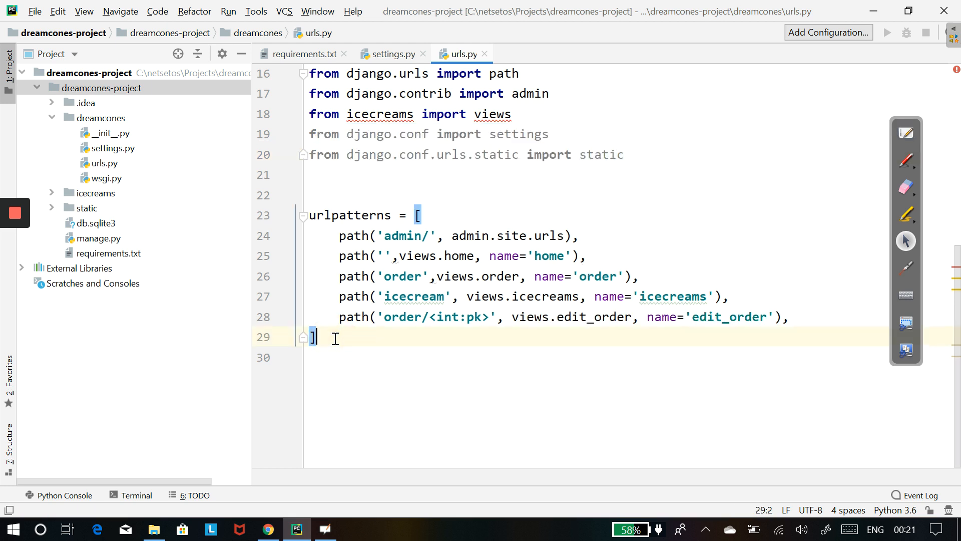
pyautogui.press('enter')
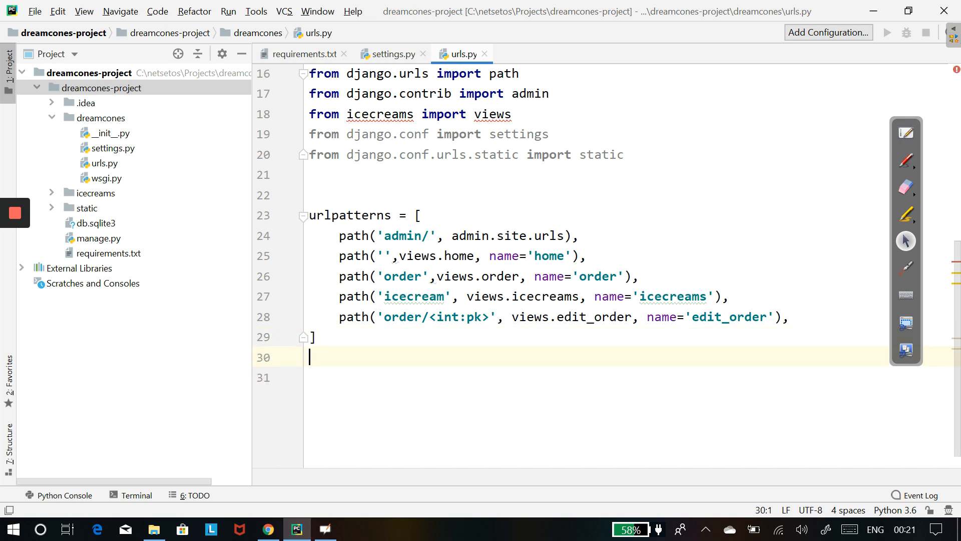
pyautogui.write('+')
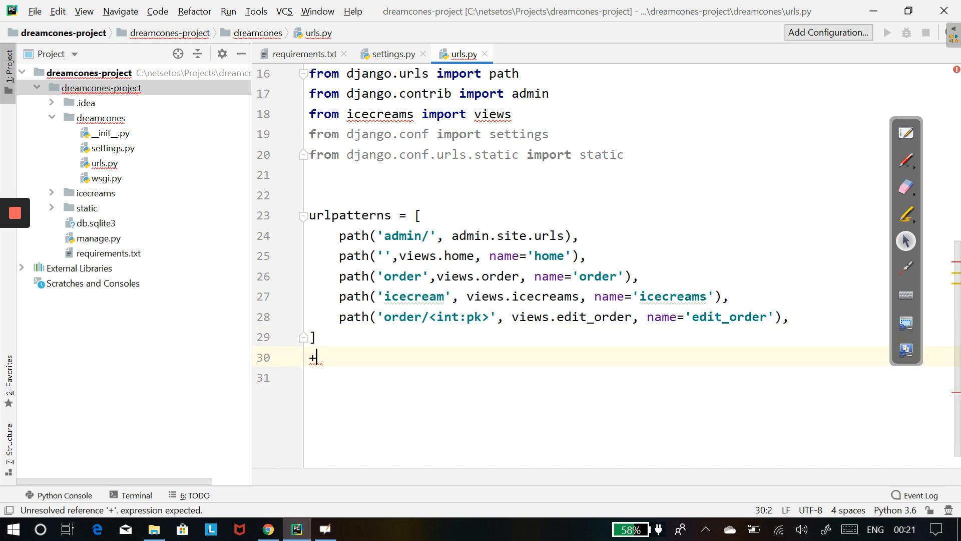
pyautogui.write('stat')
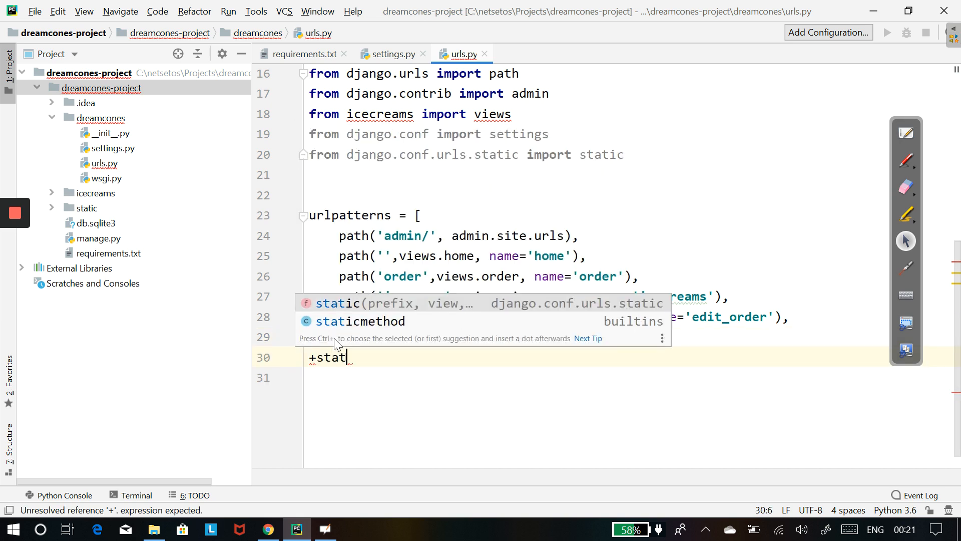
pyautogui.write('ic(')
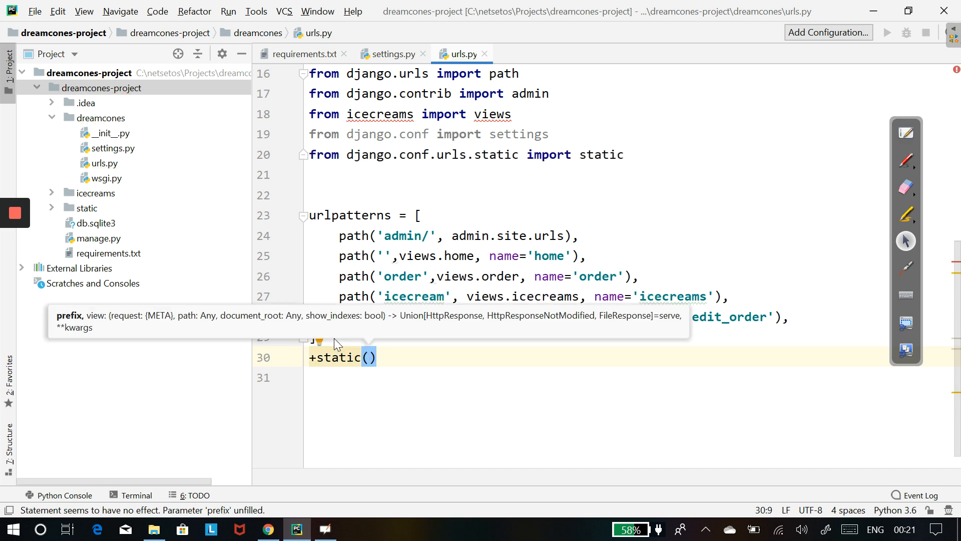
# - Pass settings.STATIC_URL as the prefix and document_root arguments to static()
pyautogui.write('ser')
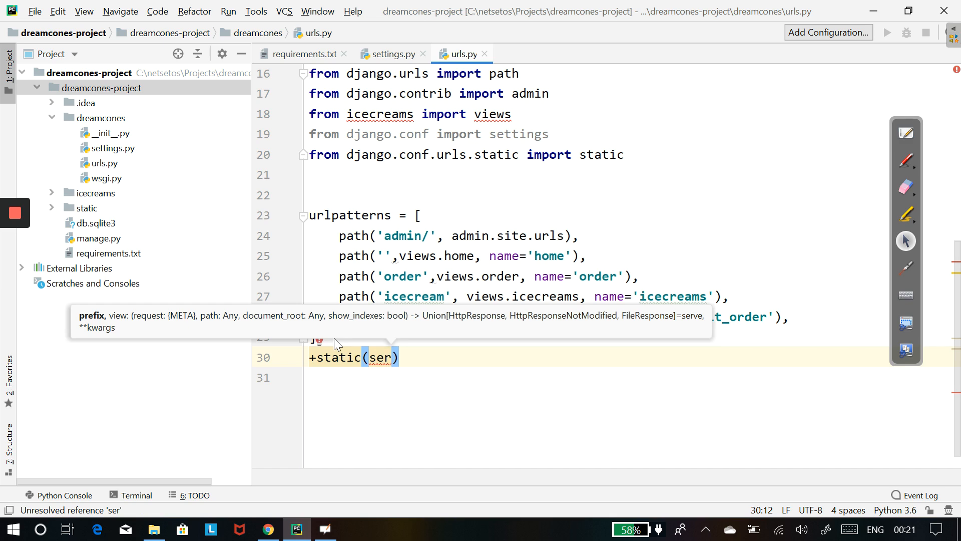
pyautogui.write('ttin')
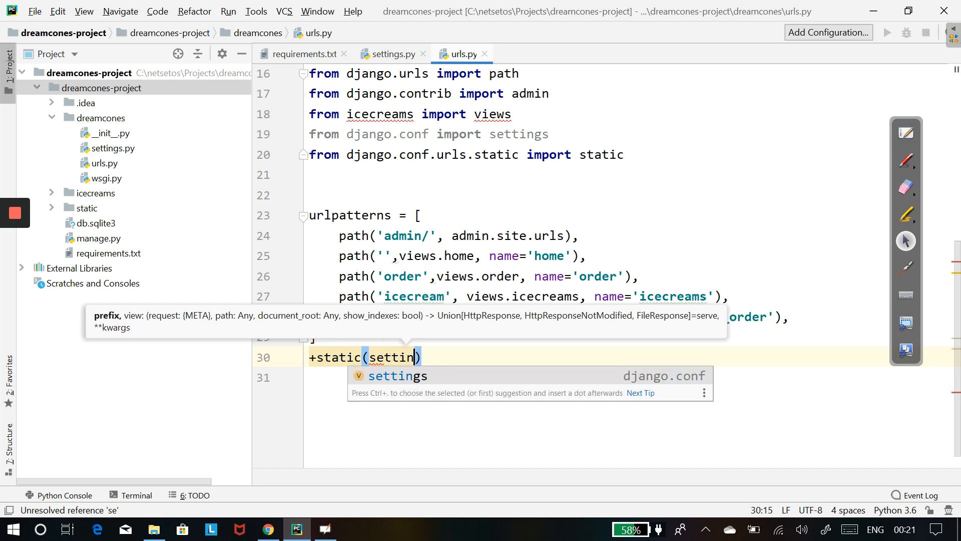
pyautogui.write('gs.')
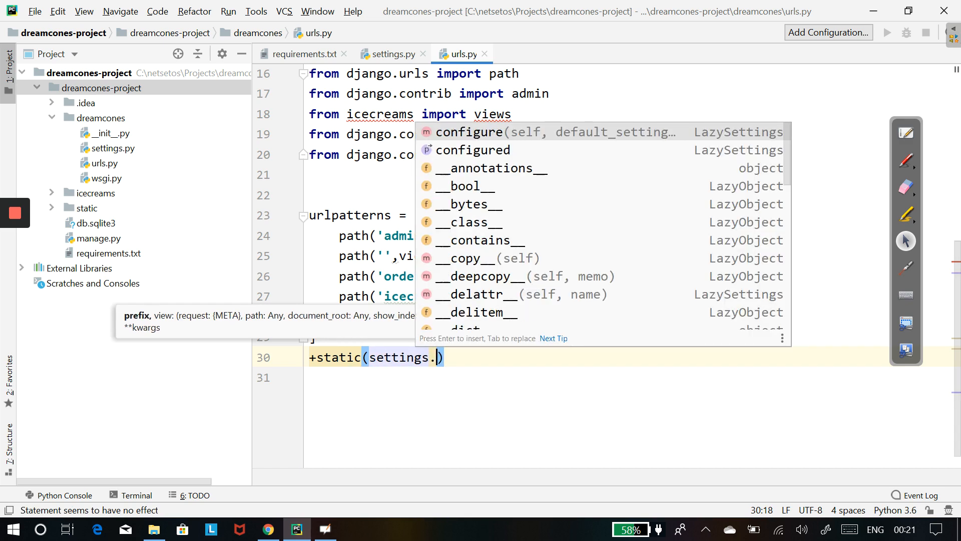
pyautogui.write('STATIC')
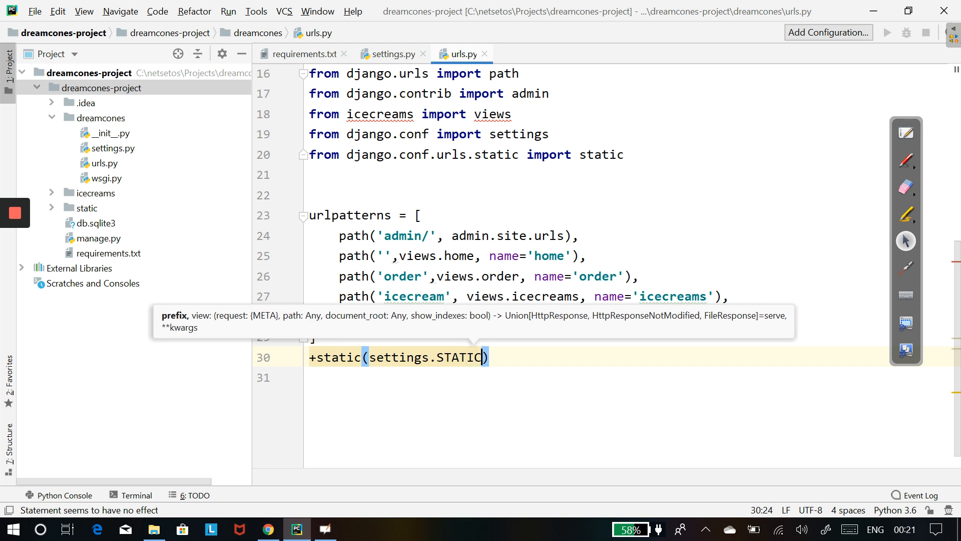
pyautogui.write('_')
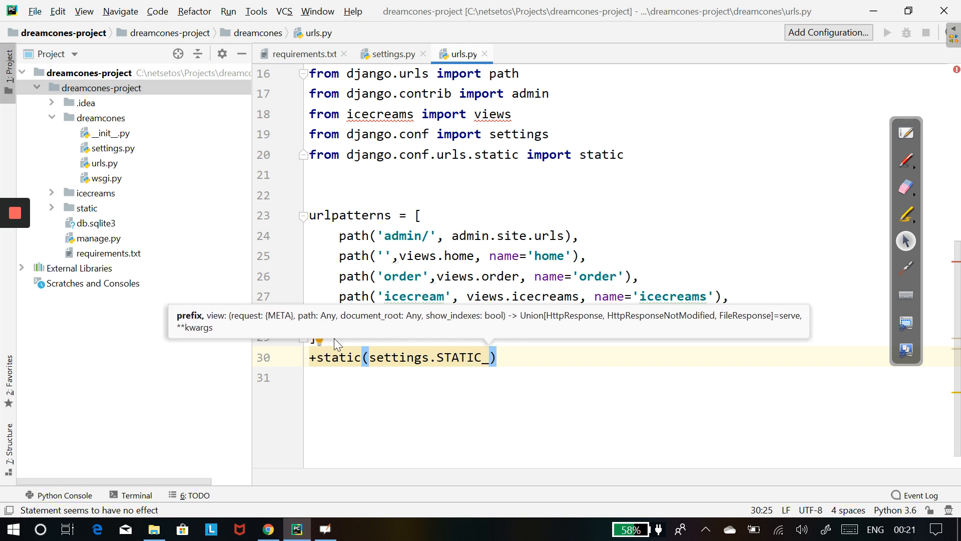
pyautogui.write('URL')
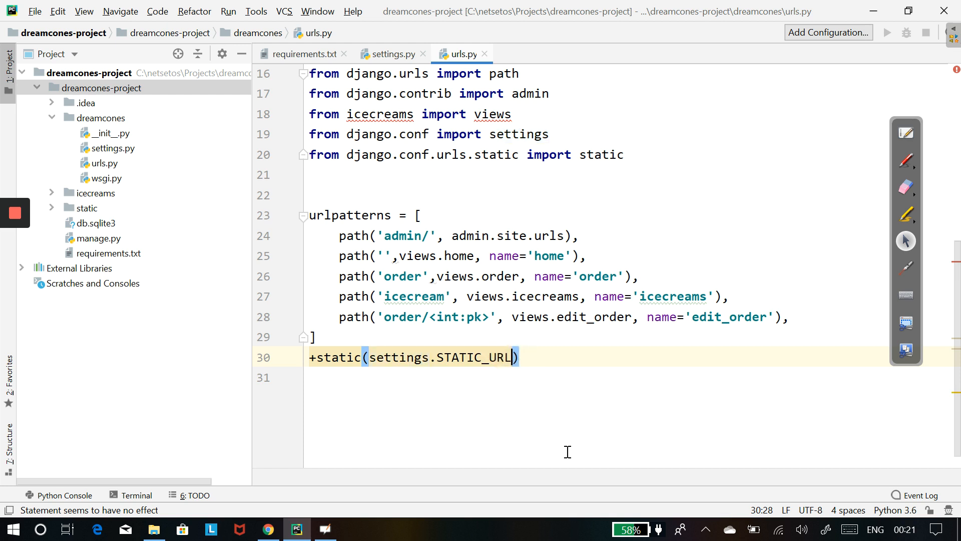
pyautogui.write(',')
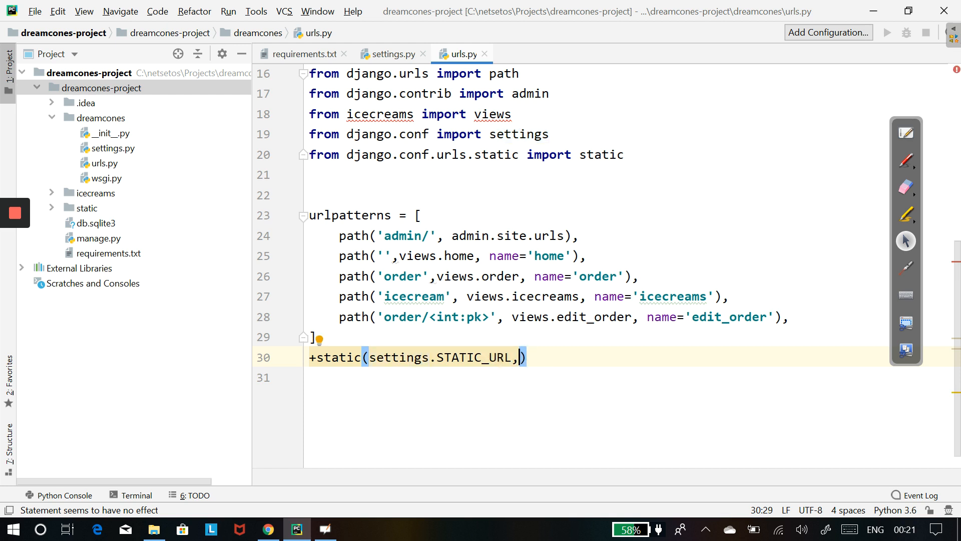
pyautogui.write('settings.STATIC_URL')
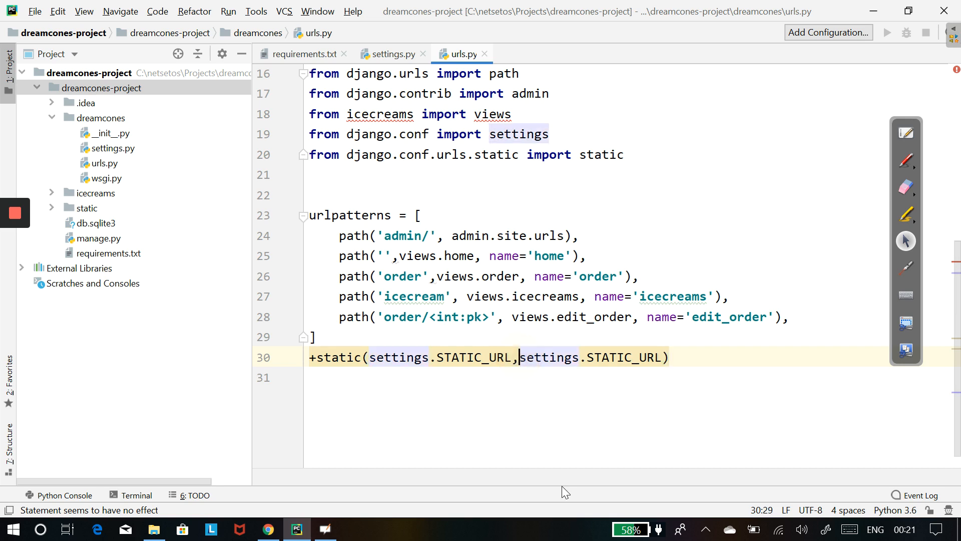
pyautogui.write('document')
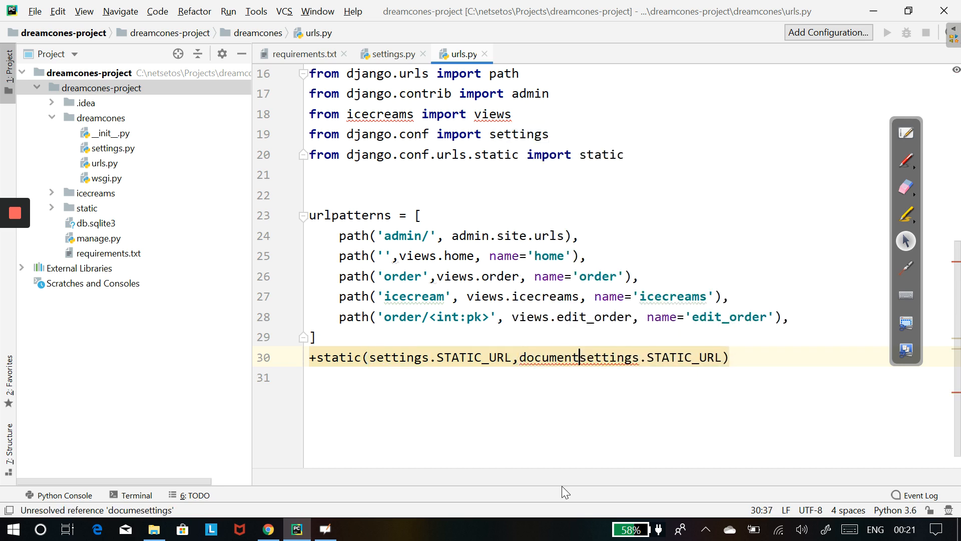
pyautogui.write('_root=')
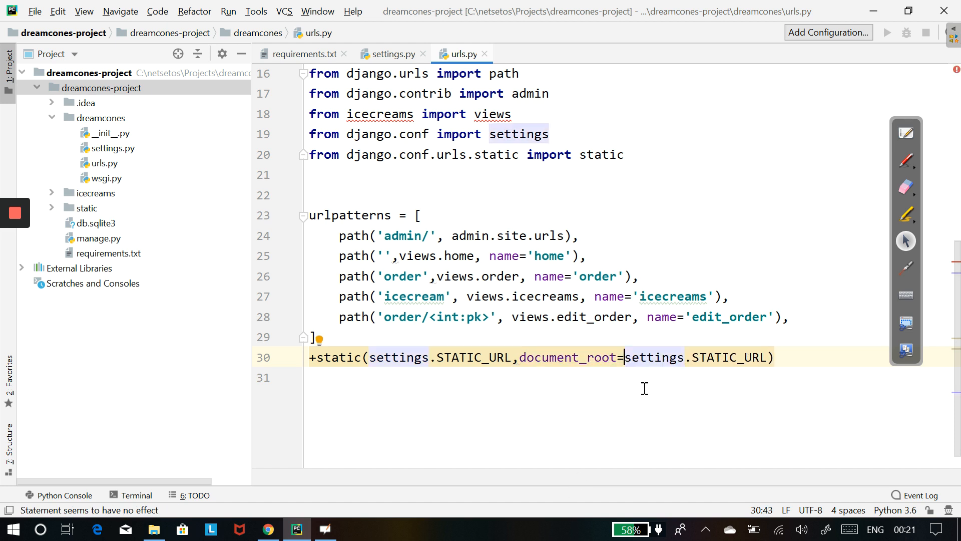
pyautogui.moveTo(415, 300)
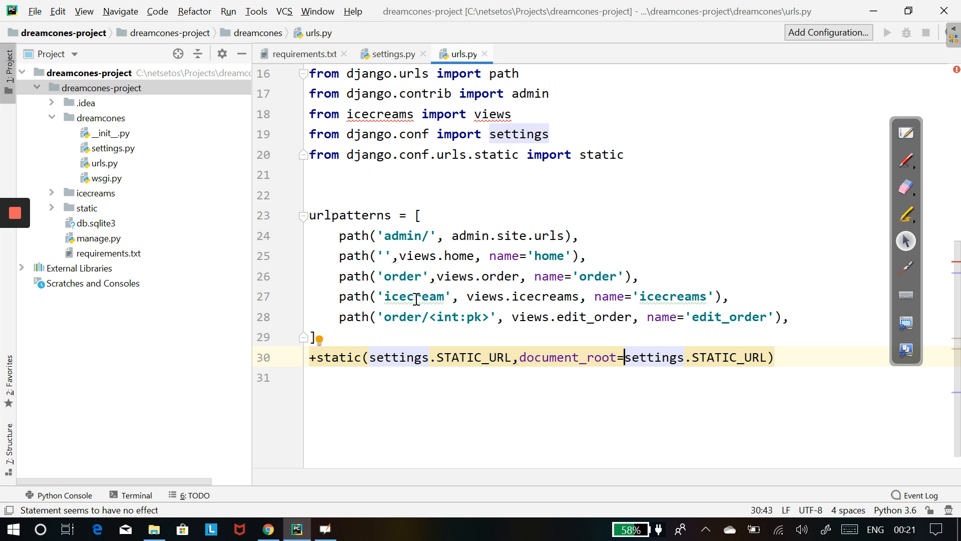
# - Create a new app.yaml file on the dreamcones-project folder using New > File
pyautogui.click(300, 55)
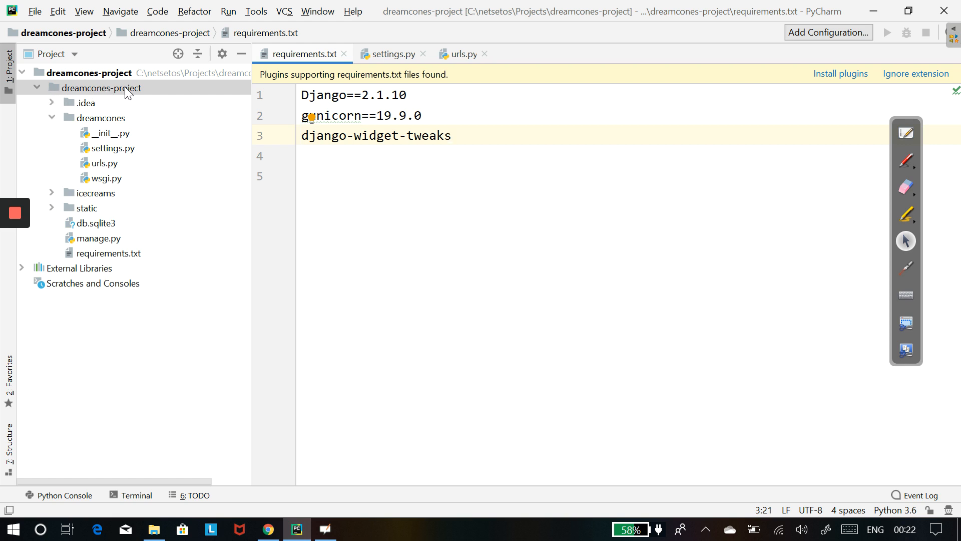
pyautogui.rightClick(101, 88)
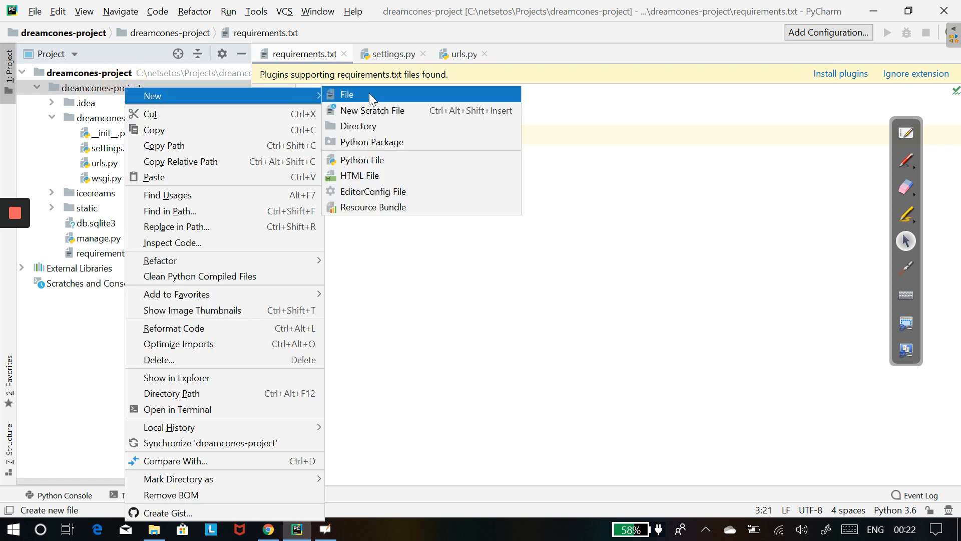
pyautogui.click(347, 95)
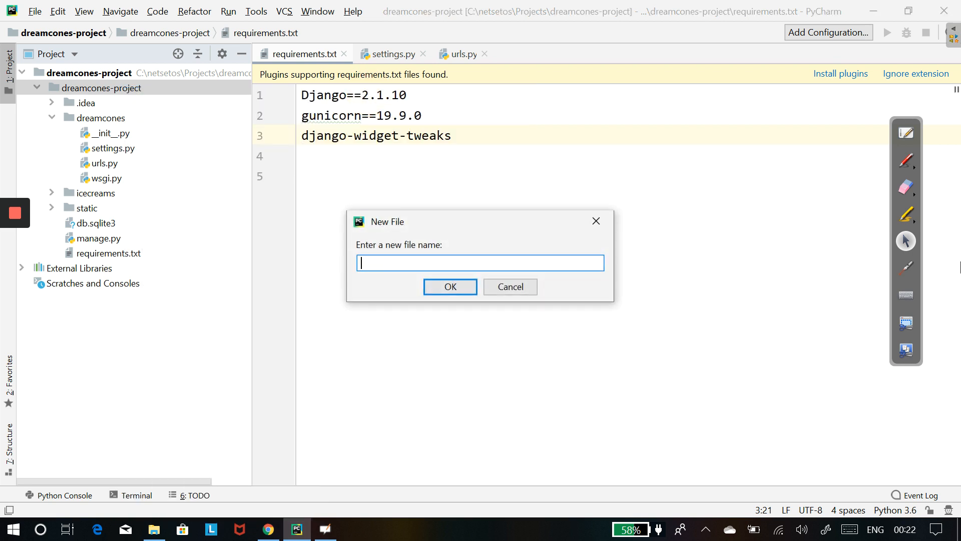
pyautogui.write('app.yam')
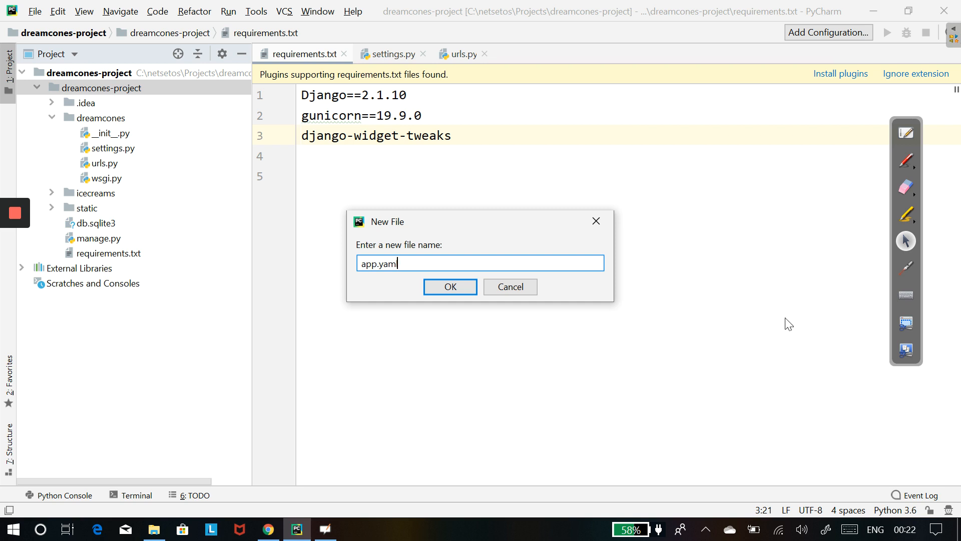
pyautogui.click(450, 286)
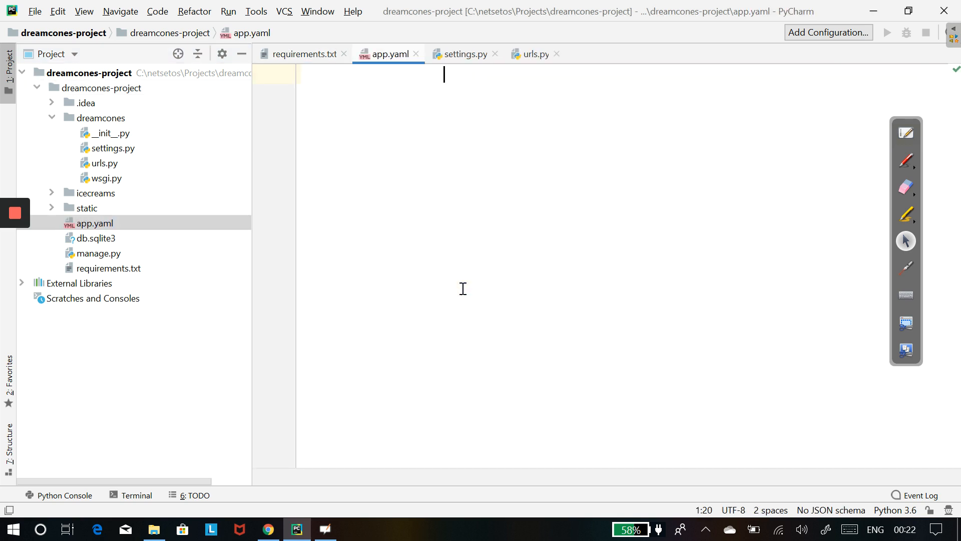
pyautogui.moveTo(453, 262)
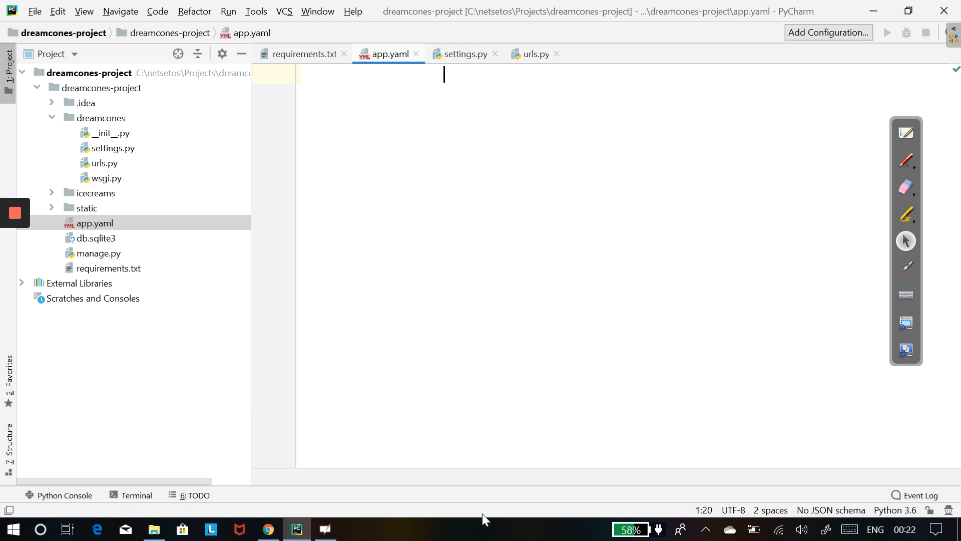
# - Search 'python app' and open the python-docs-samples repository on GitHub
pyautogui.click(267, 528)
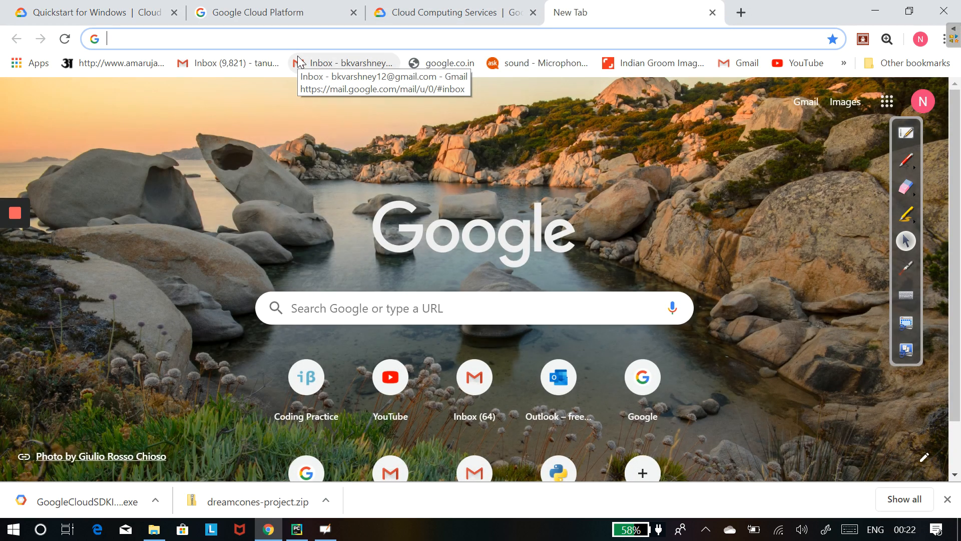
pyautogui.write('pythondocssample')
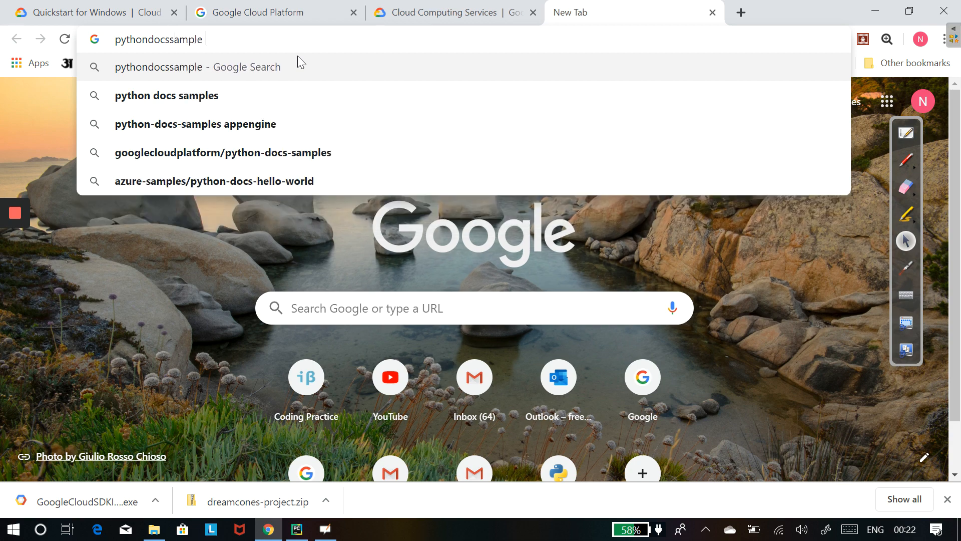
pyautogui.write('app')
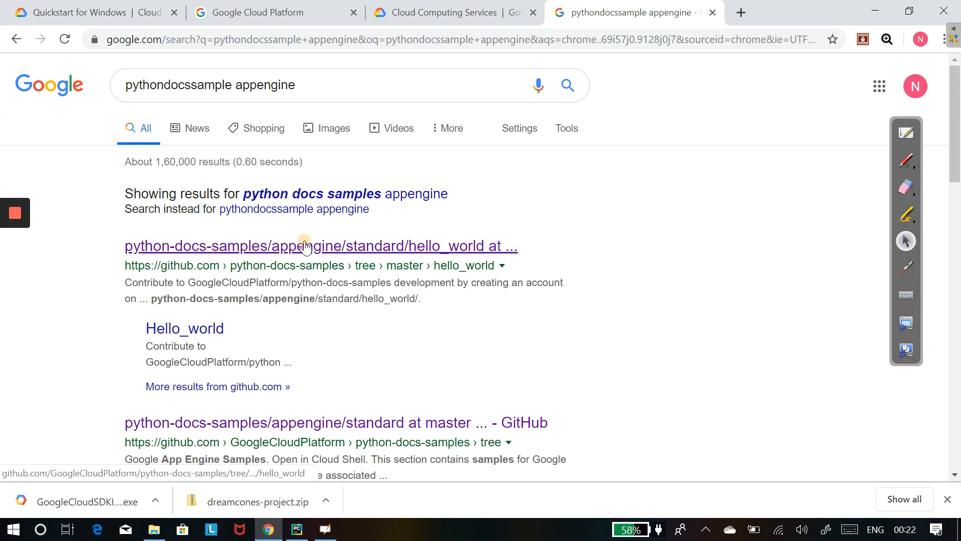
pyautogui.click(320, 246)
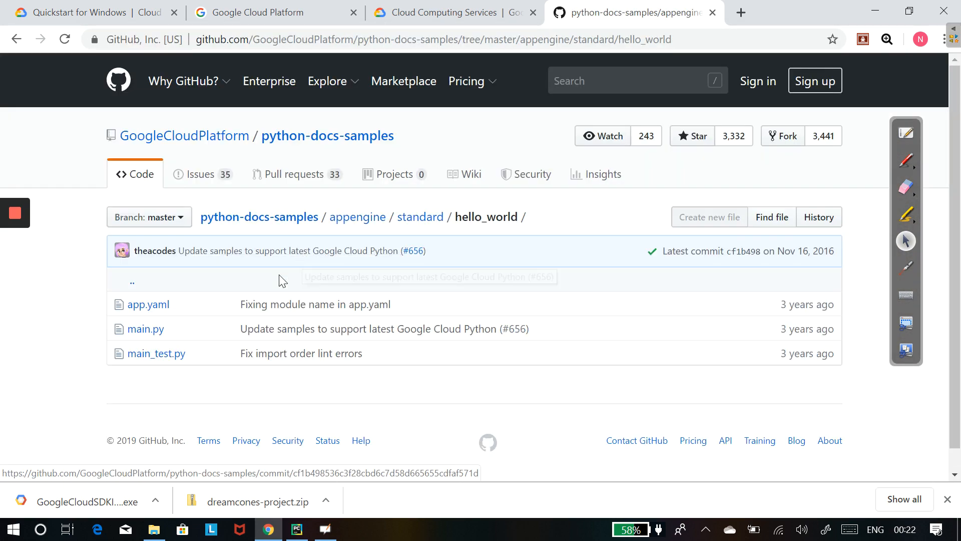
pyautogui.click(259, 217)
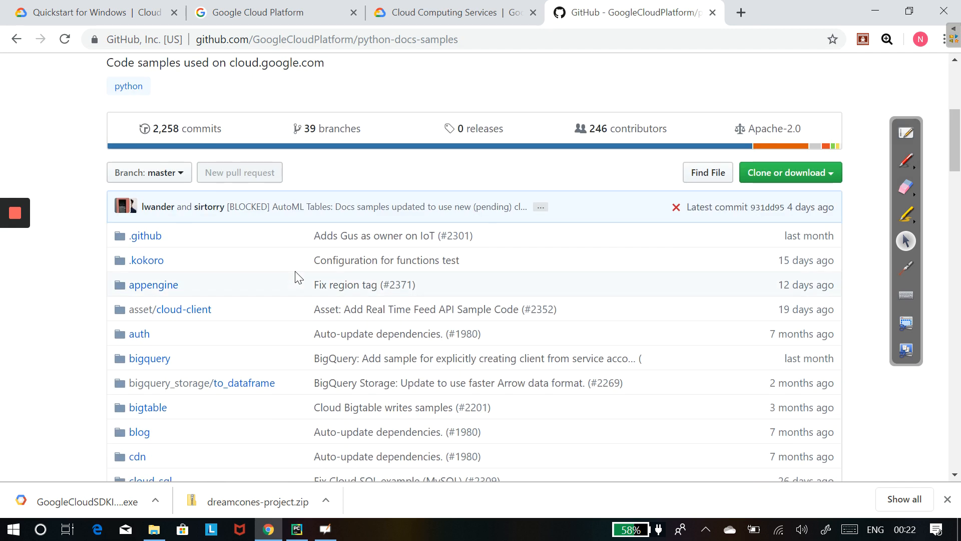
# - Open appengine/flexible/hello_world_django/app.yaml and copy its six configuration lines
pyautogui.scroll(-3)
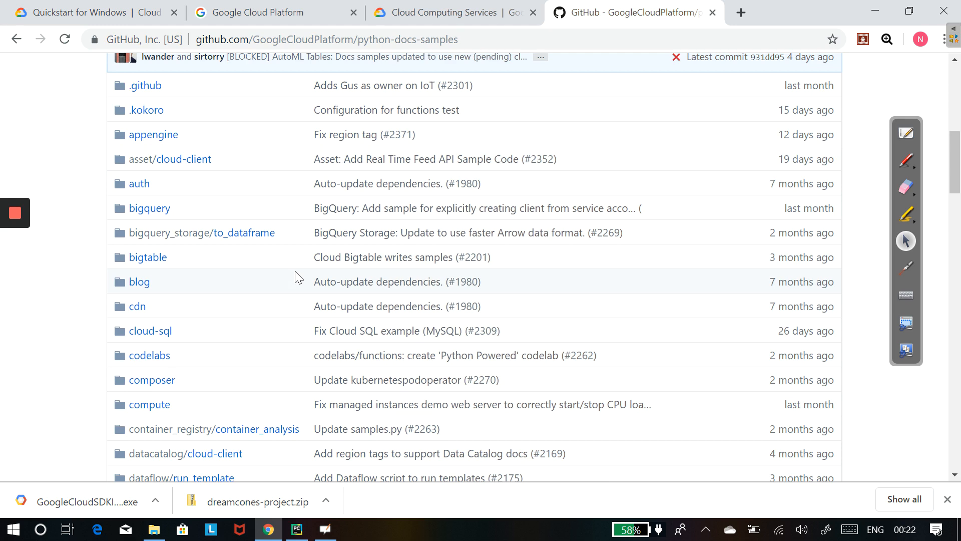
pyautogui.click(152, 134)
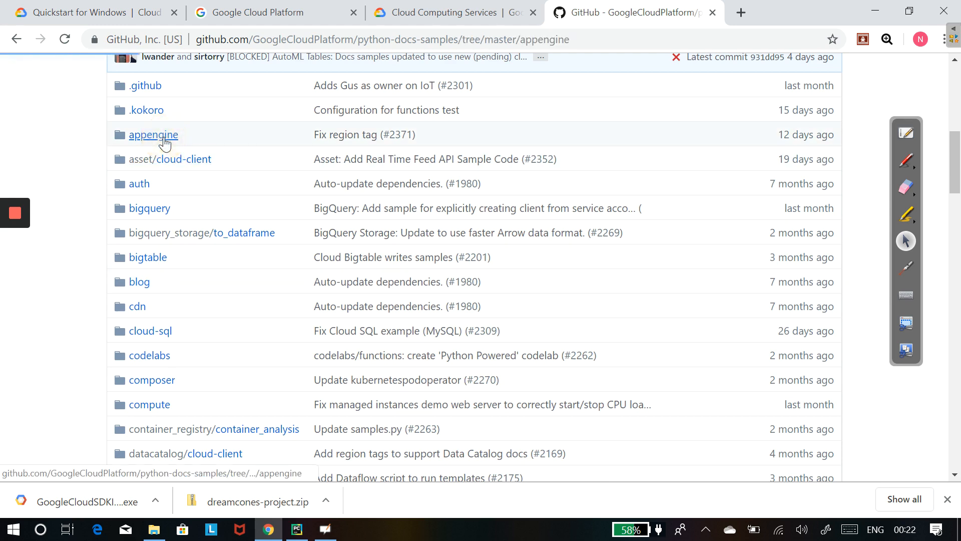
pyautogui.click(153, 134)
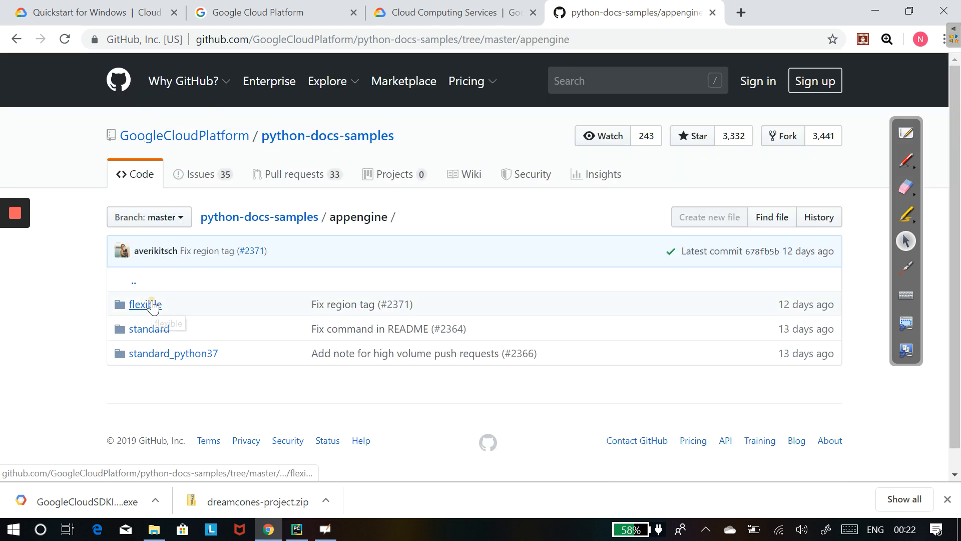
pyautogui.click(141, 304)
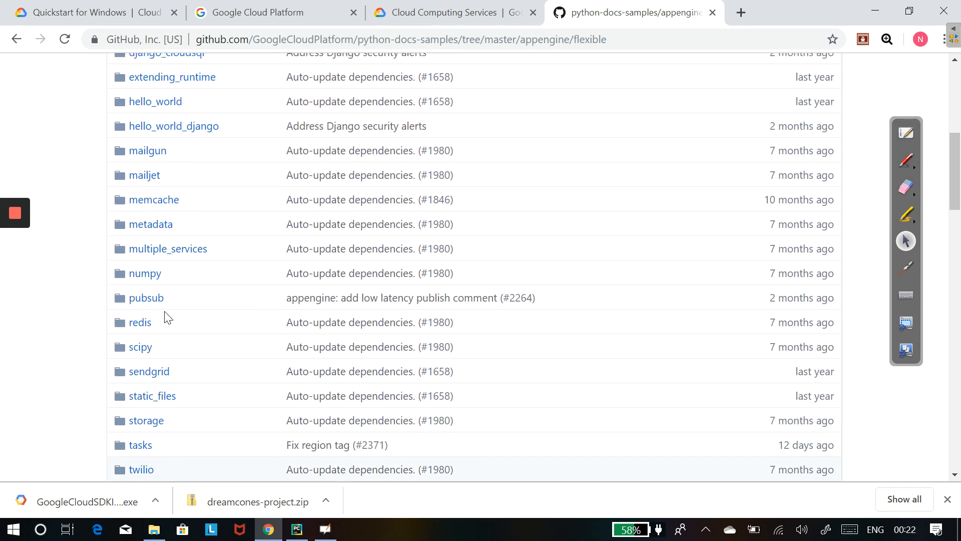
pyautogui.click(174, 275)
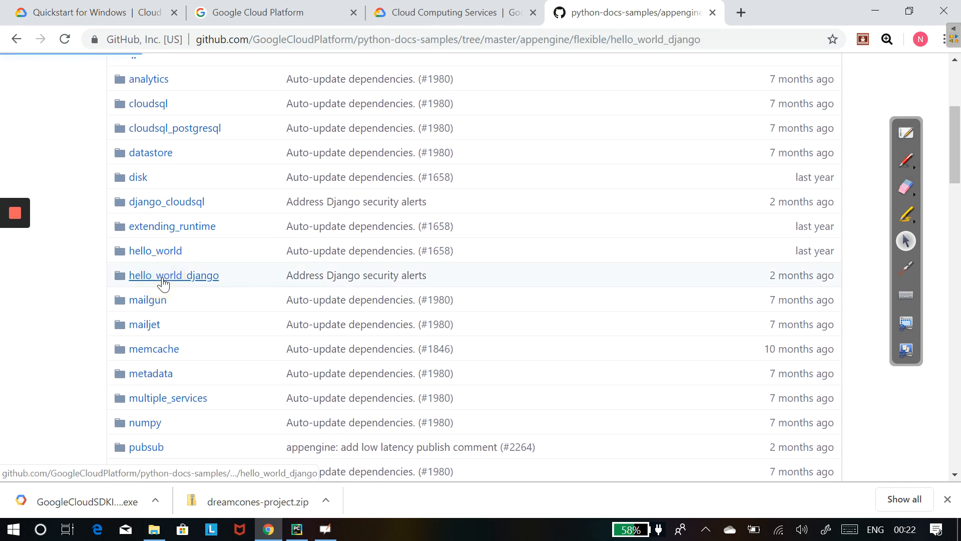
pyautogui.click(174, 275)
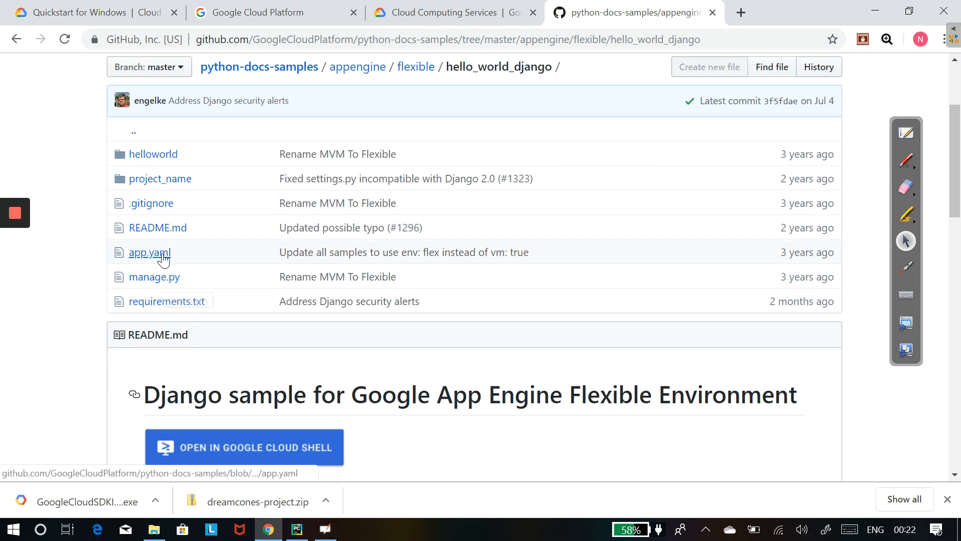
pyautogui.click(149, 251)
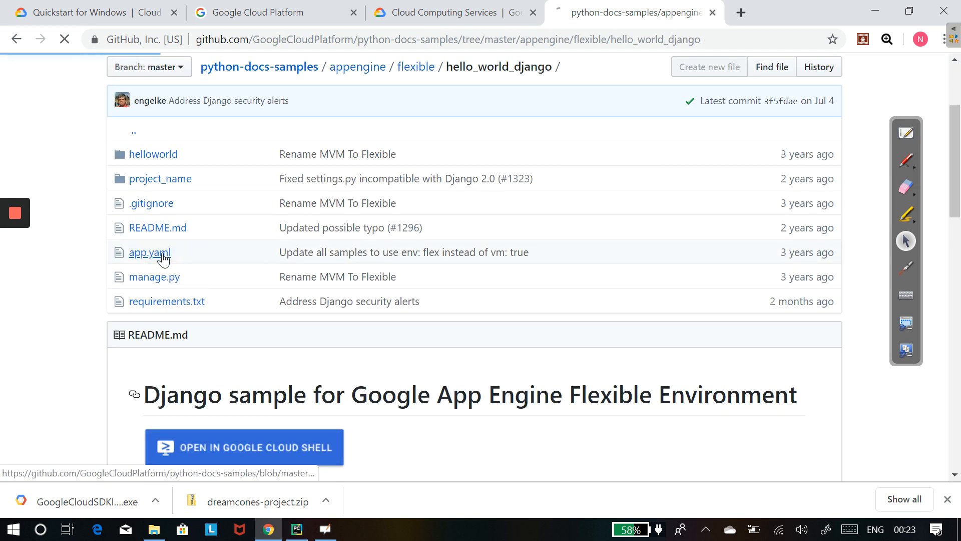
pyautogui.click(149, 251)
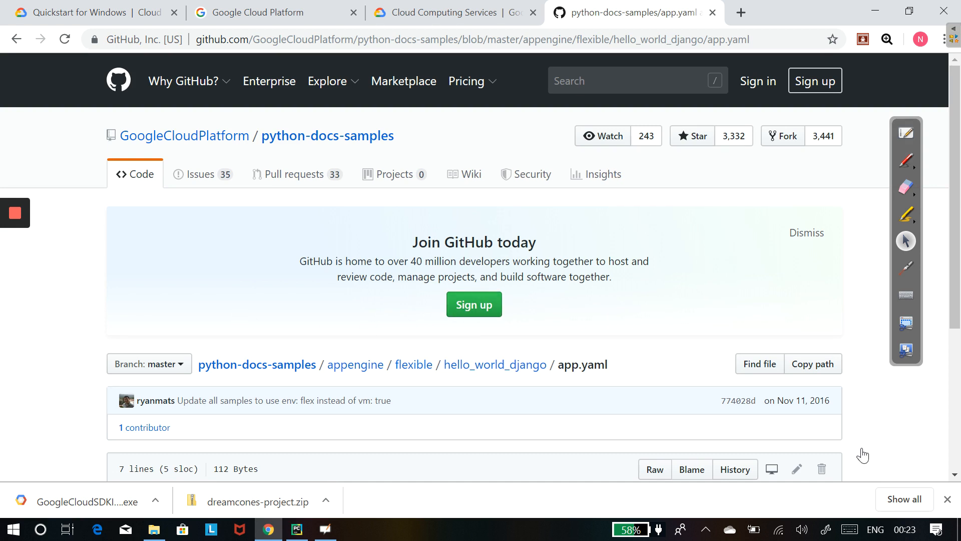
pyautogui.moveTo(617, 366)
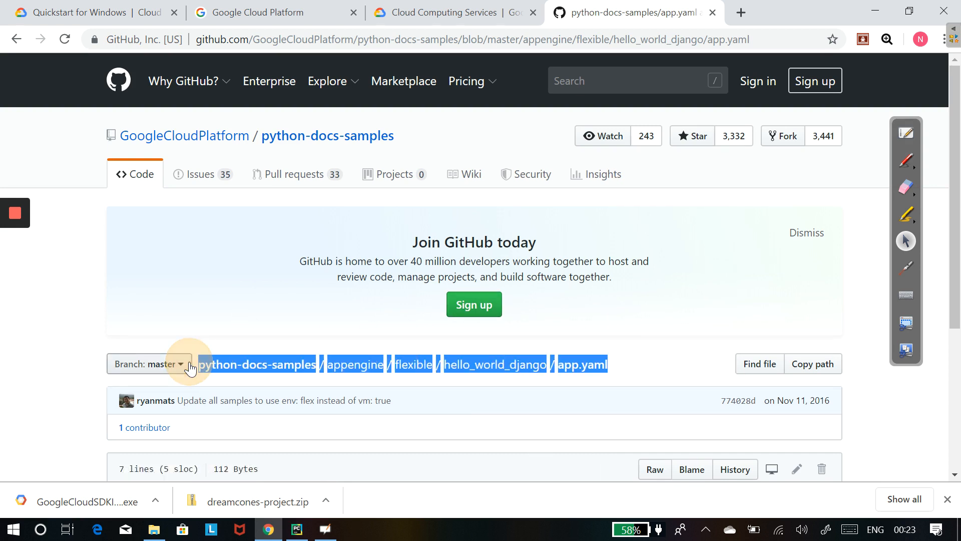
pyautogui.scroll(-3)
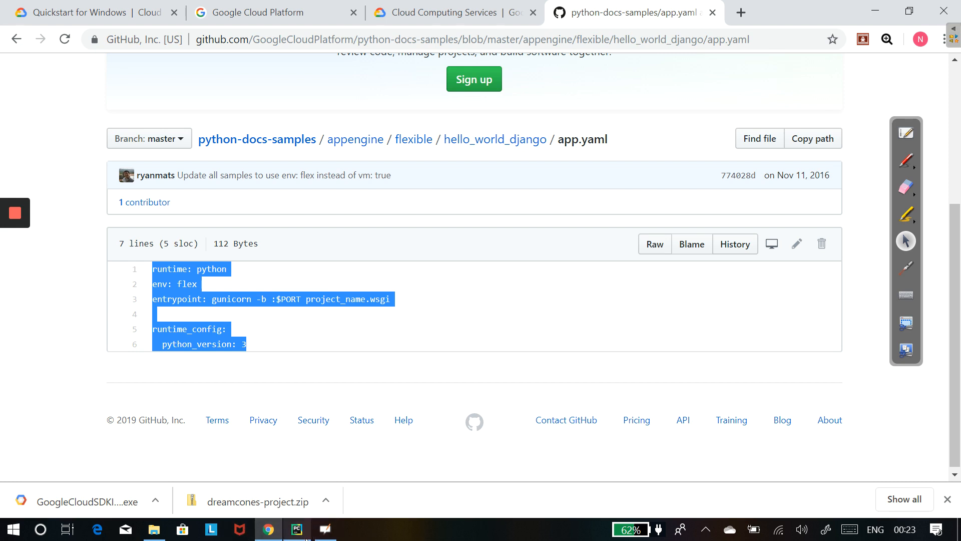
pyautogui.click(295, 529)
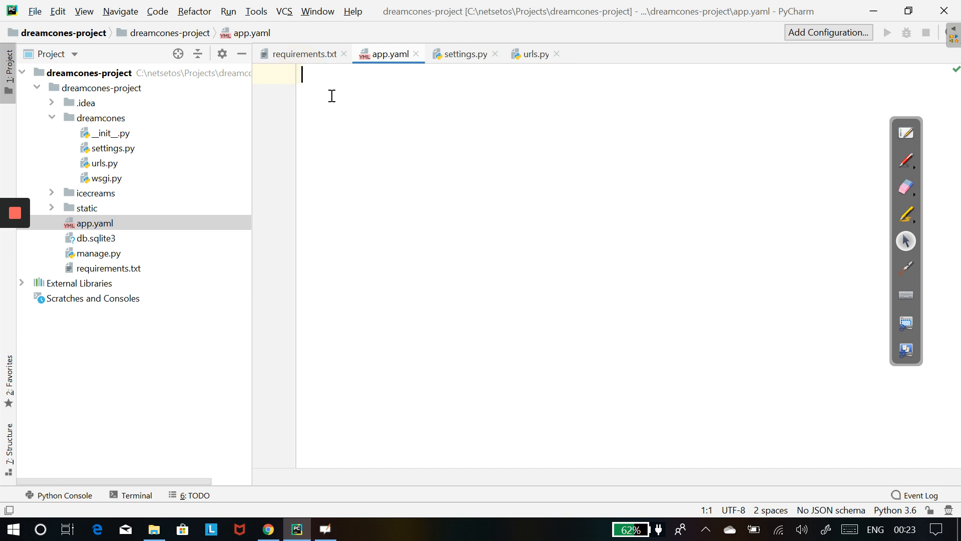
# - Paste the sample config into app.yaml and replace project_name with dreamcones in the entrypoint
pyautogui.write('runtime: python')
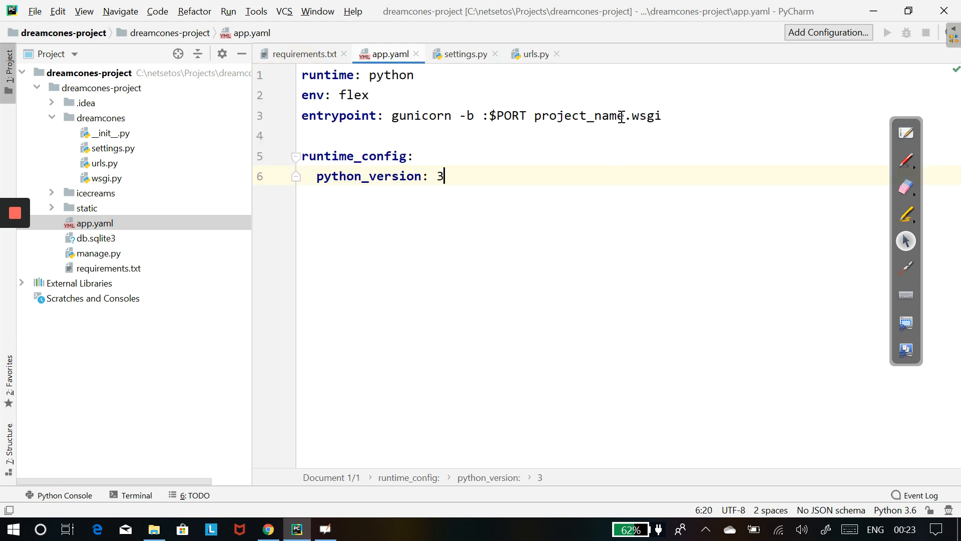
pyautogui.doubleClick(579, 115)
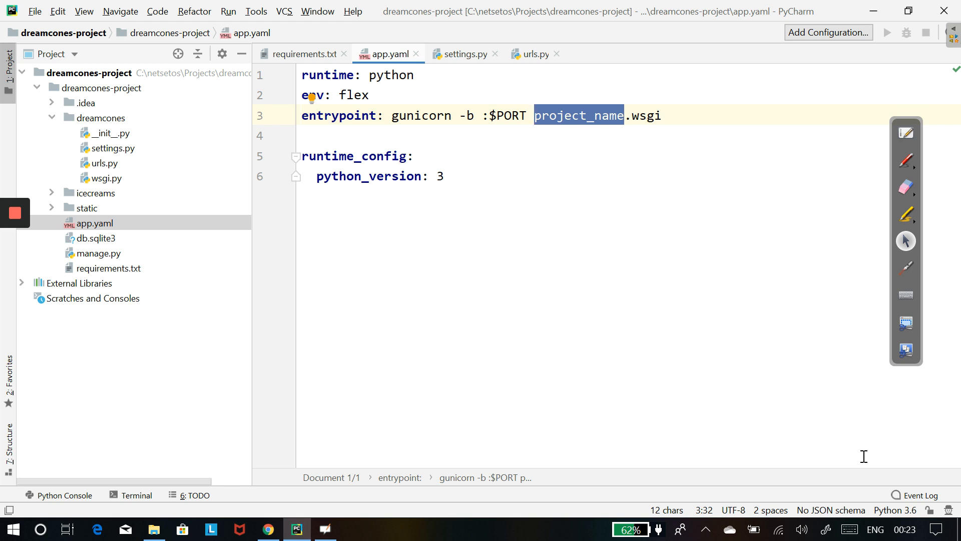
pyautogui.write('d')
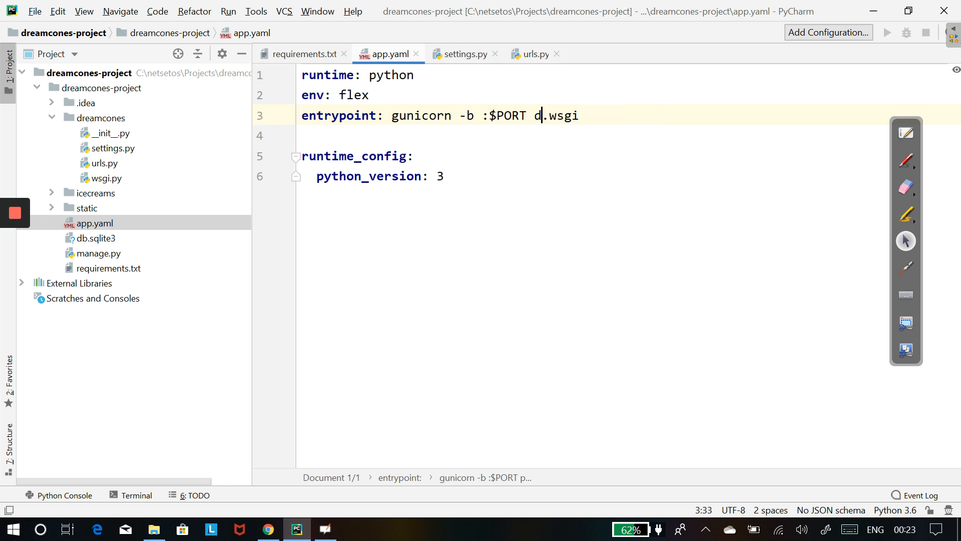
pyautogui.write('ream')
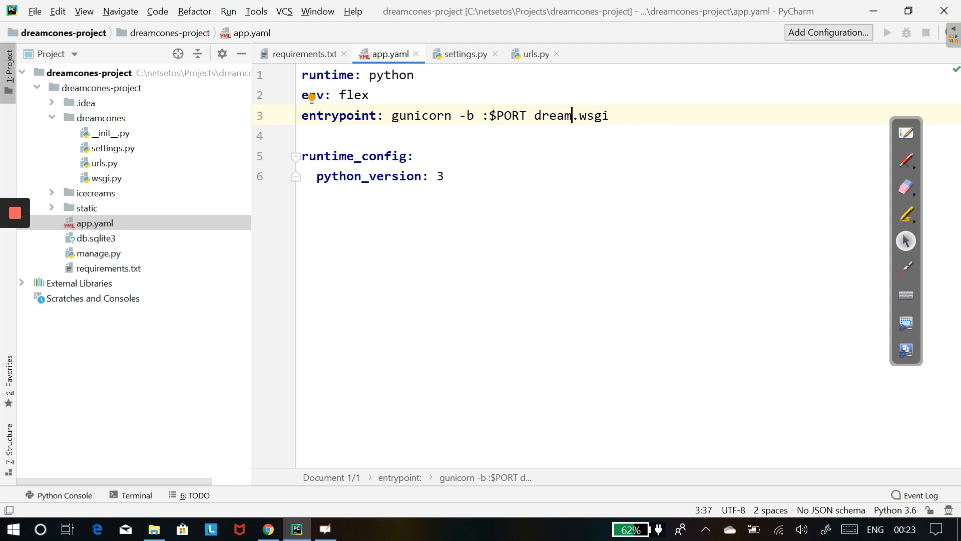
pyautogui.write('cones')
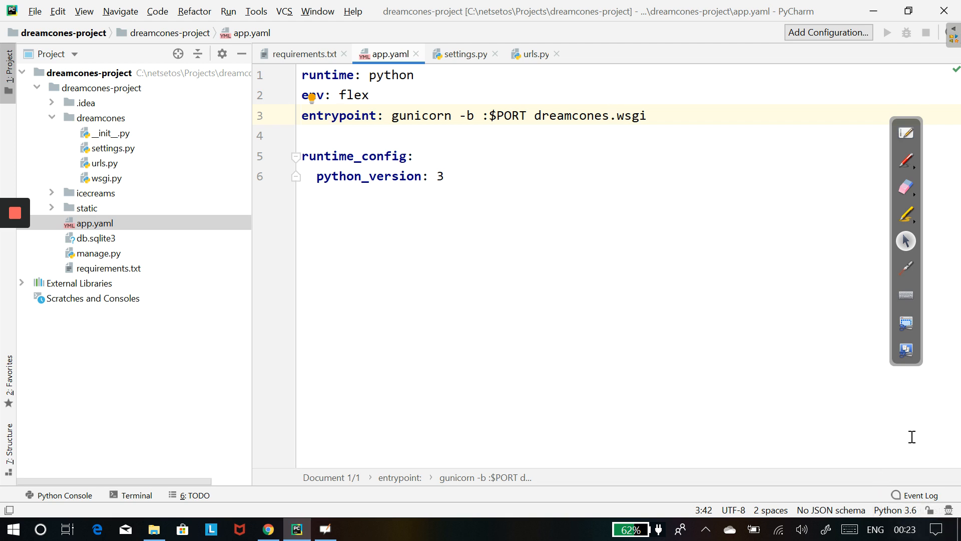
pyautogui.click(608, 115)
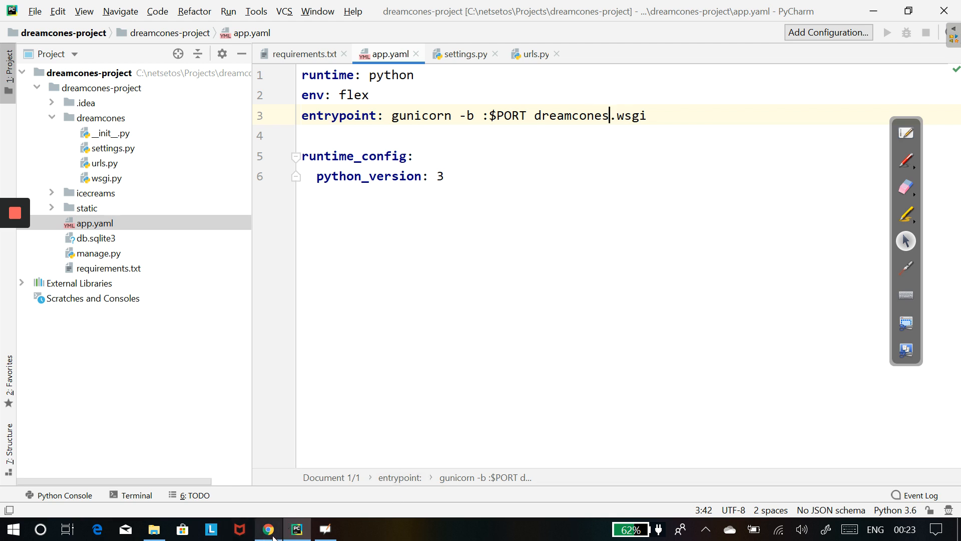
# - Open the Cloud SDK Quickstart for Windows guide and scroll to its installation steps
pyautogui.click(268, 529)
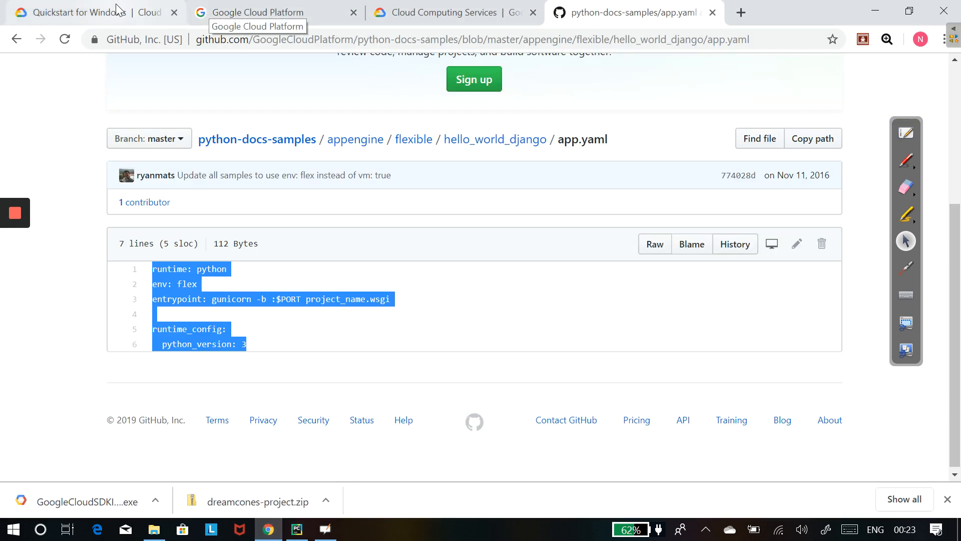
pyautogui.click(79, 12)
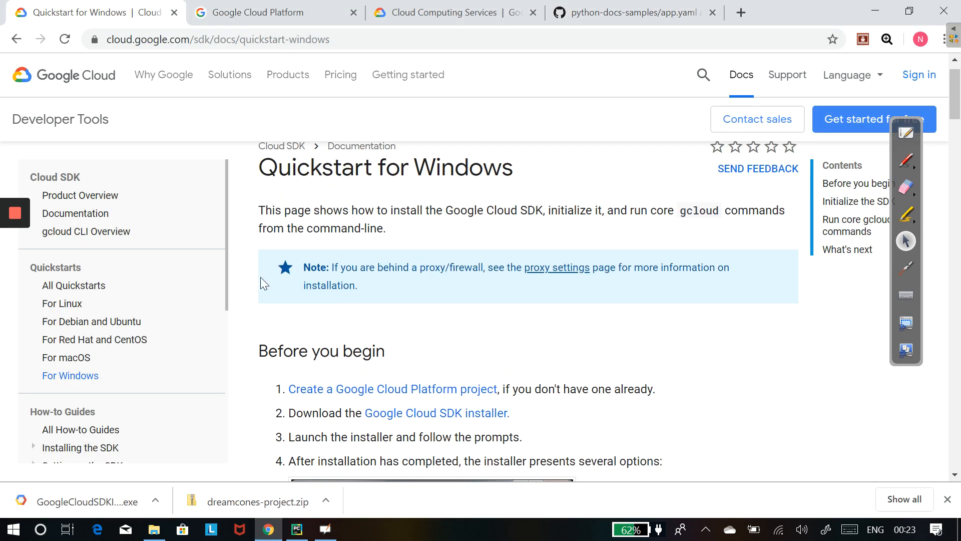
pyautogui.click(74, 300)
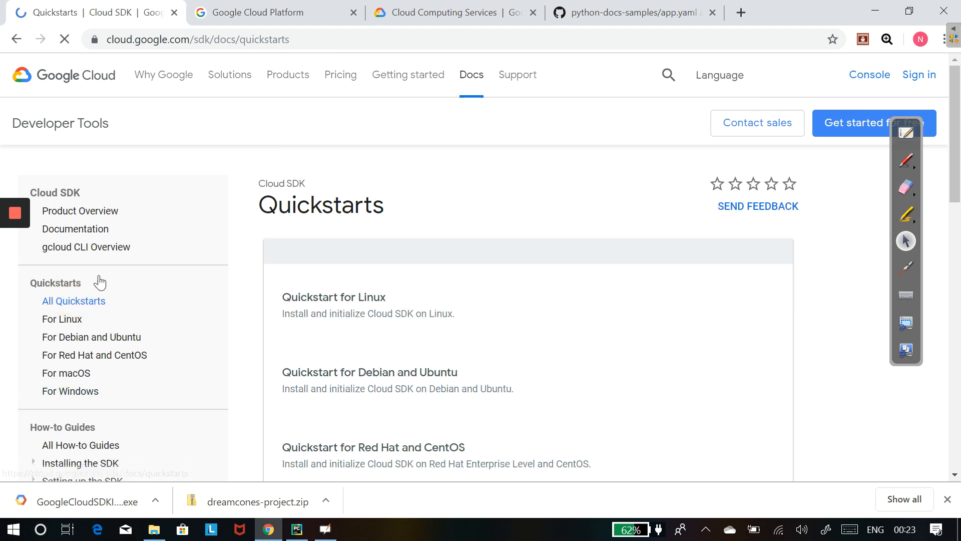
pyautogui.scroll(-3)
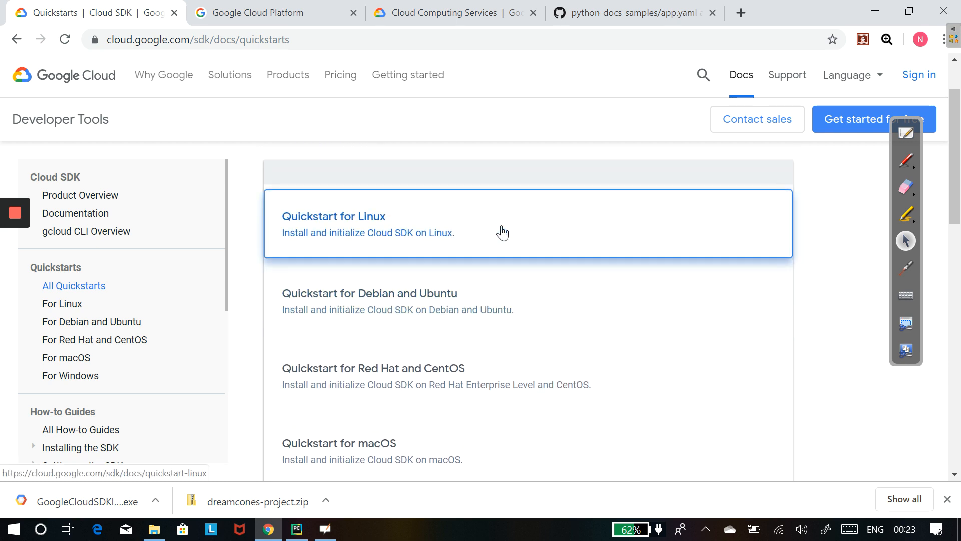
pyautogui.scroll(-3)
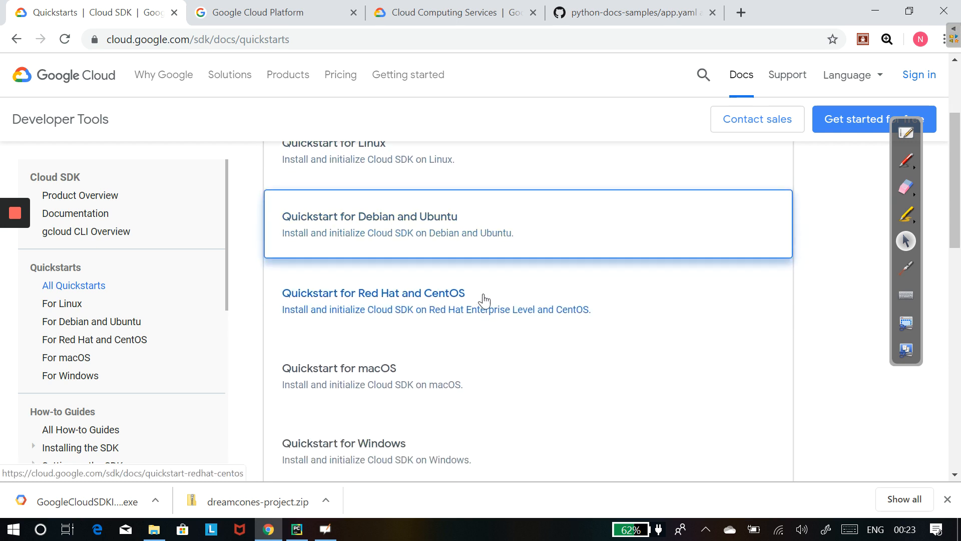
pyautogui.moveTo(452, 342)
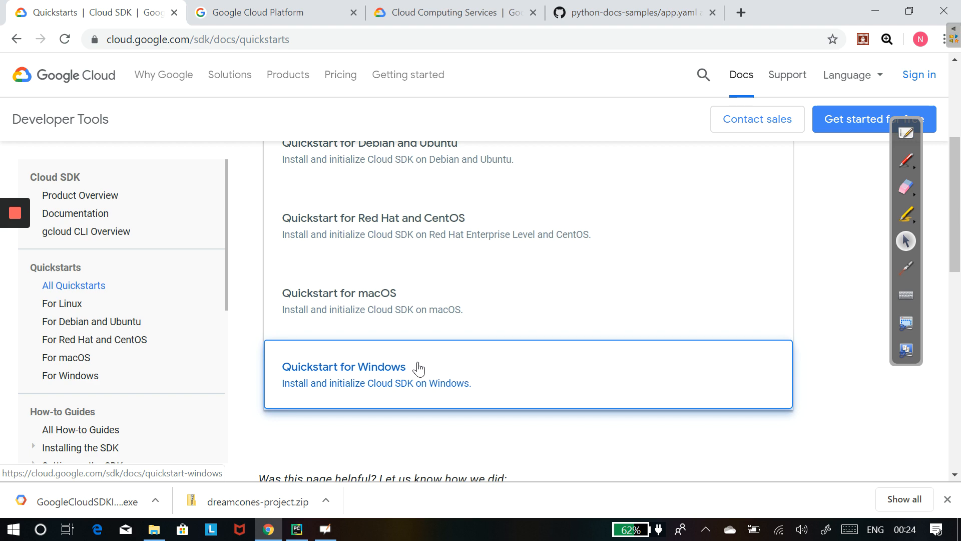
pyautogui.click(344, 367)
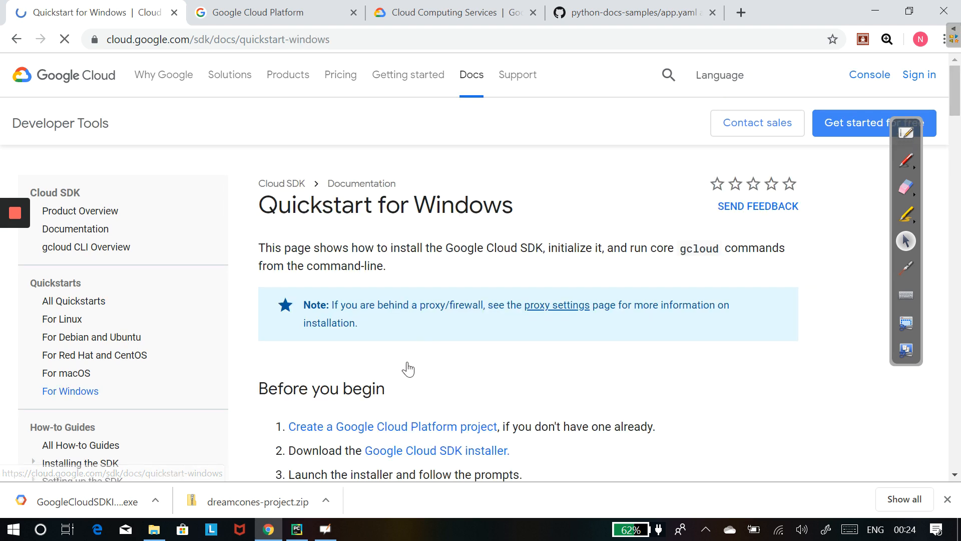
pyautogui.scroll(-3)
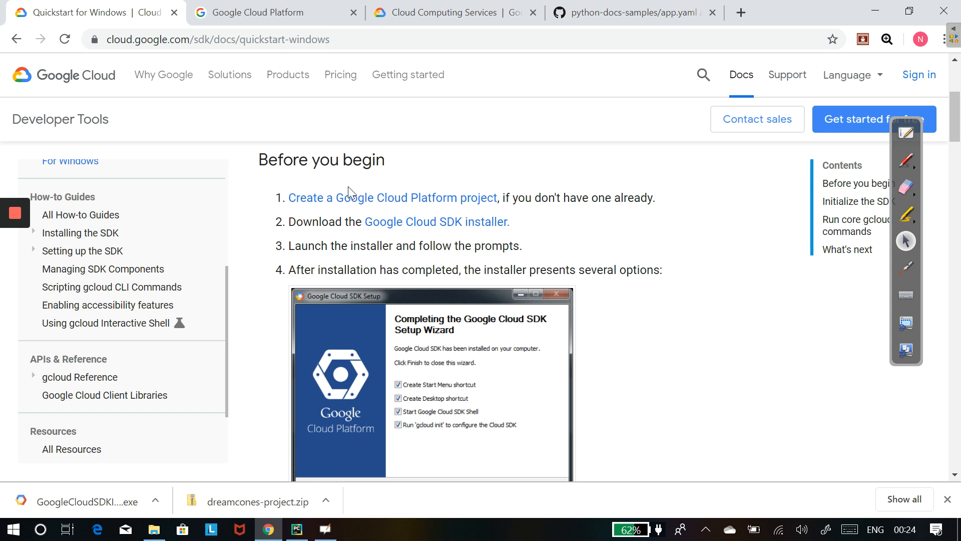
pyautogui.moveTo(487, 221)
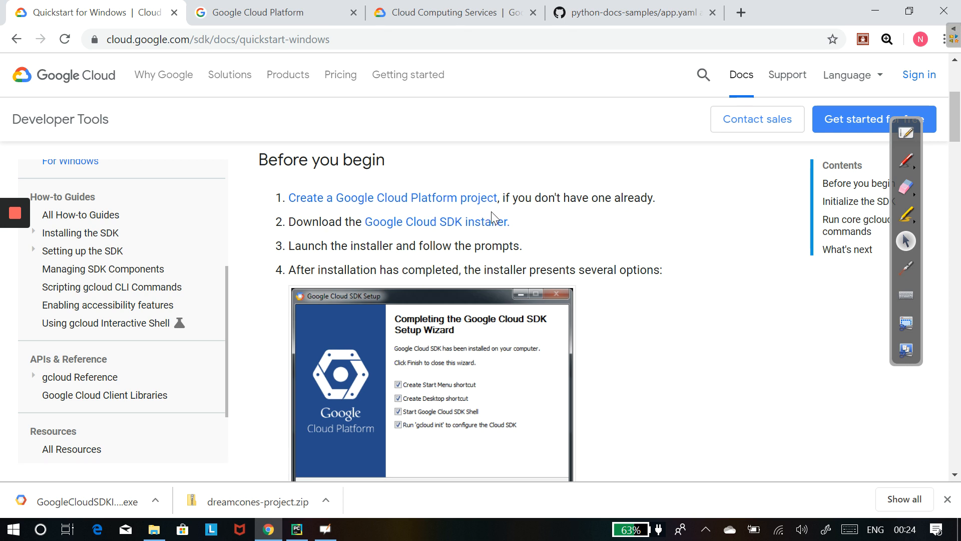
pyautogui.moveTo(435, 222)
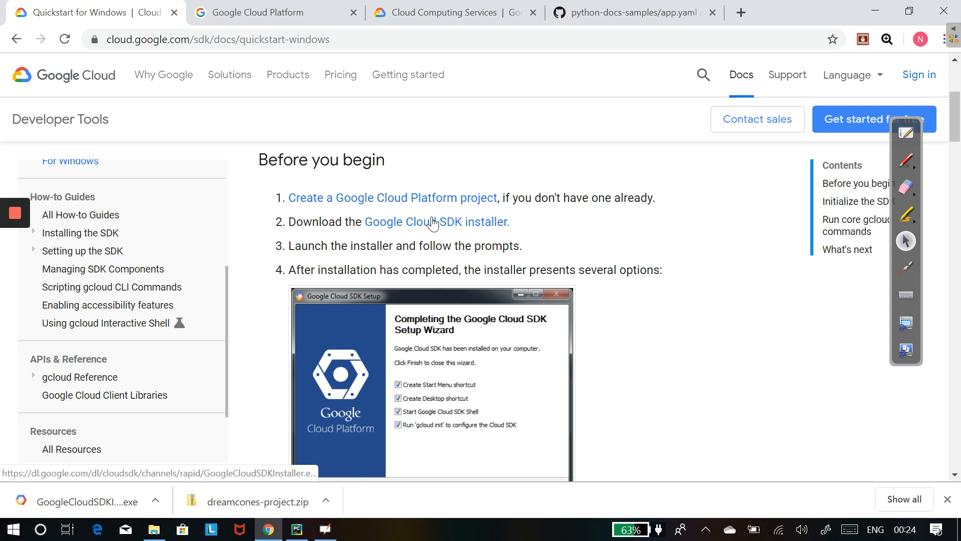
pyautogui.moveTo(451, 216)
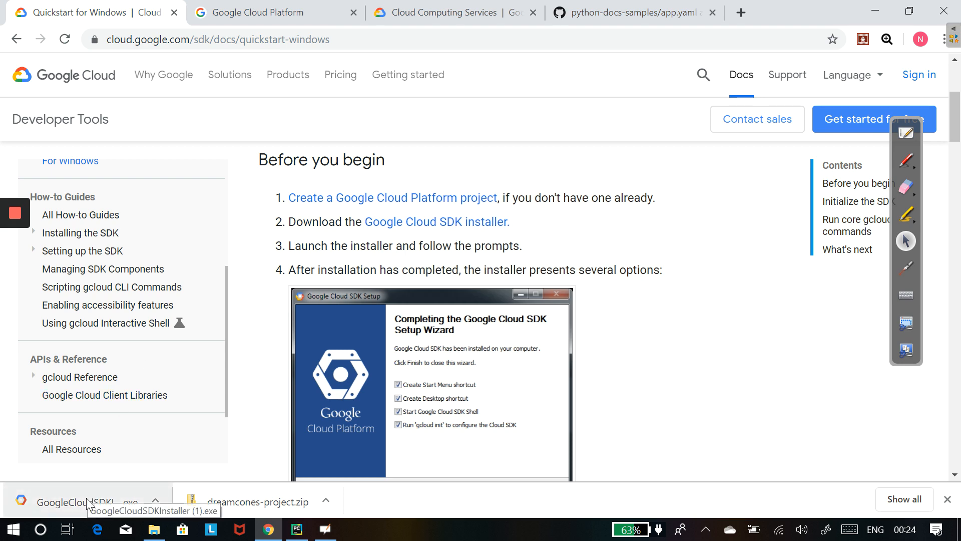
# - Install the Cloud SDK for a Single User with the default folder and components
pyautogui.click(89, 502)
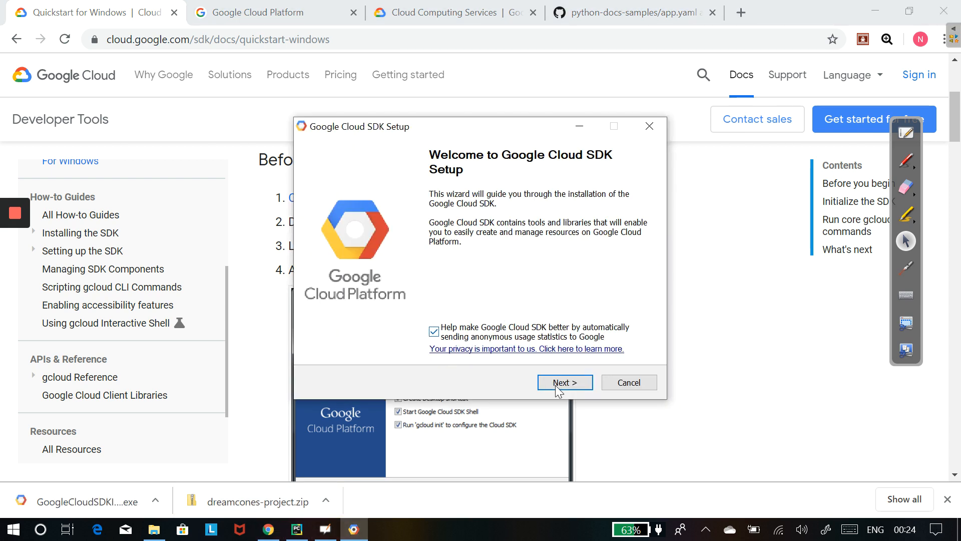
pyautogui.click(564, 382)
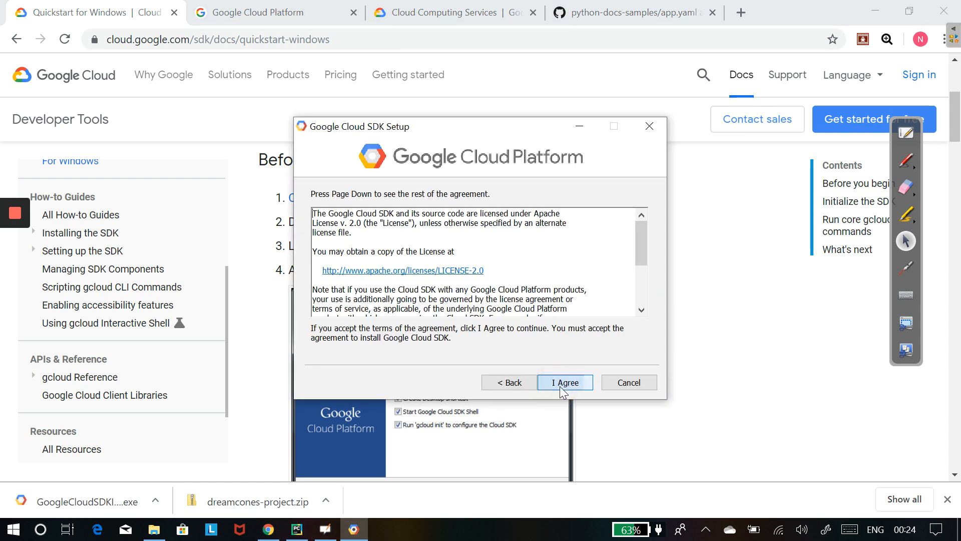
pyautogui.click(564, 382)
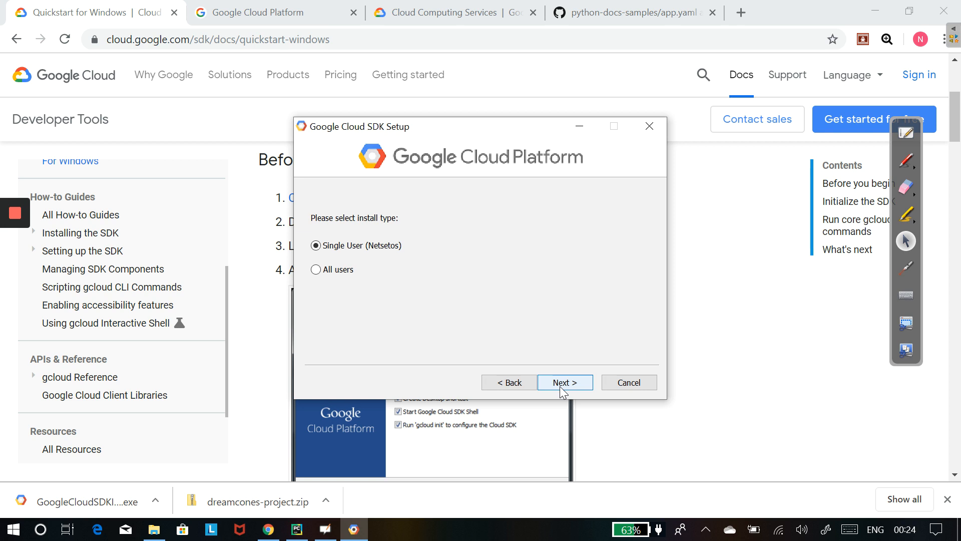
pyautogui.moveTo(911, 154)
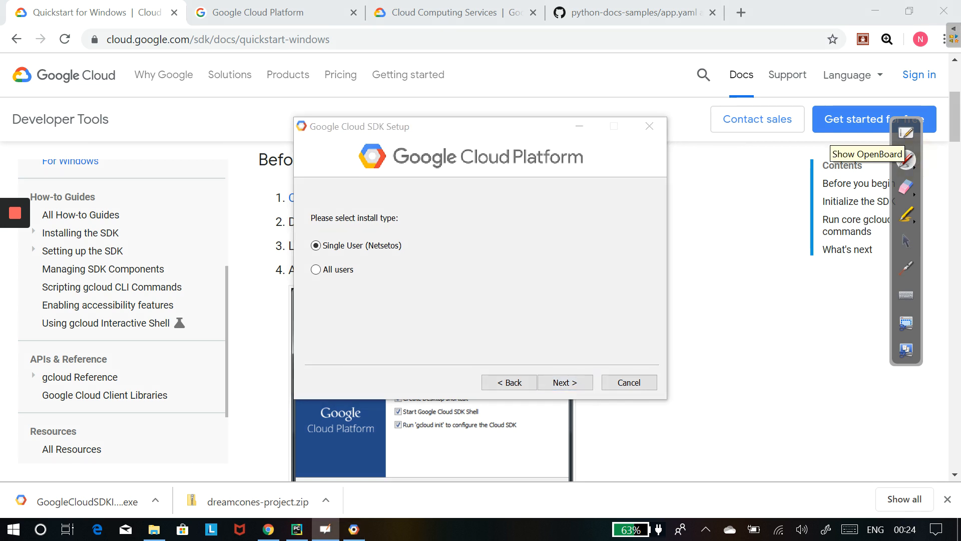
pyautogui.moveTo(410, 248); pyautogui.dragTo(448, 232)
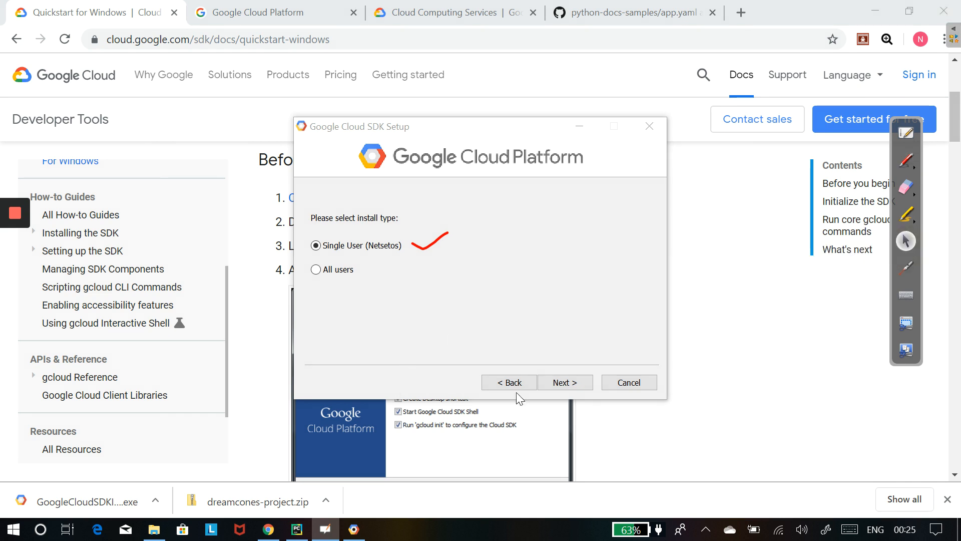
pyautogui.click(565, 382)
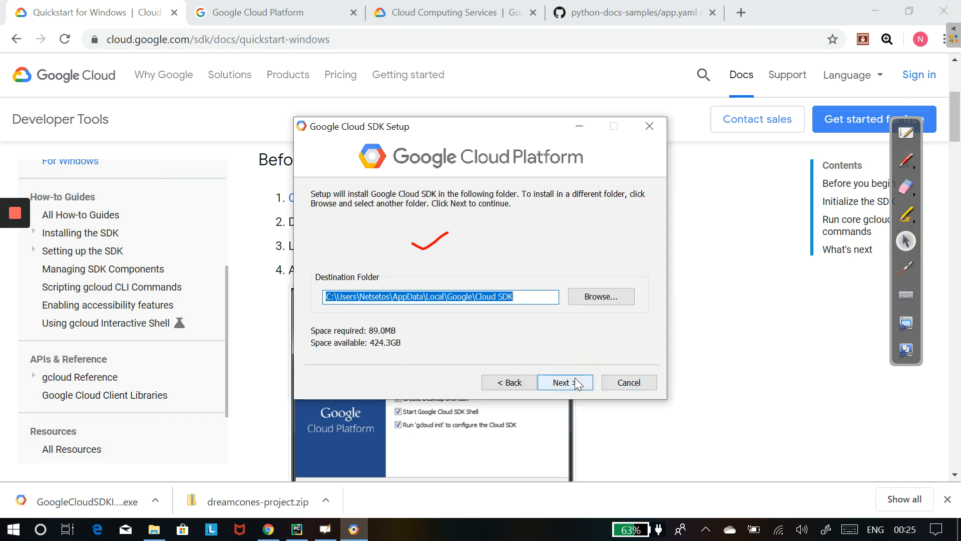
pyautogui.click(560, 382)
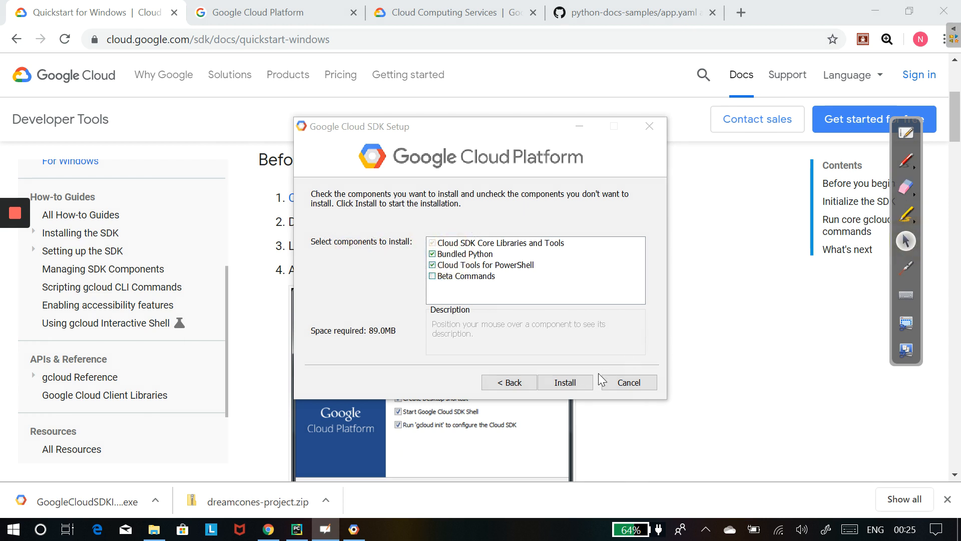
pyautogui.click(565, 382)
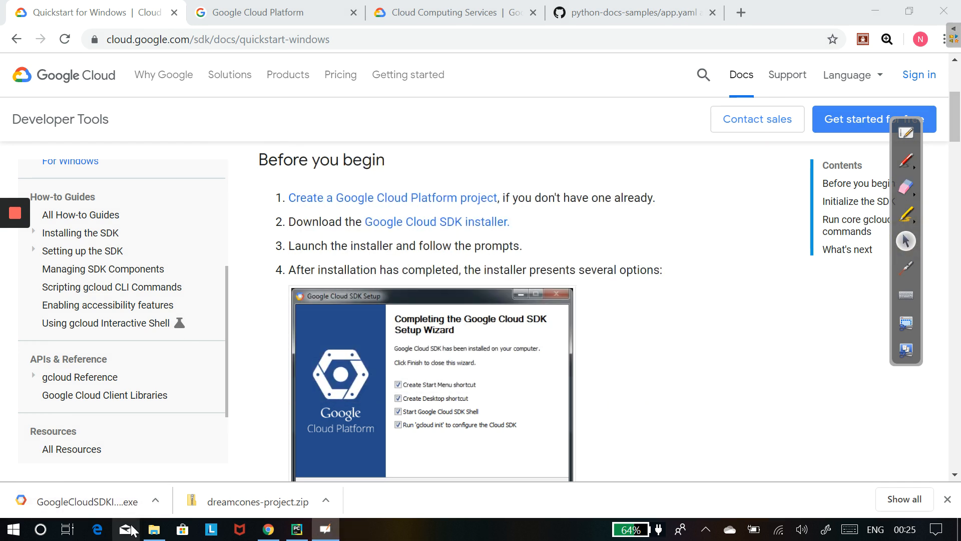
pyautogui.scroll(-3)
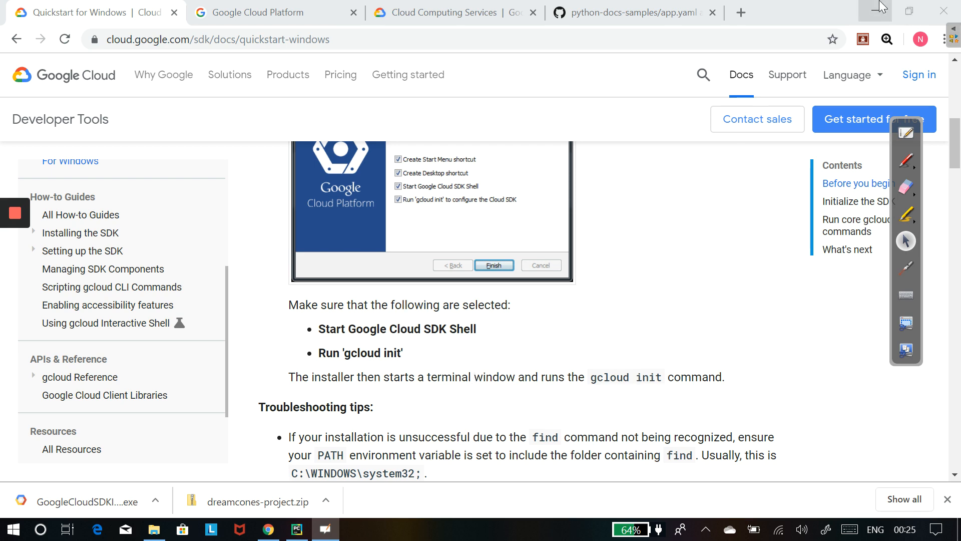
# - Minimize Chrome and run gcloud init in the Google Cloud SDK Shell
pyautogui.click(296, 529)
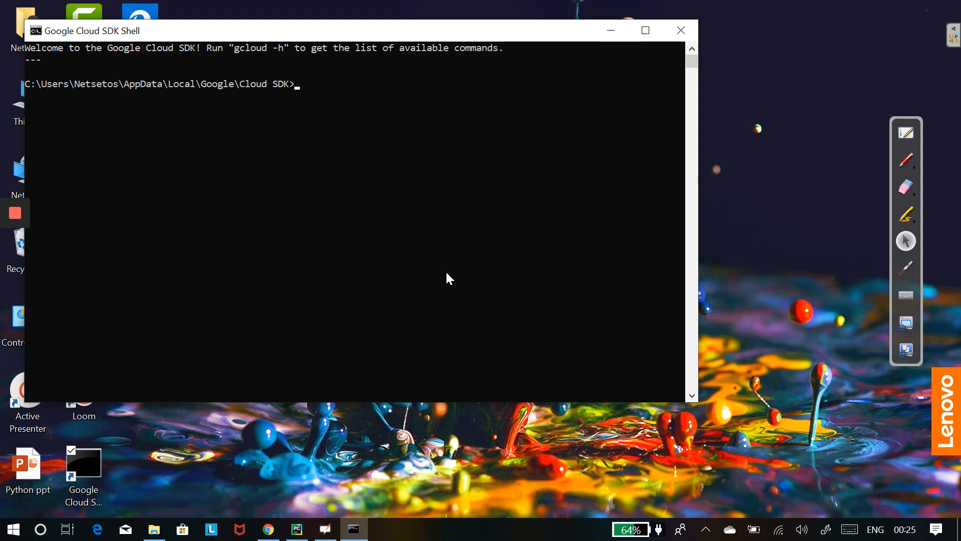
pyautogui.moveTo(213, 201)
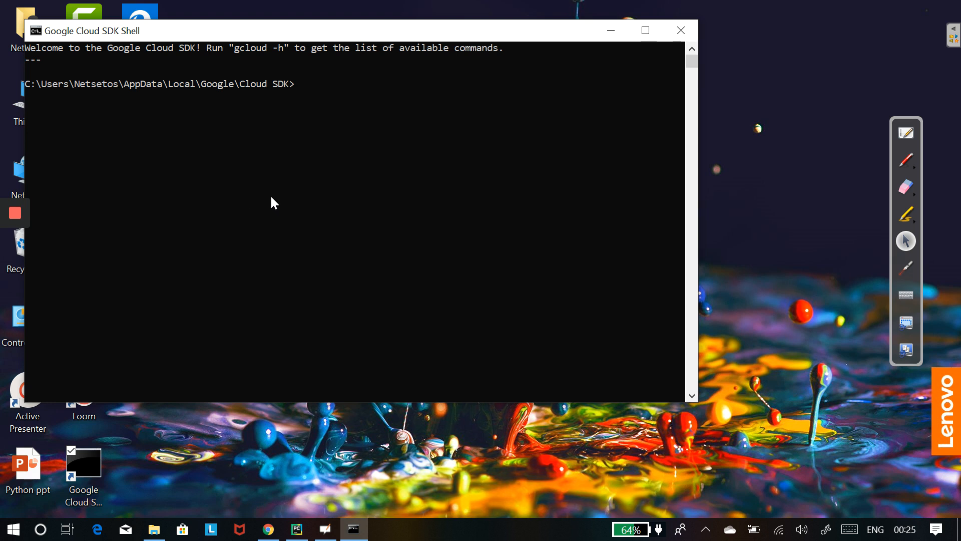
pyautogui.write('gc')
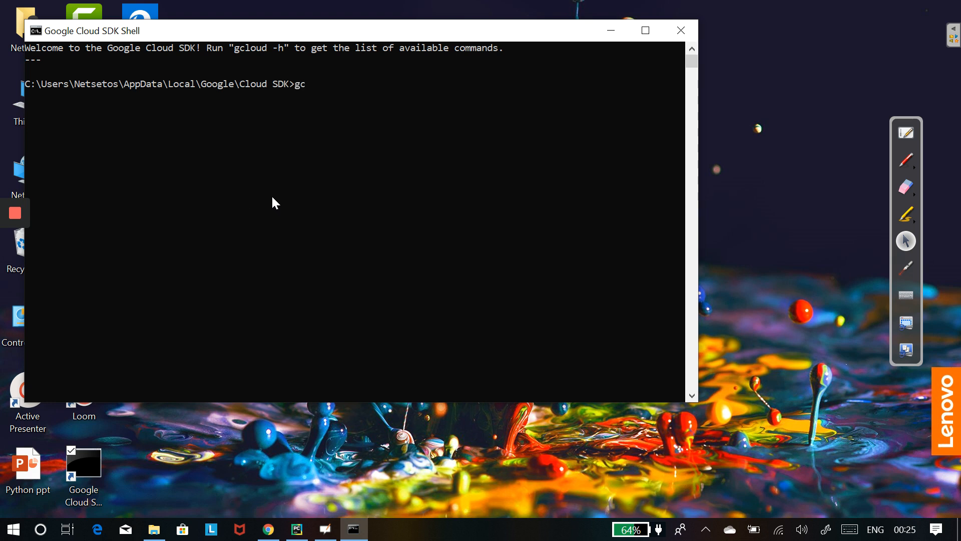
pyautogui.write('loud')
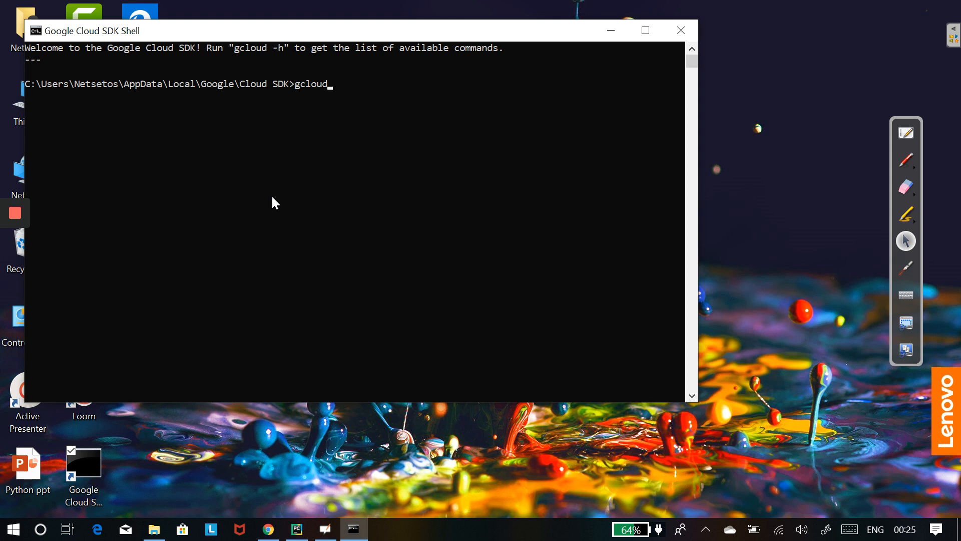
pyautogui.write('ini')
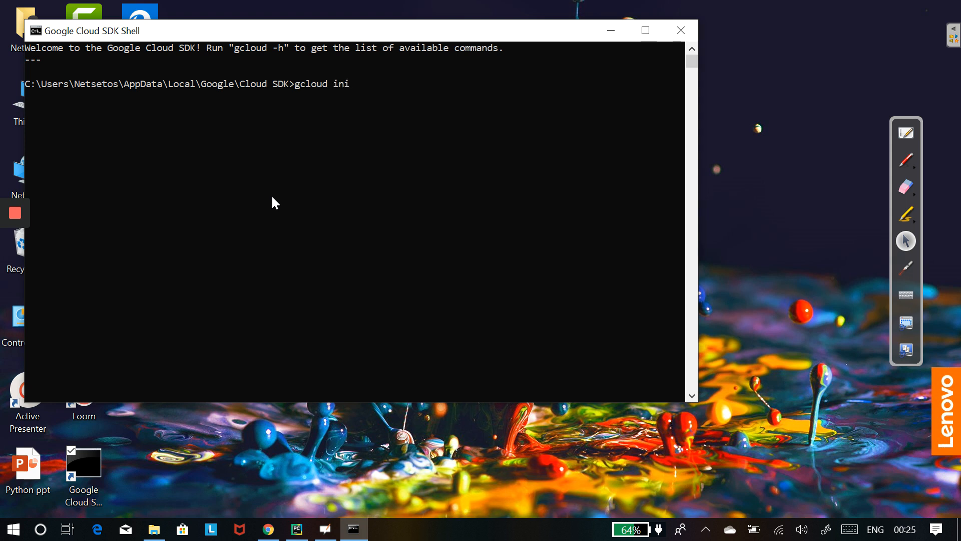
pyautogui.write('t')
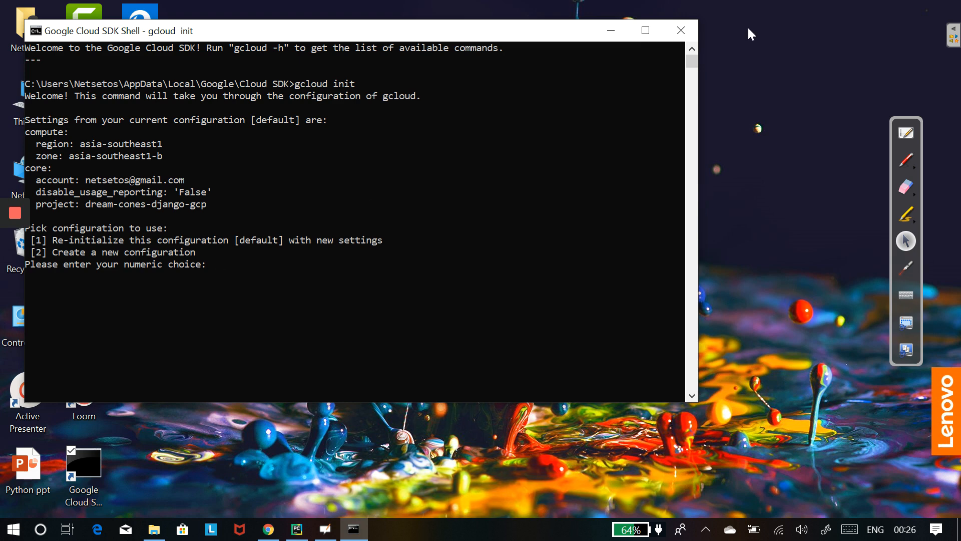
# - Re-initialize gcloud with the netsetos account and dream-cones-django-gcp project, declining region and zone
pyautogui.click(644, 30)
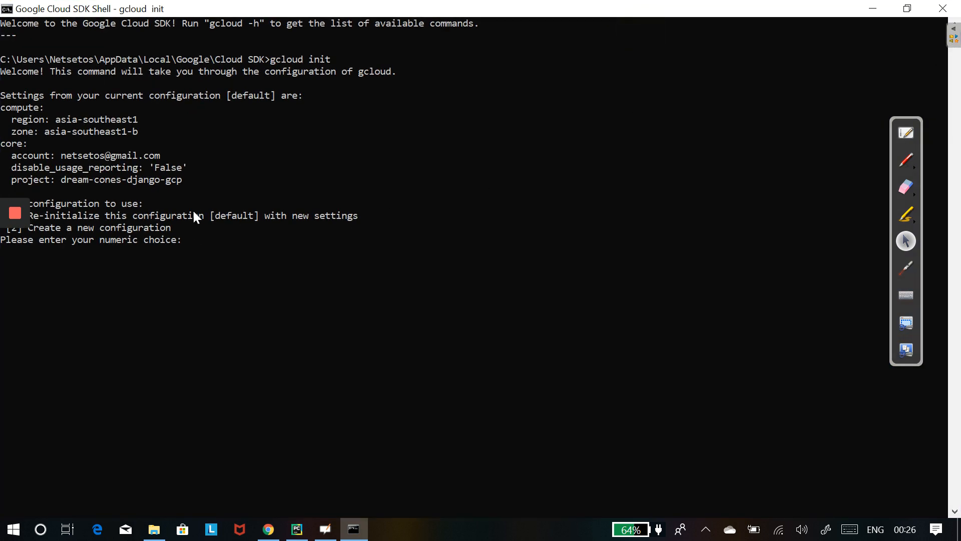
pyautogui.moveTo(233, 183)
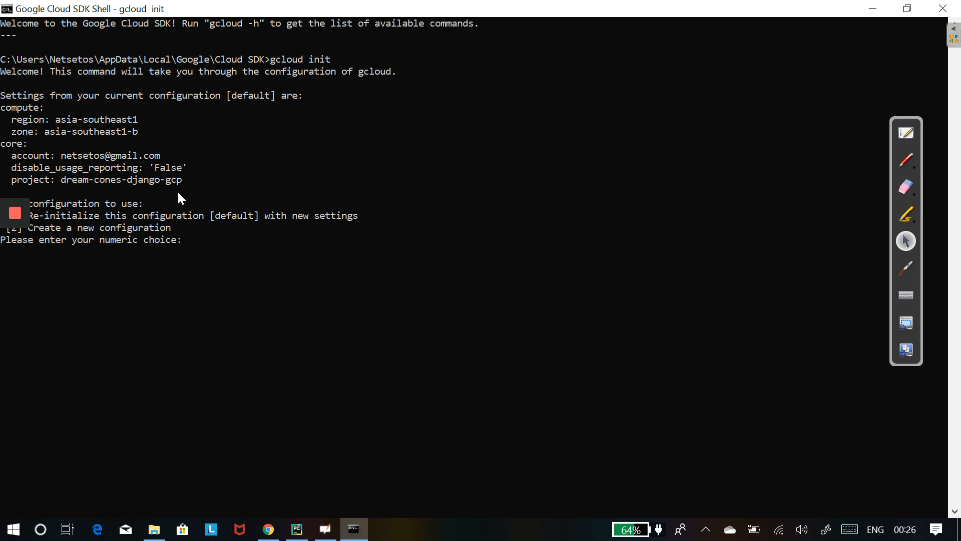
pyautogui.write('1')
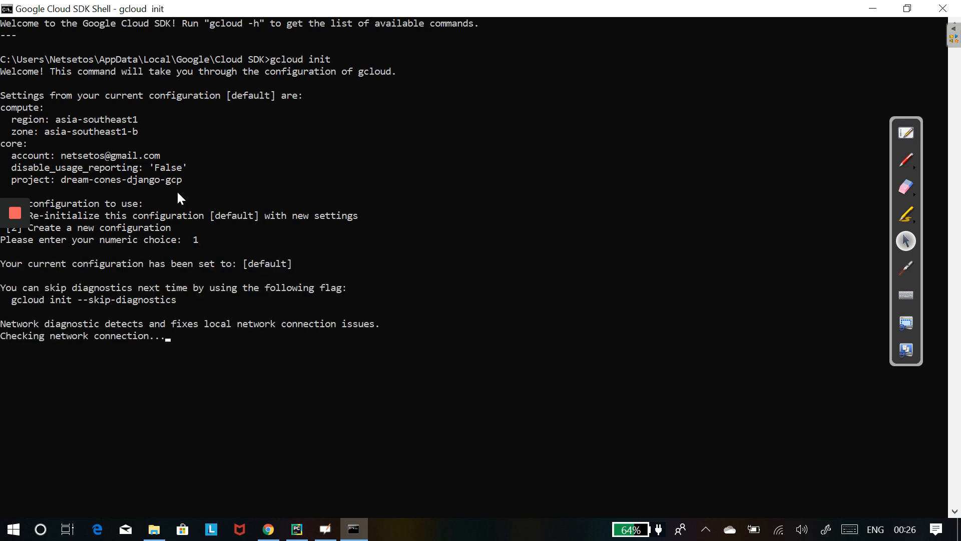
pyautogui.moveTo(232, 315)
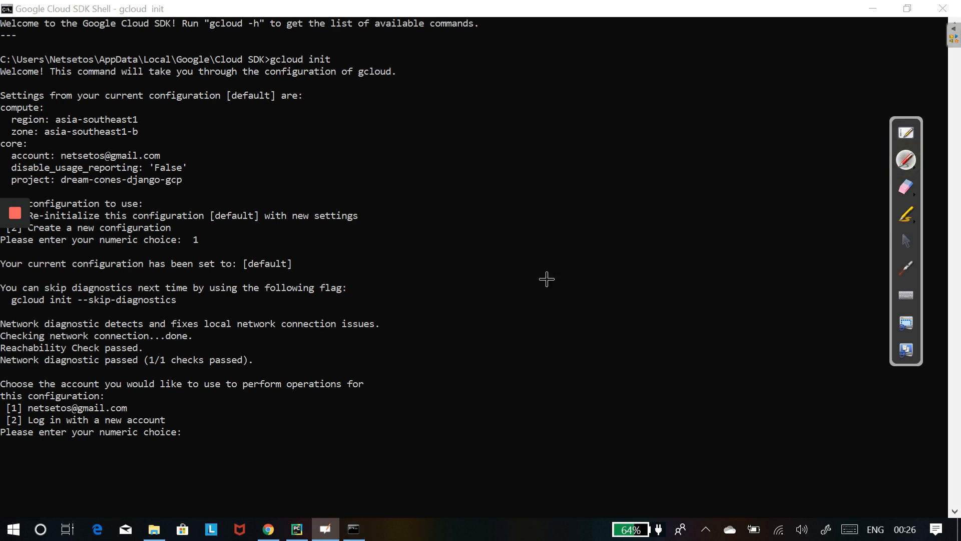
pyautogui.click(145, 411)
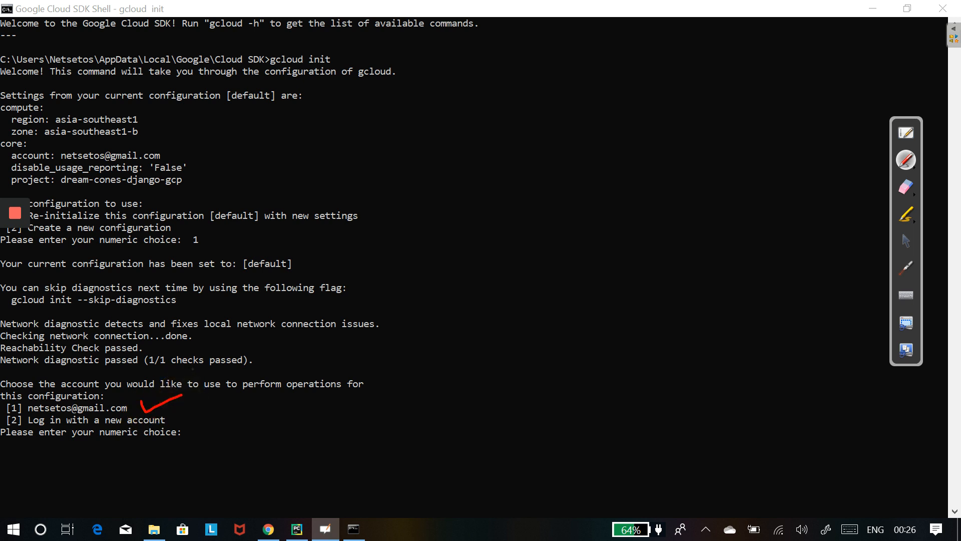
pyautogui.moveTo(243, 360)
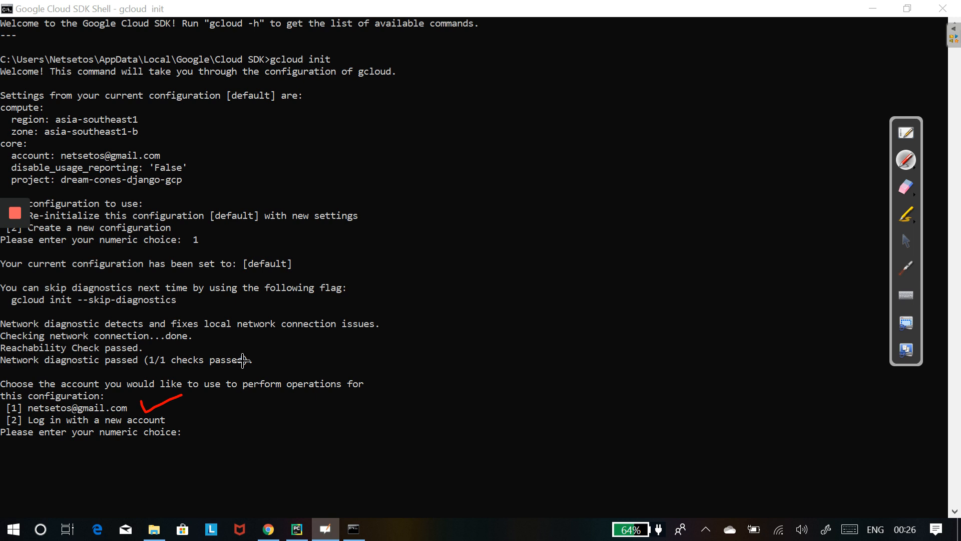
pyautogui.moveTo(912, 240)
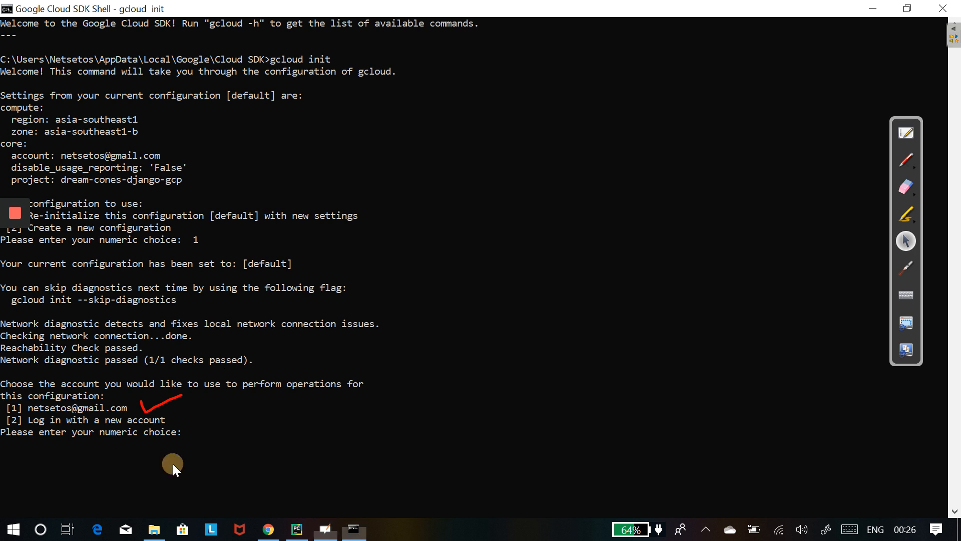
pyautogui.write('1')
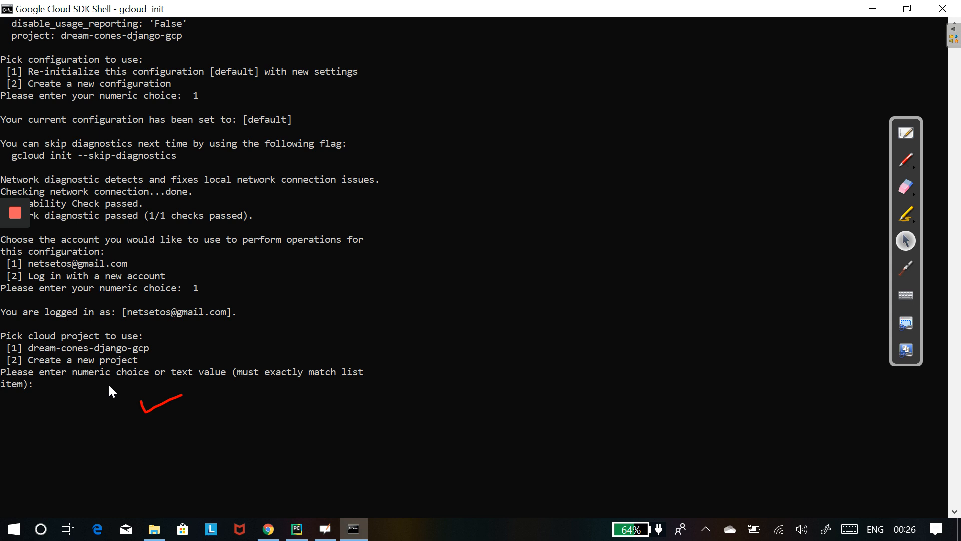
pyautogui.write('1')
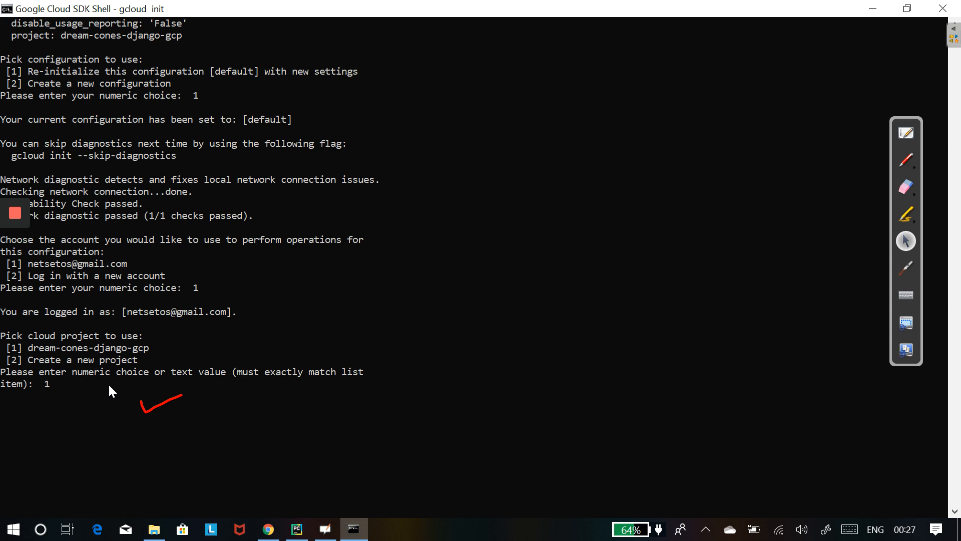
pyautogui.press('enter')
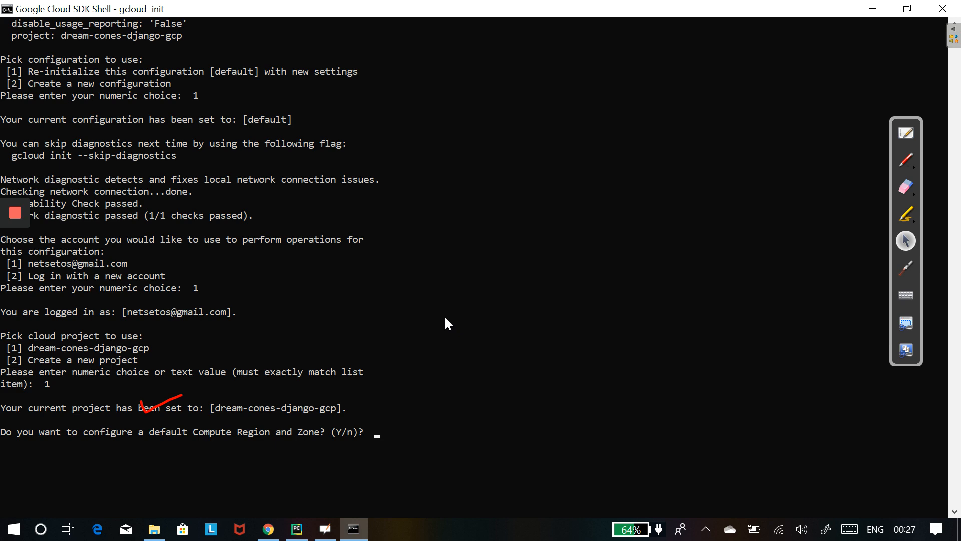
pyautogui.write('n')
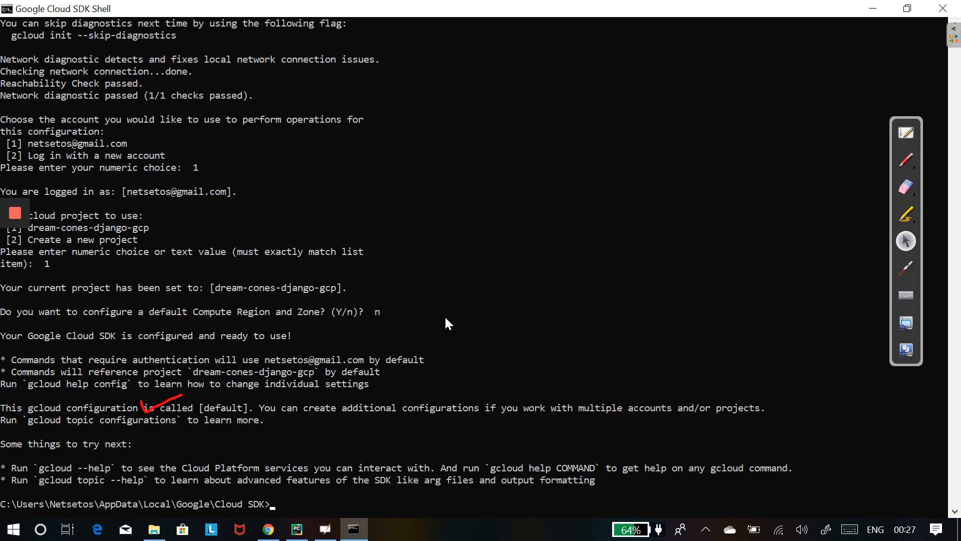
pyautogui.moveTo(341, 494)
pyautogui.write('cd')
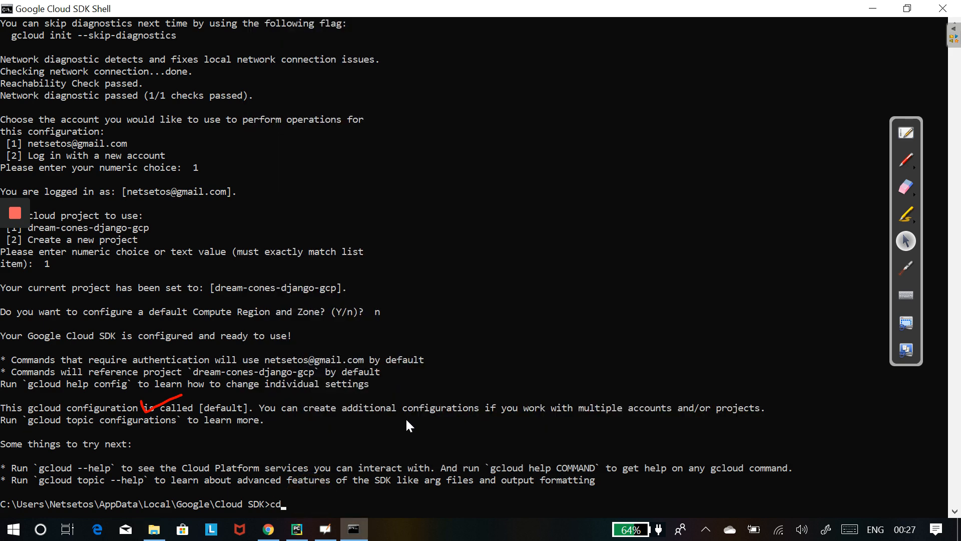
# - From the dreamcones-project folder, run gcloud app deploy and answer Y to start the build
pyautogui.write('C:\\netsetos\\Projects\\dreamcones-project\\dreamcones-project')
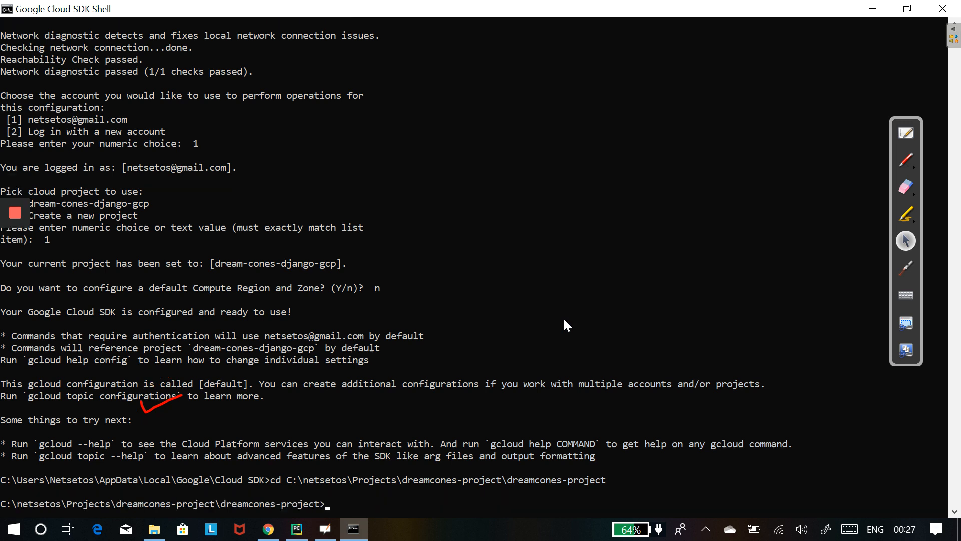
pyautogui.moveTo(325, 399)
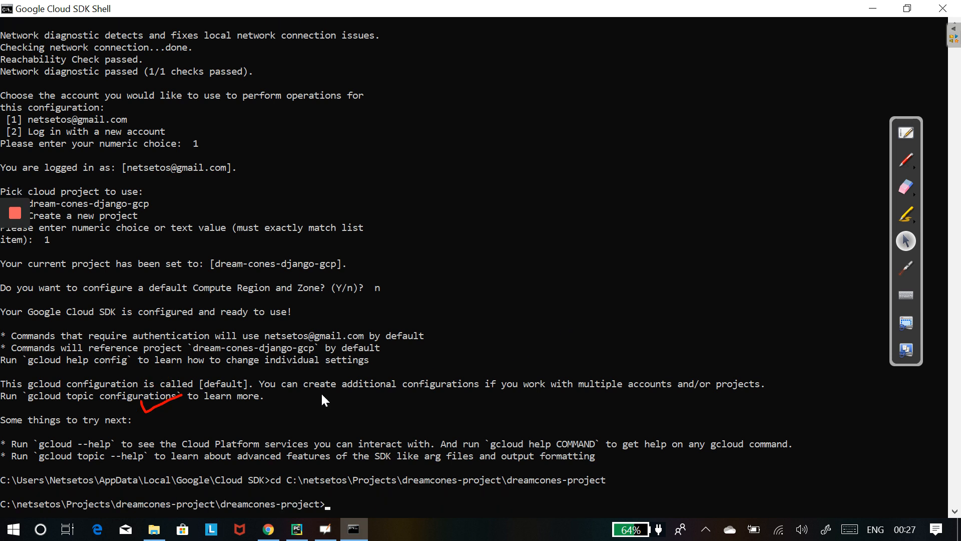
pyautogui.moveTo(312, 403)
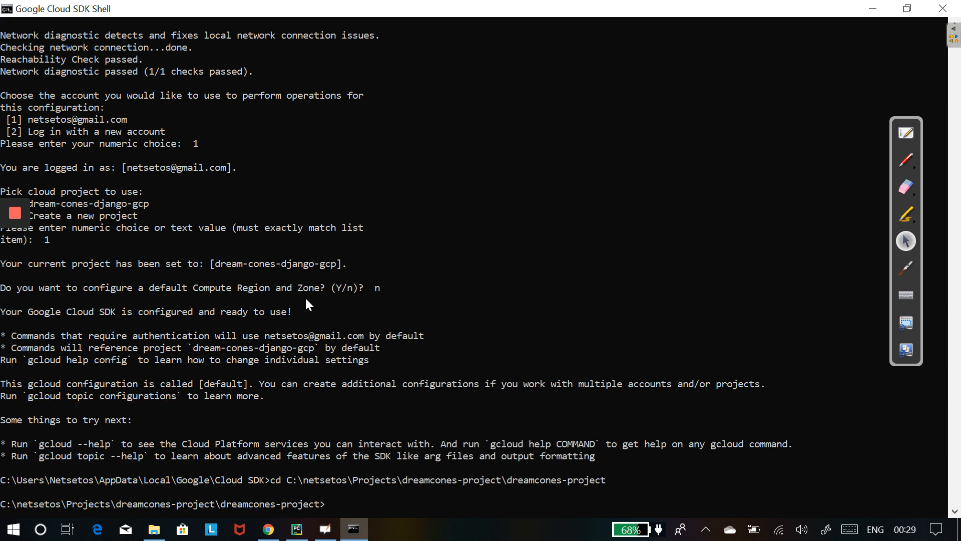
pyautogui.write('gcloud app deploy')
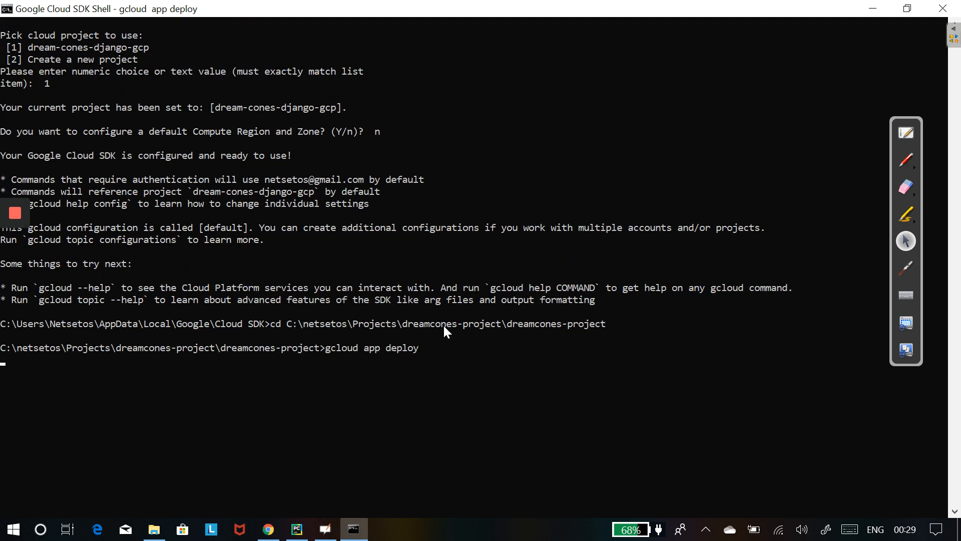
pyautogui.press('enter')
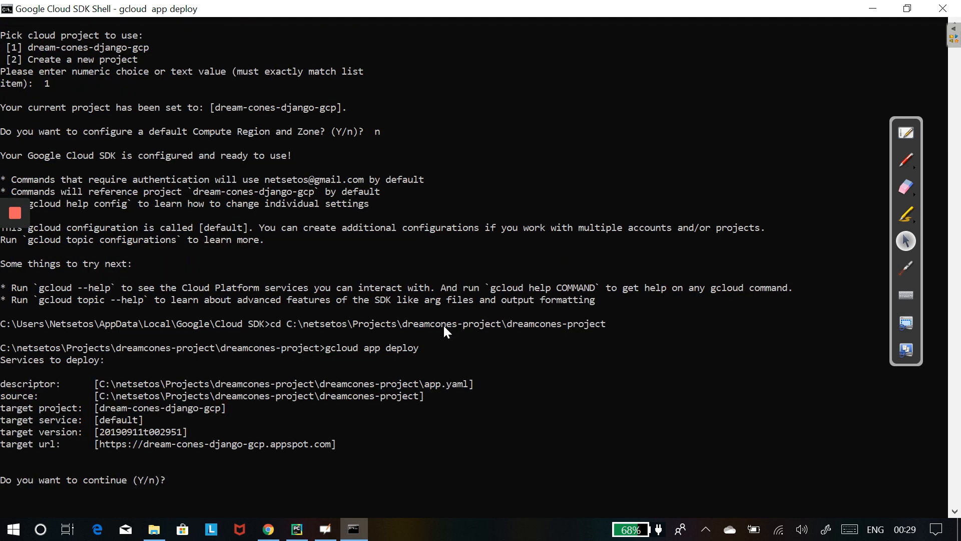
pyautogui.write('Y')
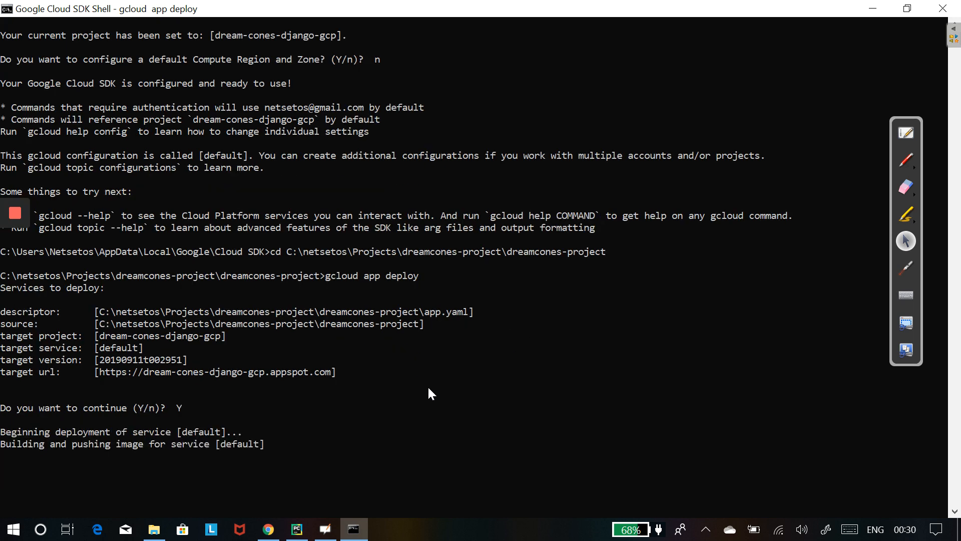
pyautogui.moveTo(926, 299)
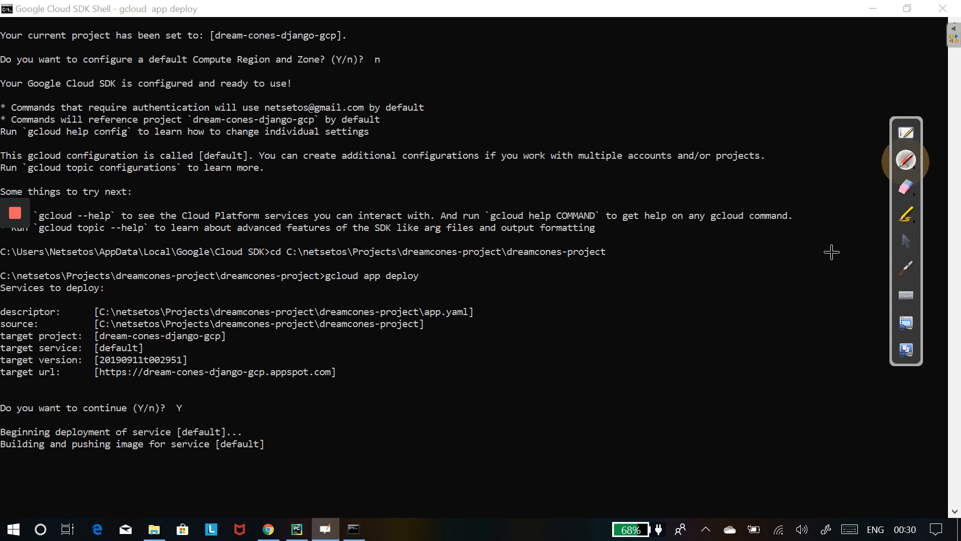
pyautogui.moveTo(648, 335)
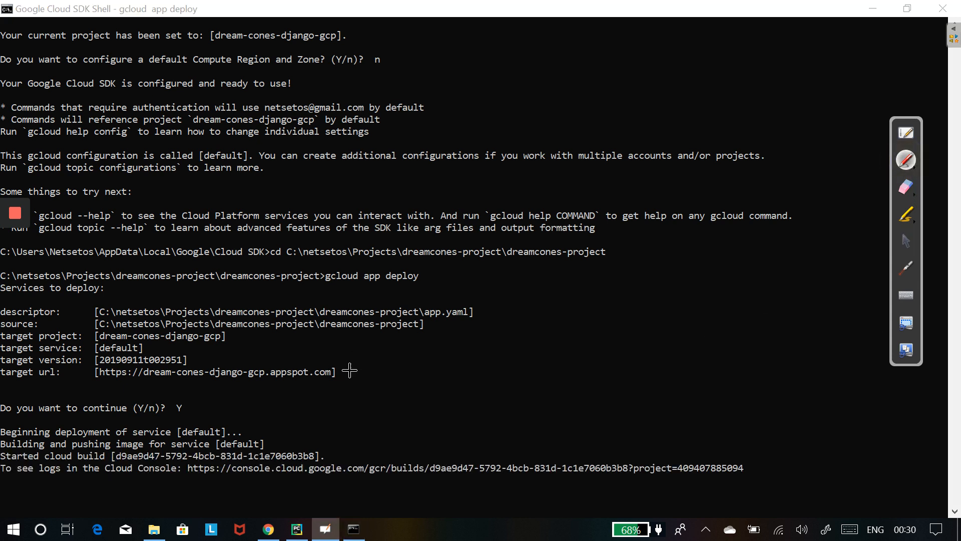
pyautogui.moveTo(352, 380); pyautogui.dragTo(395, 359)
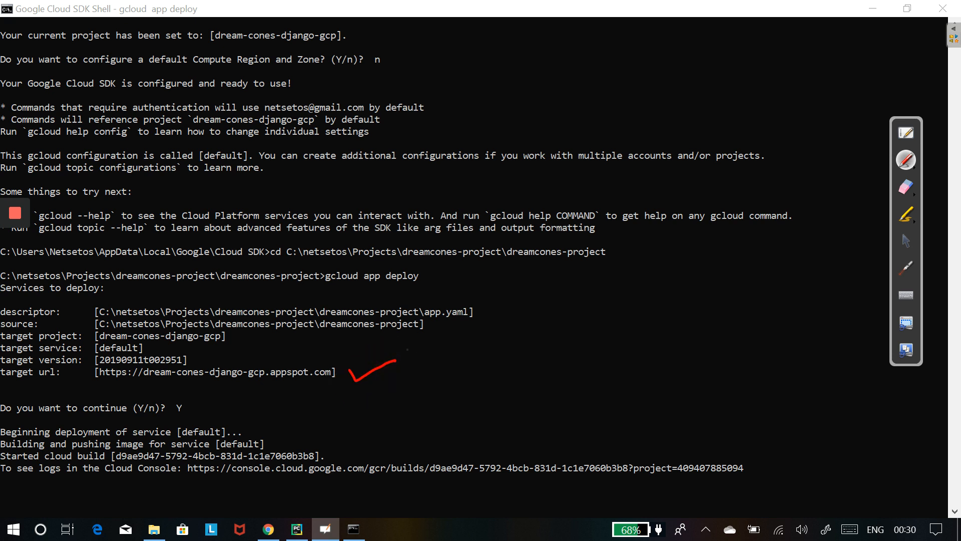
pyautogui.moveTo(419, 338)
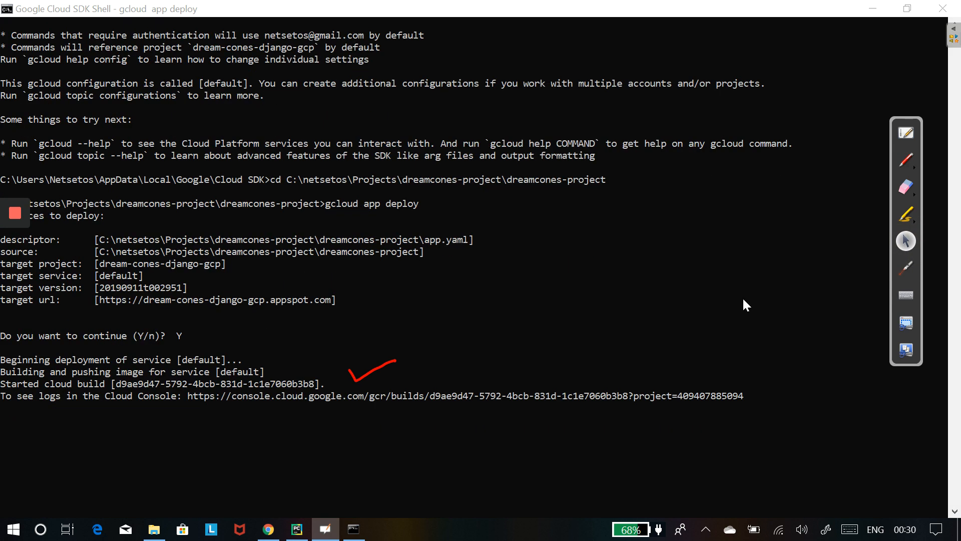
pyautogui.moveTo(33, 265)
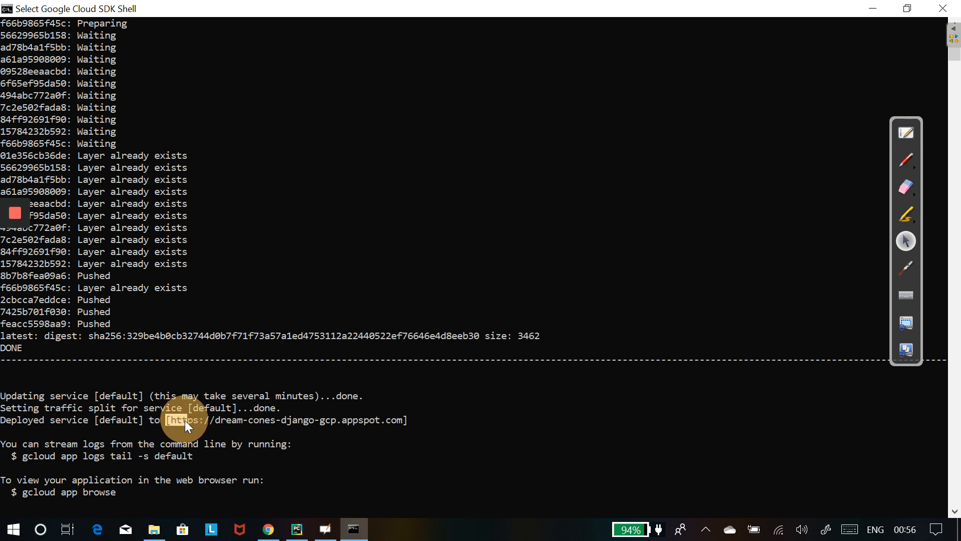
pyautogui.moveTo(172, 420); pyautogui.dragTo(401, 420)
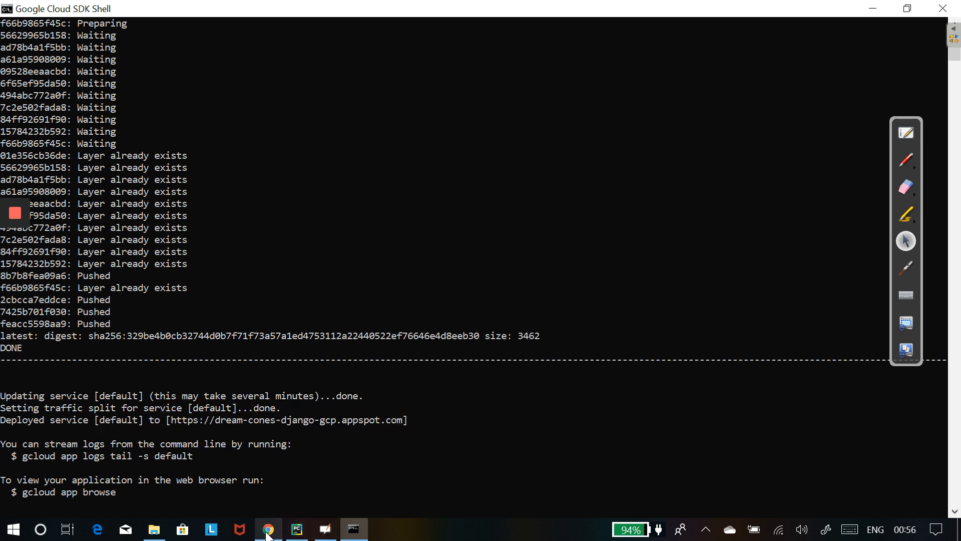
pyautogui.click(268, 529)
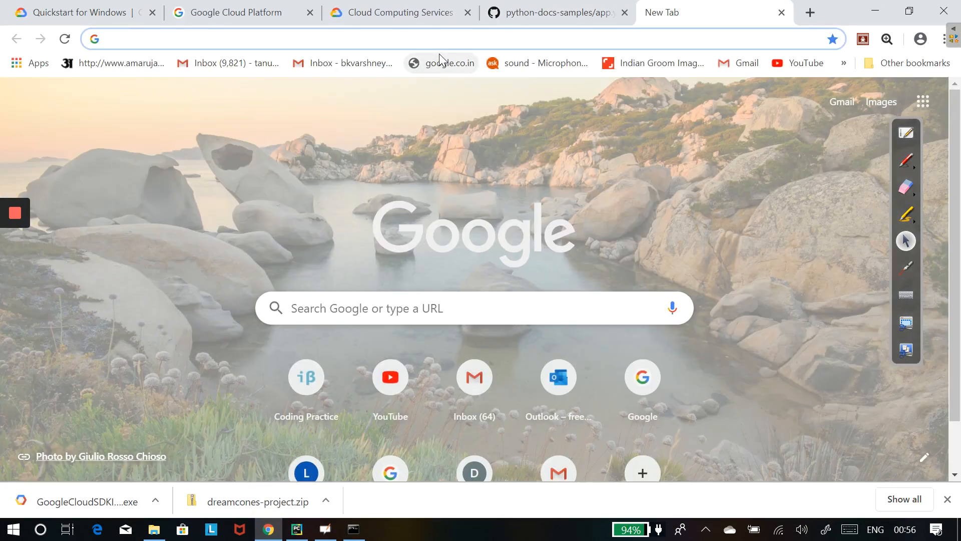
pyautogui.write('[https://dream-cones-django-gcp.appspot.com')
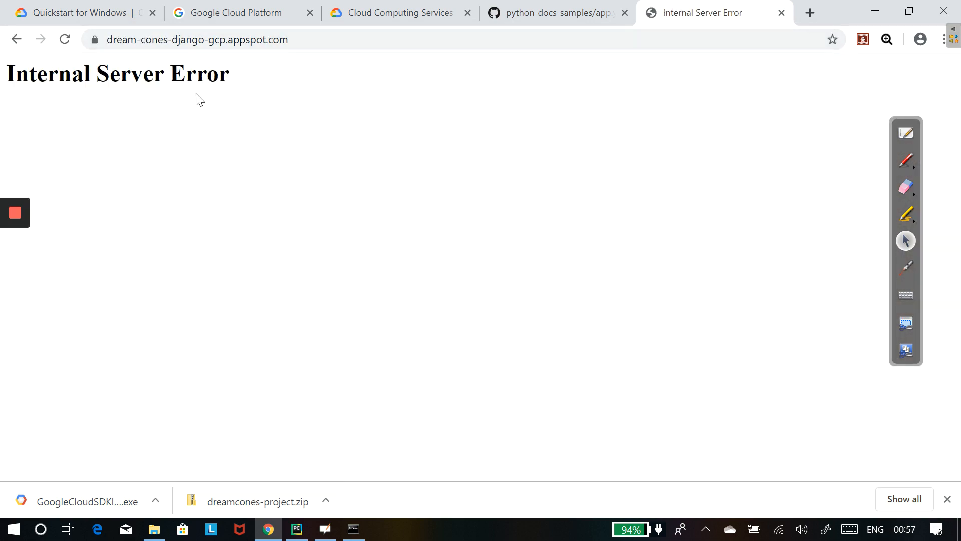
pyautogui.moveTo(30, 74); pyautogui.dragTo(228, 73)
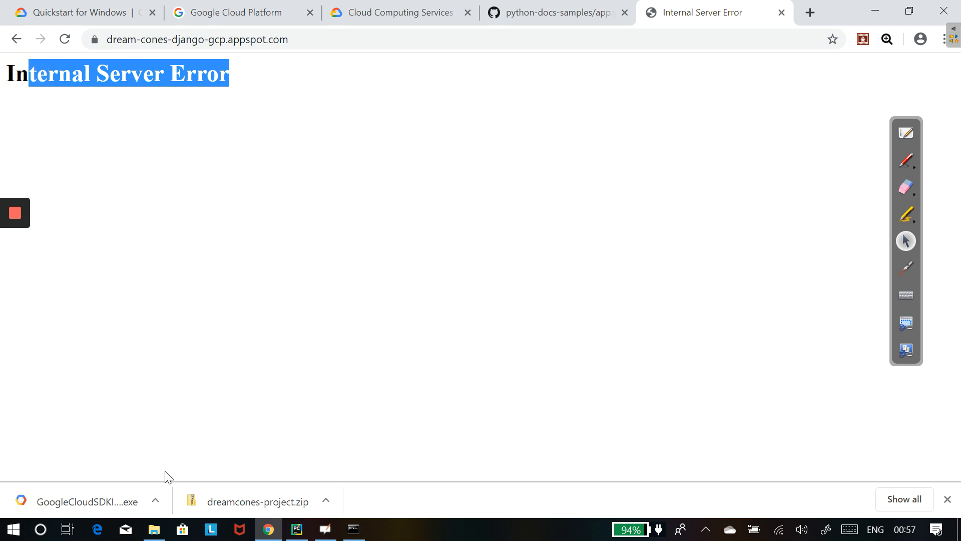
pyautogui.click(352, 529)
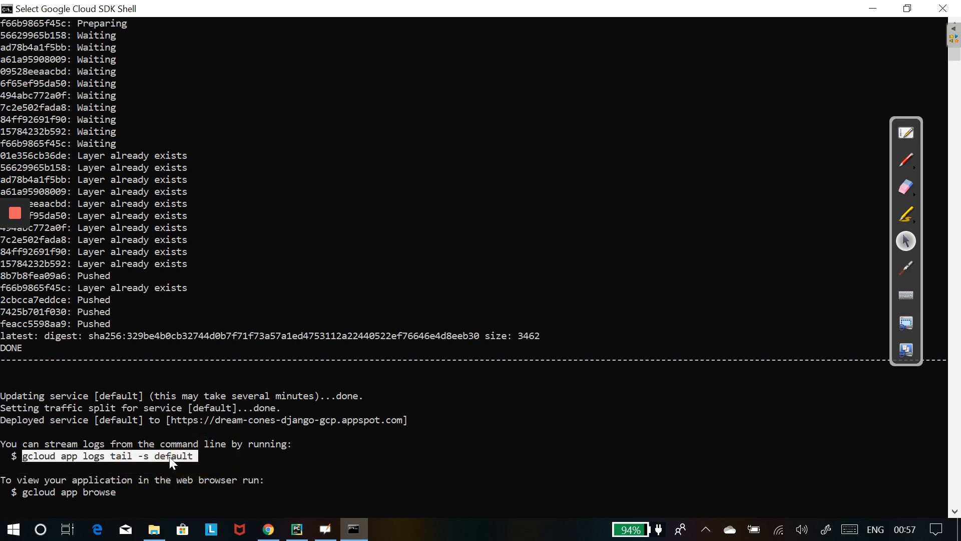
# - Mark the gcloud app logs tail command, review urls.py in PyCharm, and return to the shell
pyautogui.click(297, 529)
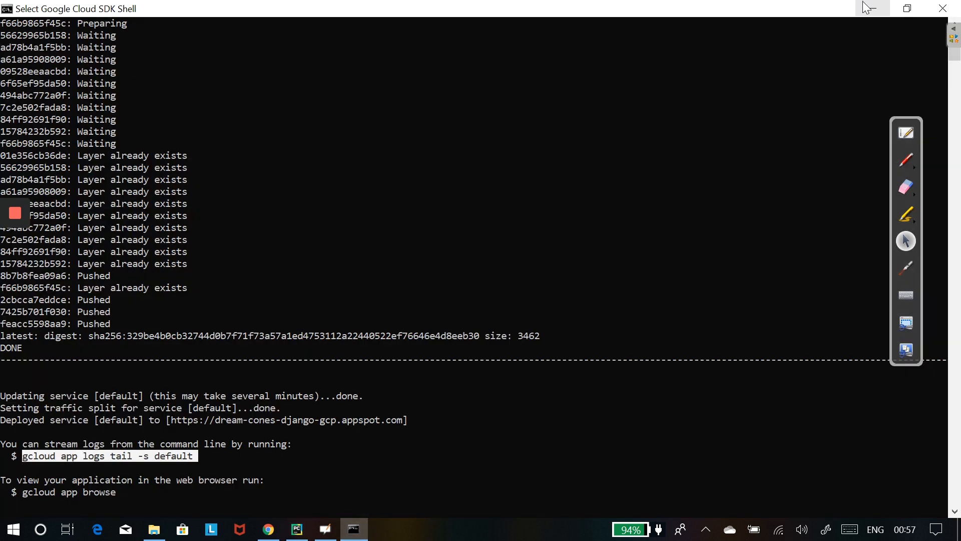
pyautogui.click(297, 528)
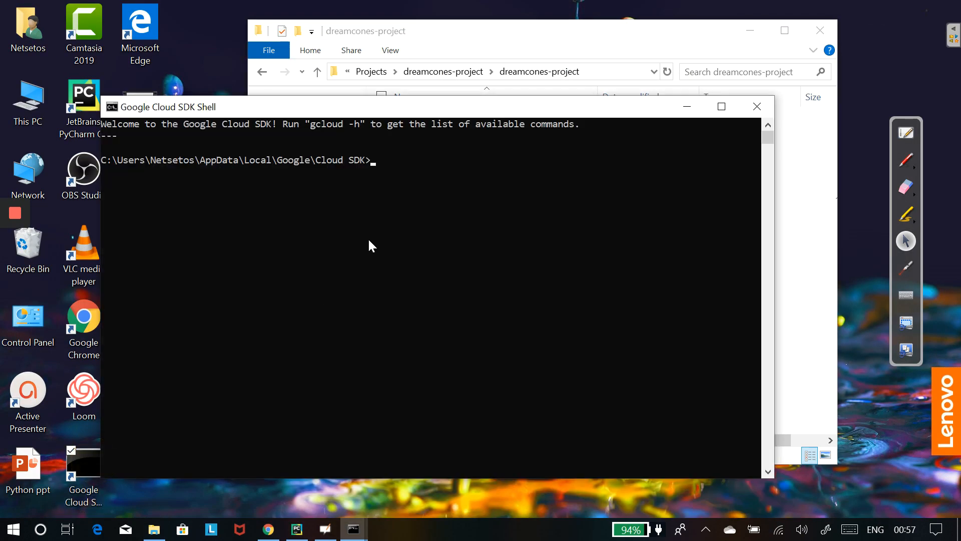
pyautogui.write('[https://dream-cones-django-gcp.appspot.co')
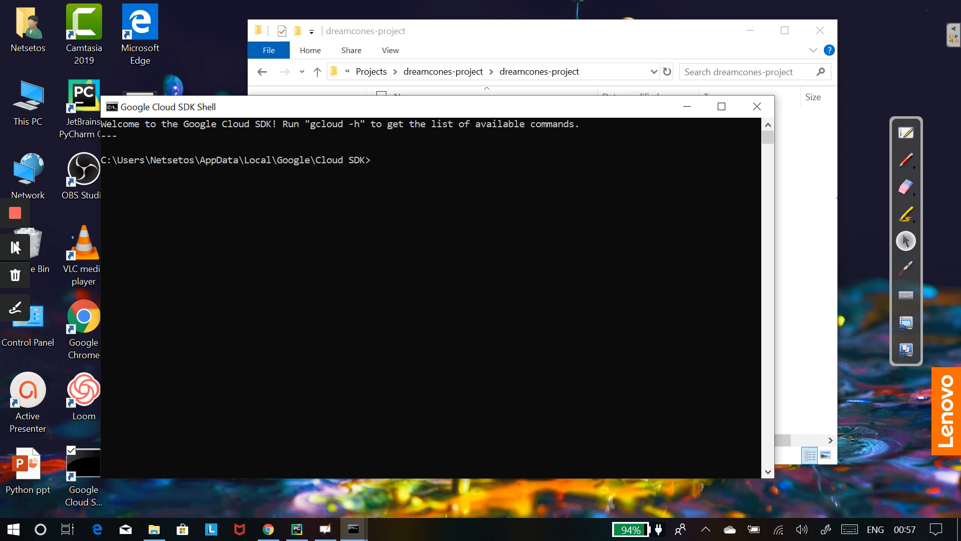
pyautogui.click(297, 529)
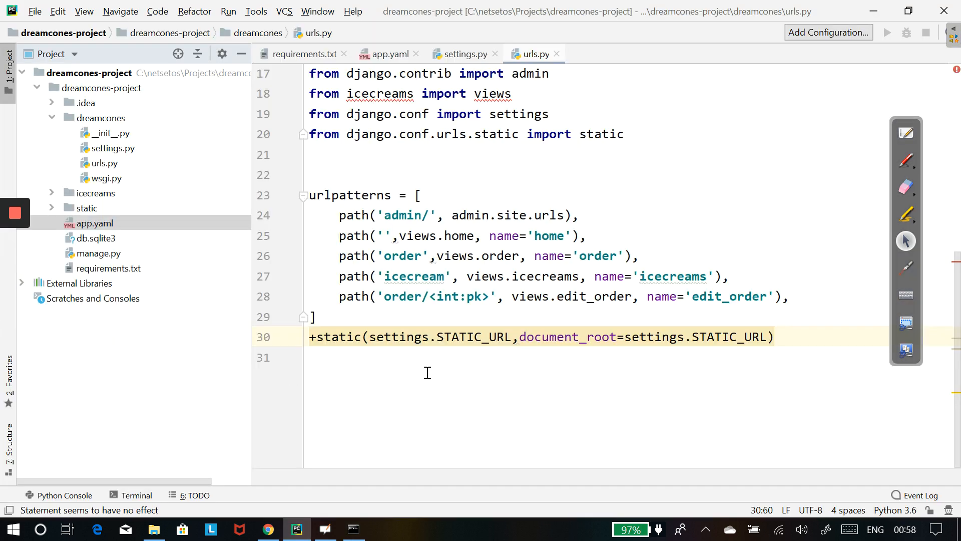
pyautogui.moveTo(325, 526)
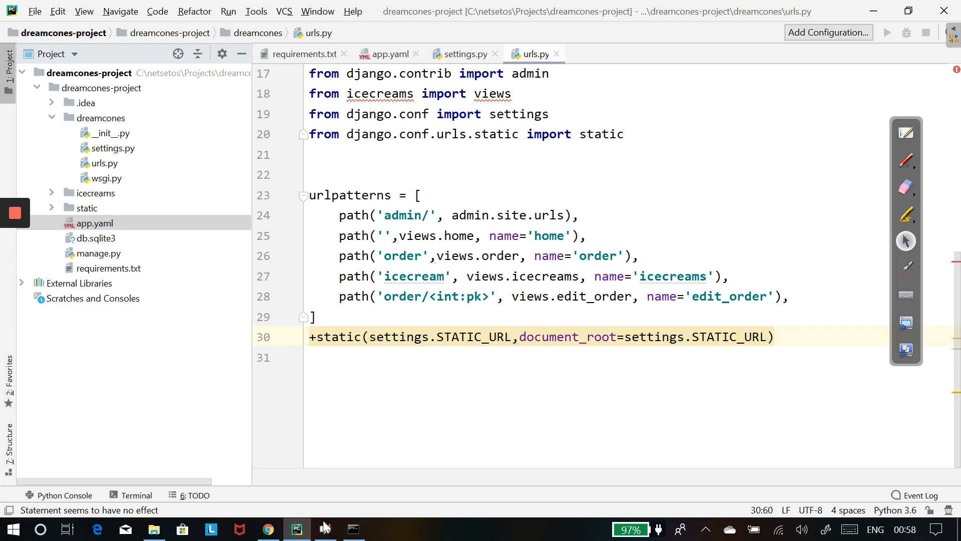
pyautogui.click(352, 529)
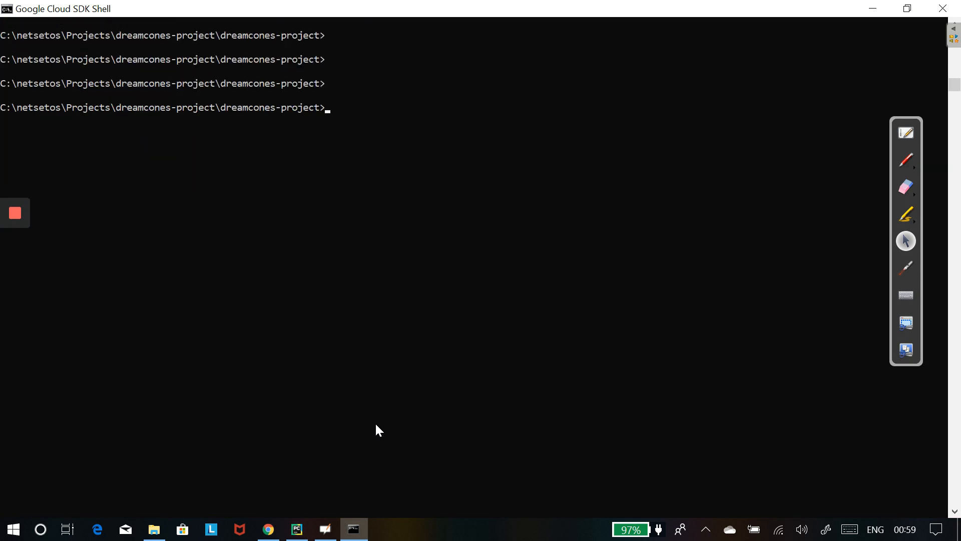
# - Run python manage.py runserver, revealing TypeError: bad operand type for unary + at urls.py line 30
pyautogui.write('pyth')
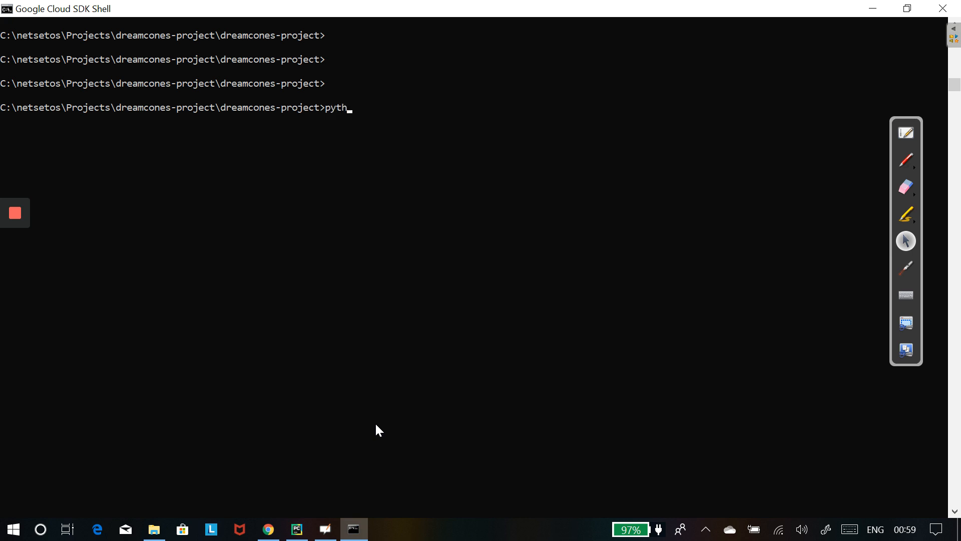
pyautogui.write('on')
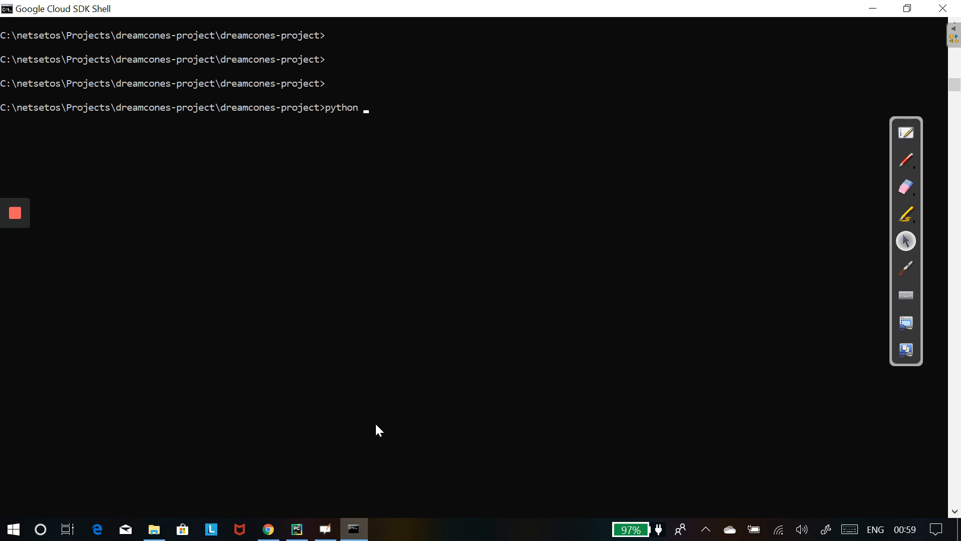
pyautogui.write('mana')
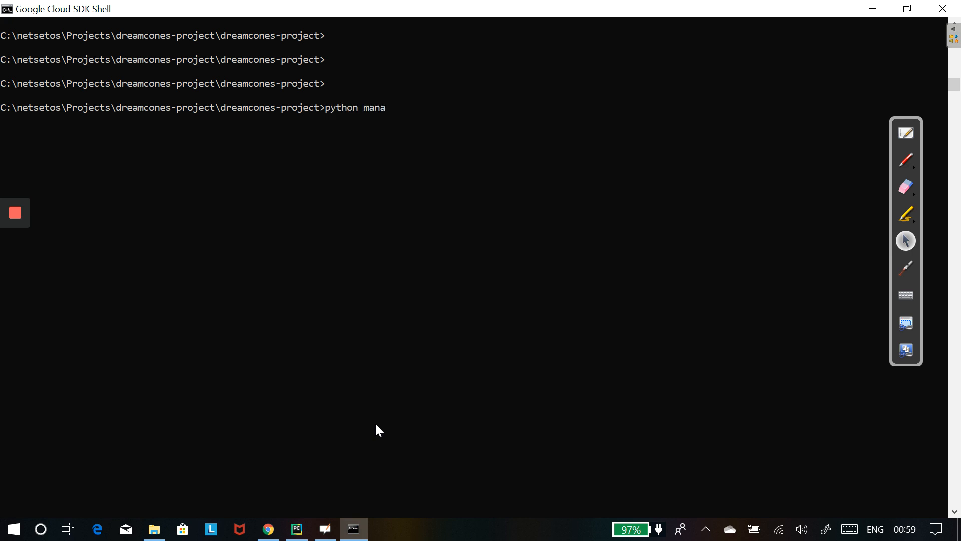
pyautogui.write('ge.')
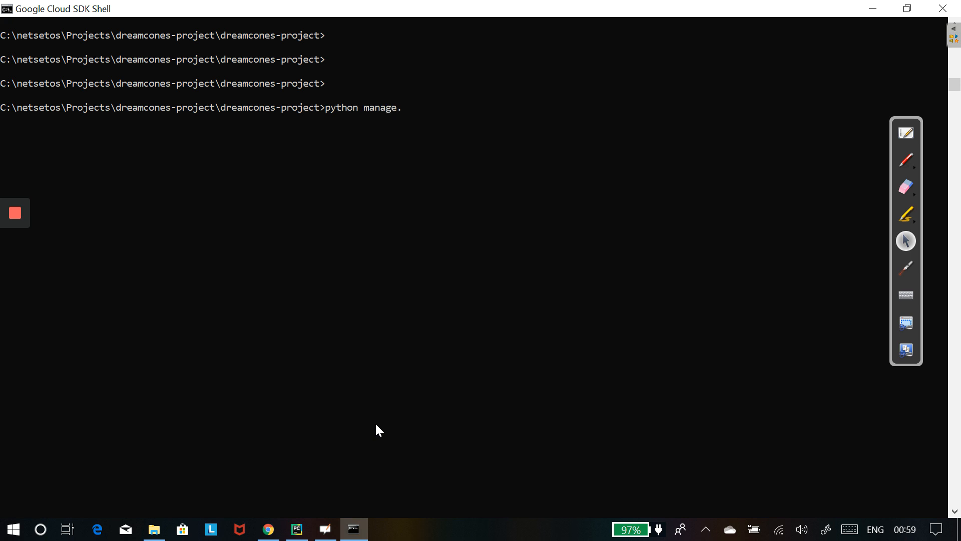
pyautogui.write('py runserver')
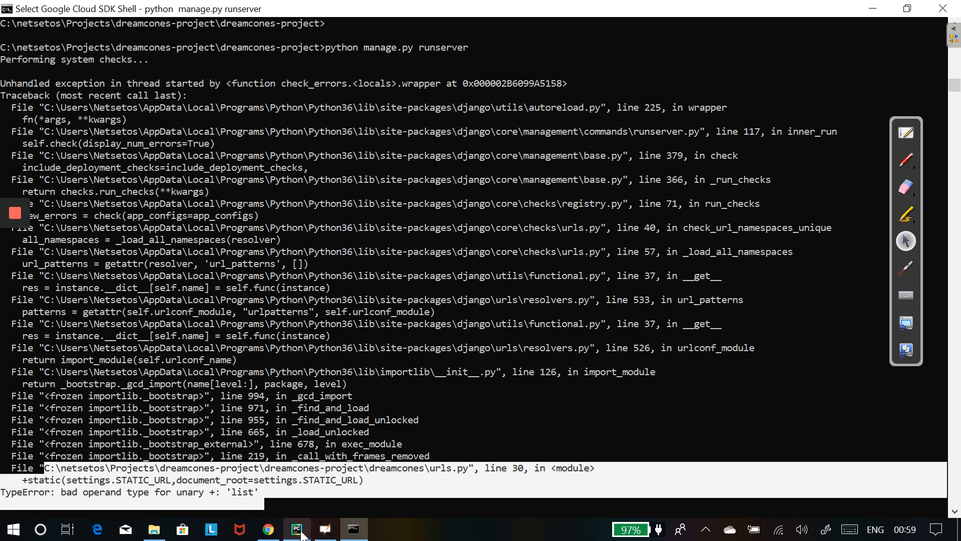
# - On line 29 of urls.py, change document_root=settings.STATIC_URL to settings.STATIC_ROOT
pyautogui.click(297, 528)
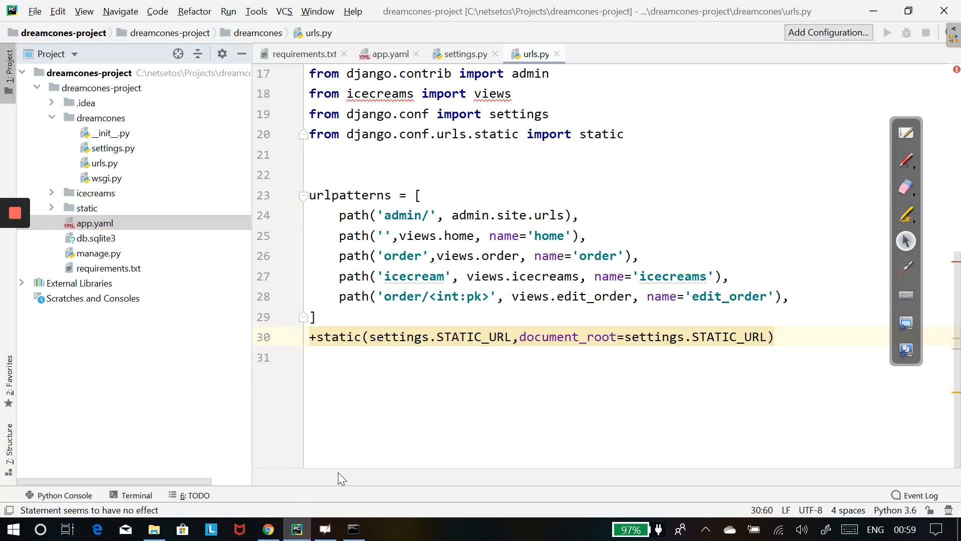
pyautogui.click(310, 336)
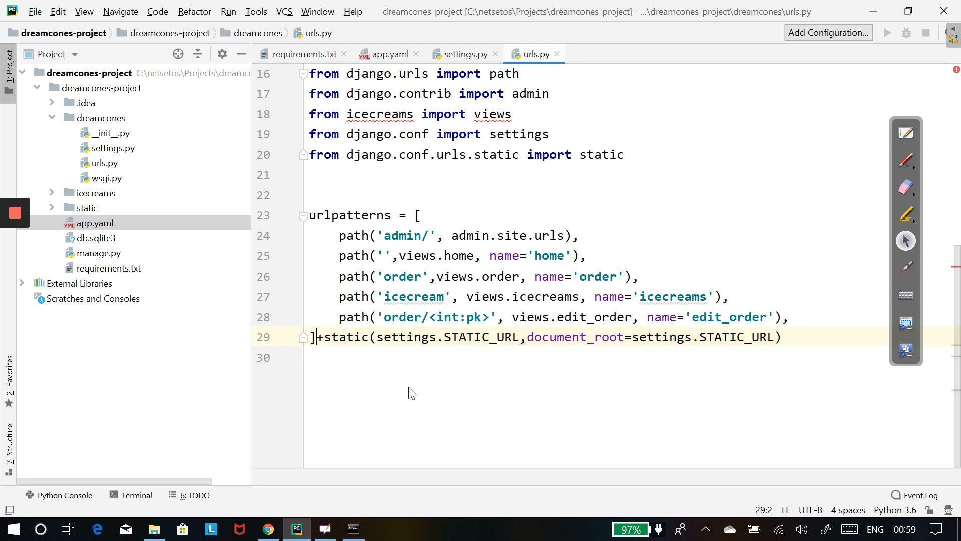
pyautogui.click(347, 337)
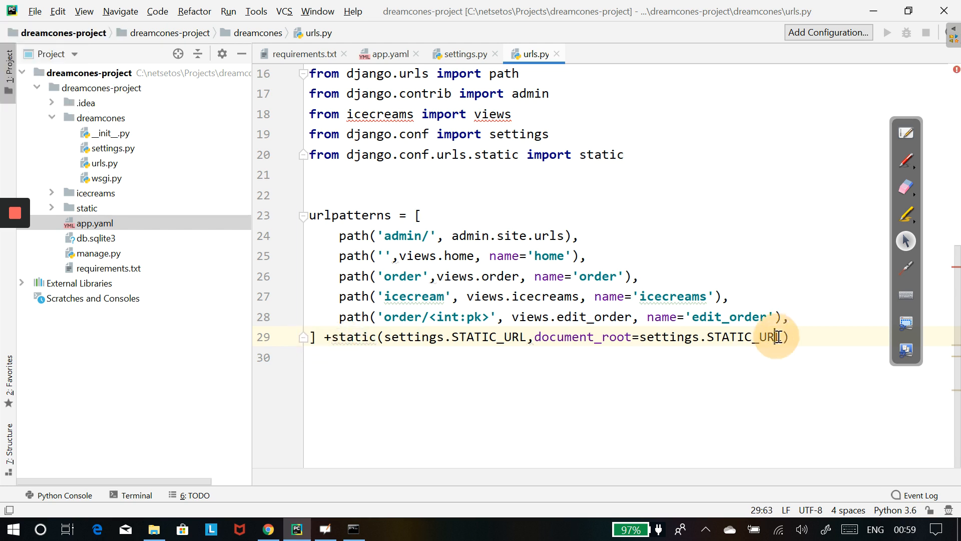
pyautogui.doubleClick(742, 336)
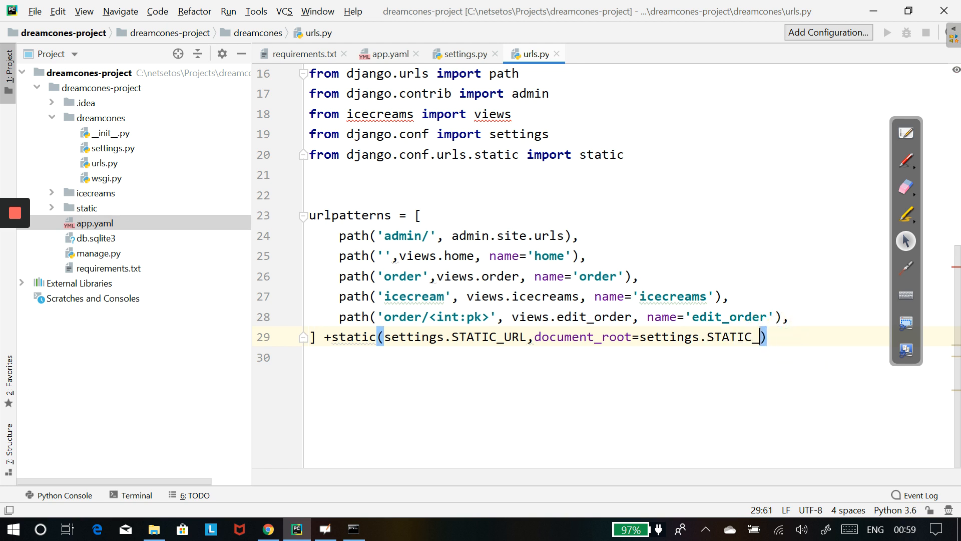
pyautogui.write('ROOT')
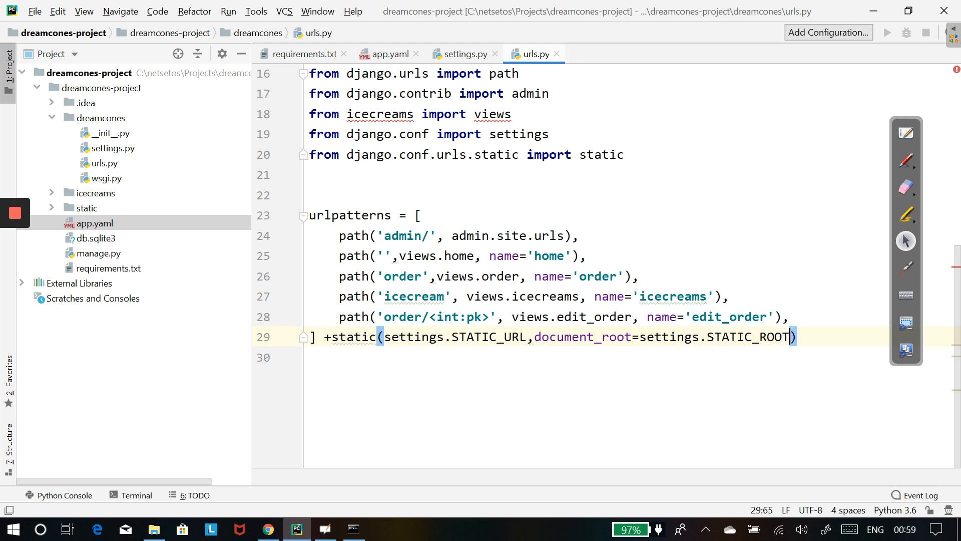
pyautogui.moveTo(771, 435)
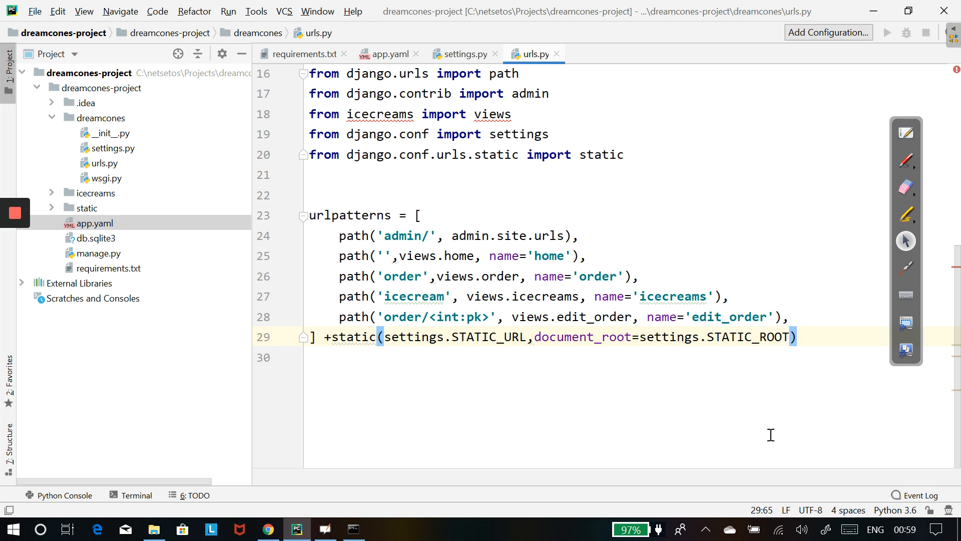
pyautogui.click(352, 529)
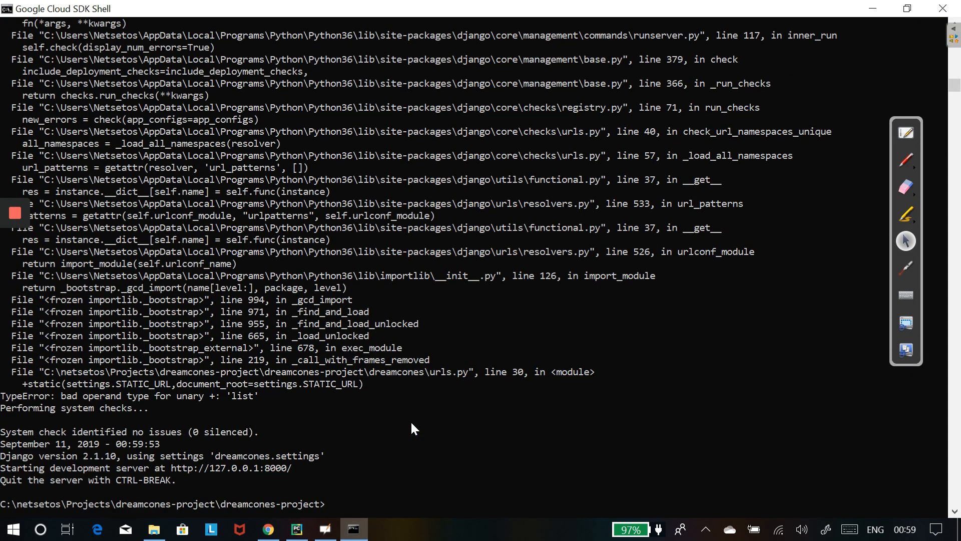
# - Test python manage.py runserver locally, then rerun gcloud app deploy and confirm with Y
pyautogui.write('python manage.py runserver')
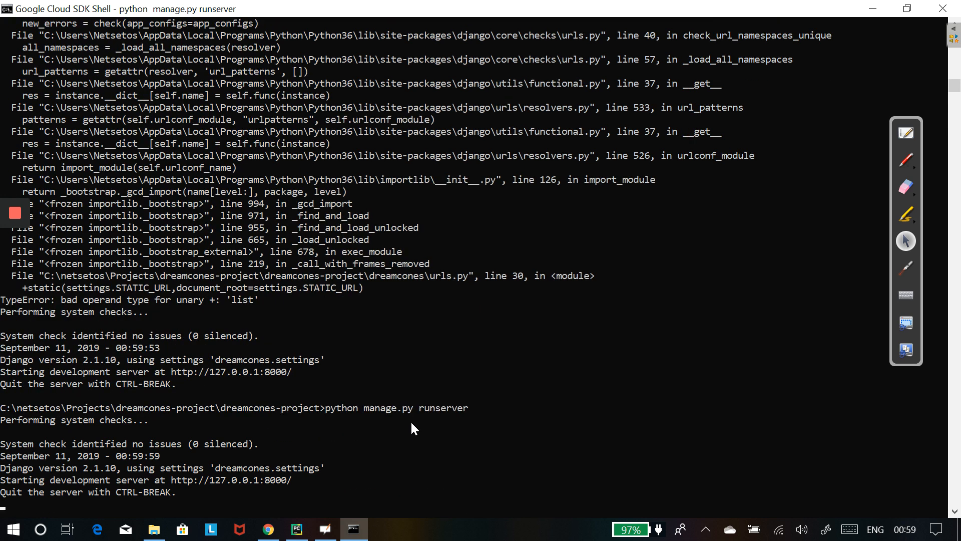
pyautogui.moveTo(318, 485)
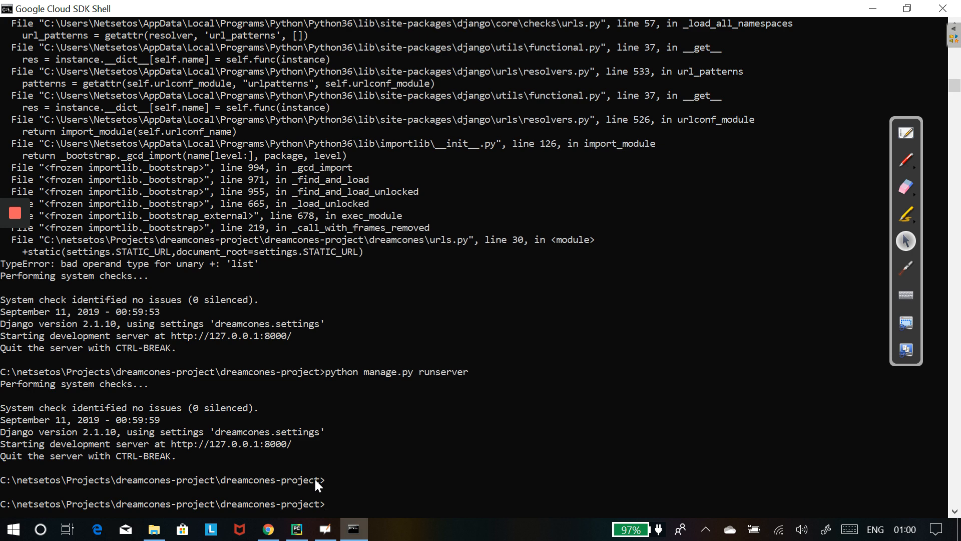
pyautogui.write('gcloud app logs tail -s default')
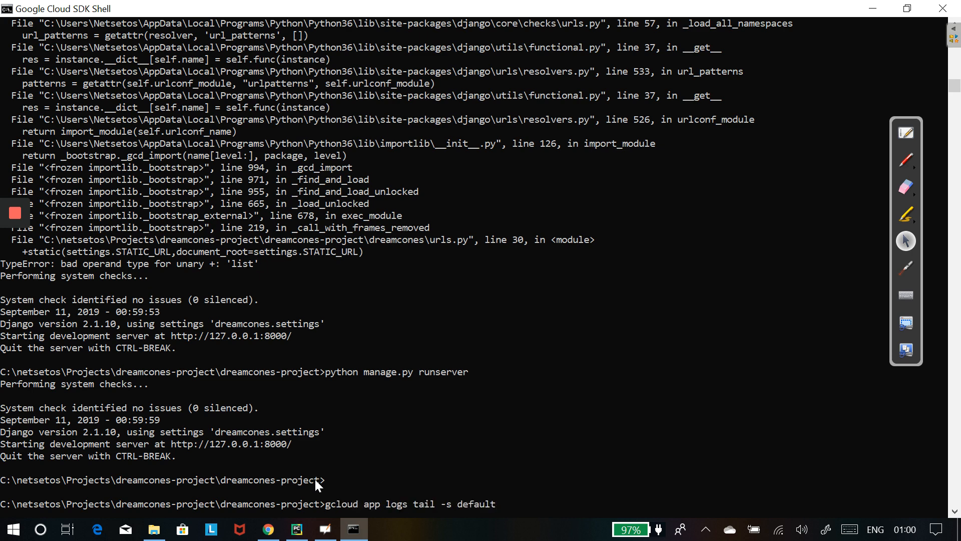
pyautogui.write('gcloud app deploy')
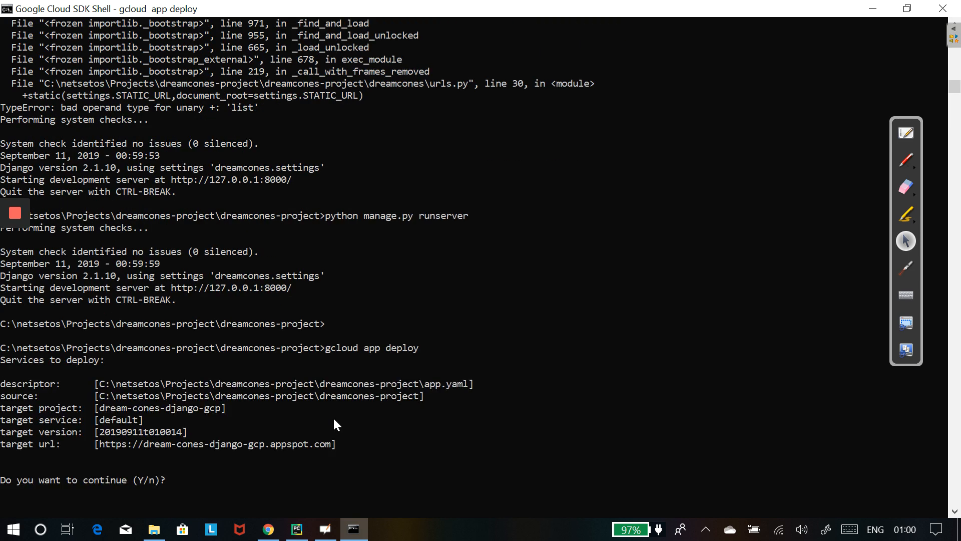
pyautogui.write('Y')
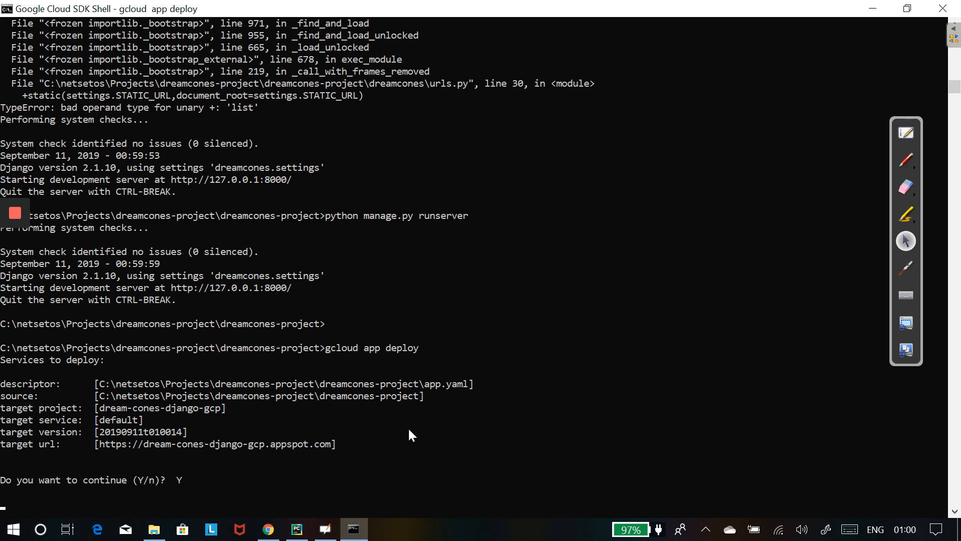
pyautogui.press('enter')
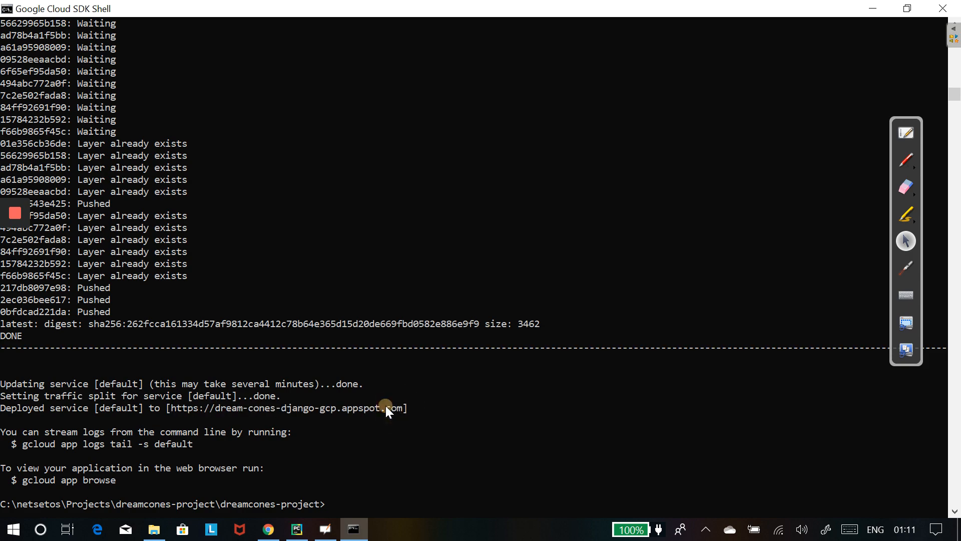
# - Open dream-cones-django-gcp.appspot.com in a new Chrome tab
pyautogui.click(268, 528)
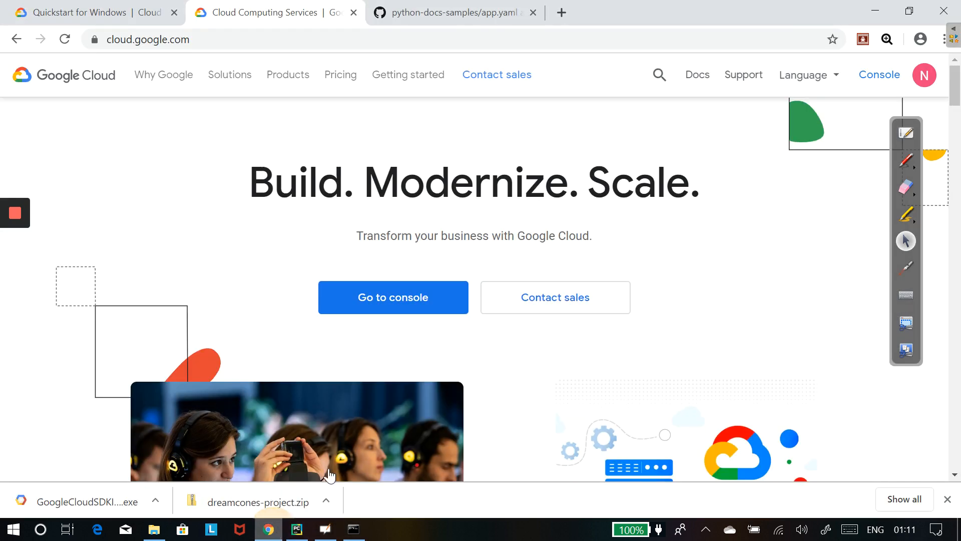
pyautogui.click(560, 12)
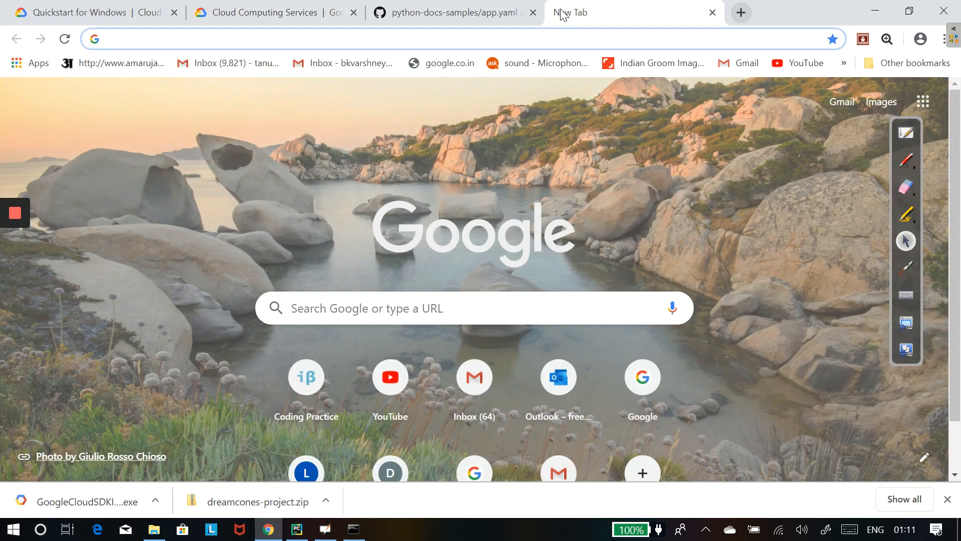
pyautogui.write('dream-cones-django-gcp.appspot.com')
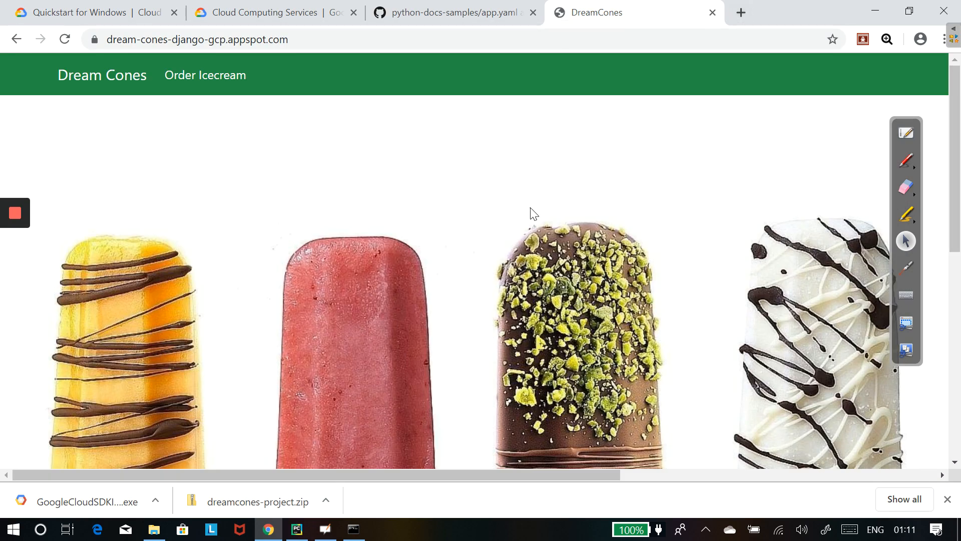
pyautogui.moveTo(355, 170)
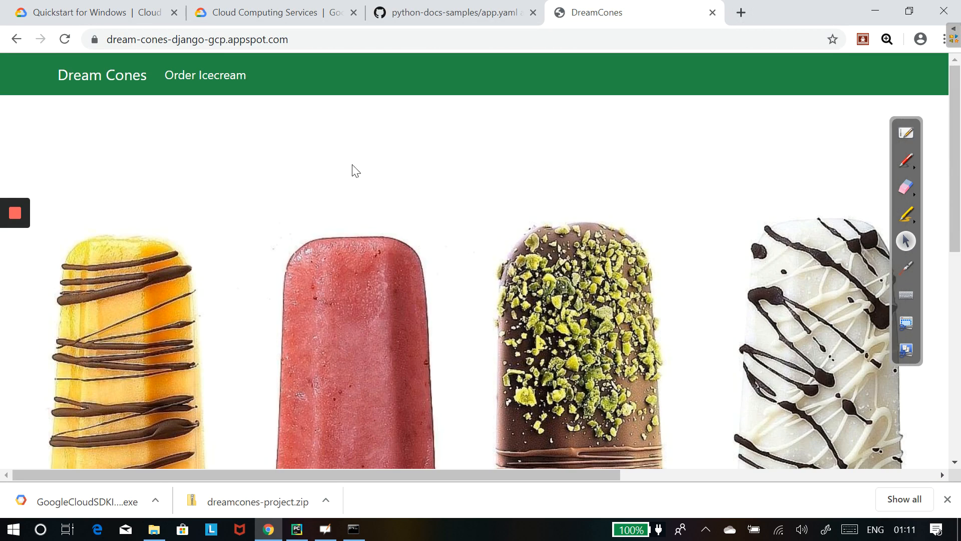
pyautogui.moveTo(205, 75)
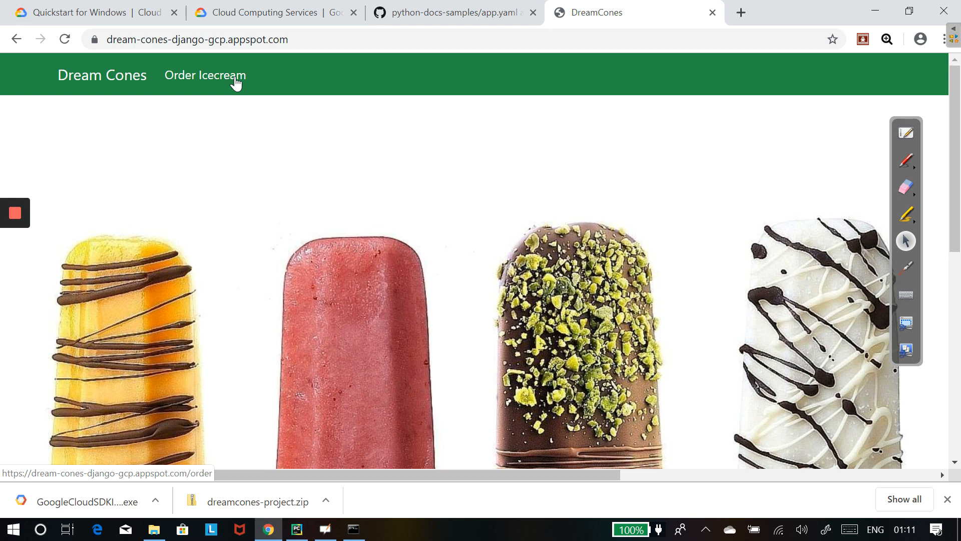
# - Go to Order Icecream and request the order form for 2 ice creams
pyautogui.click(211, 74)
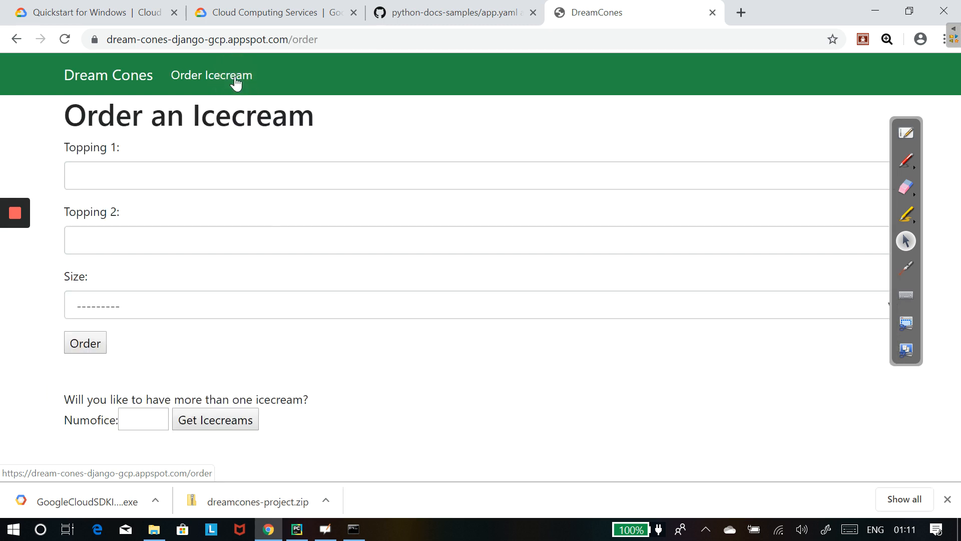
pyautogui.click(85, 343)
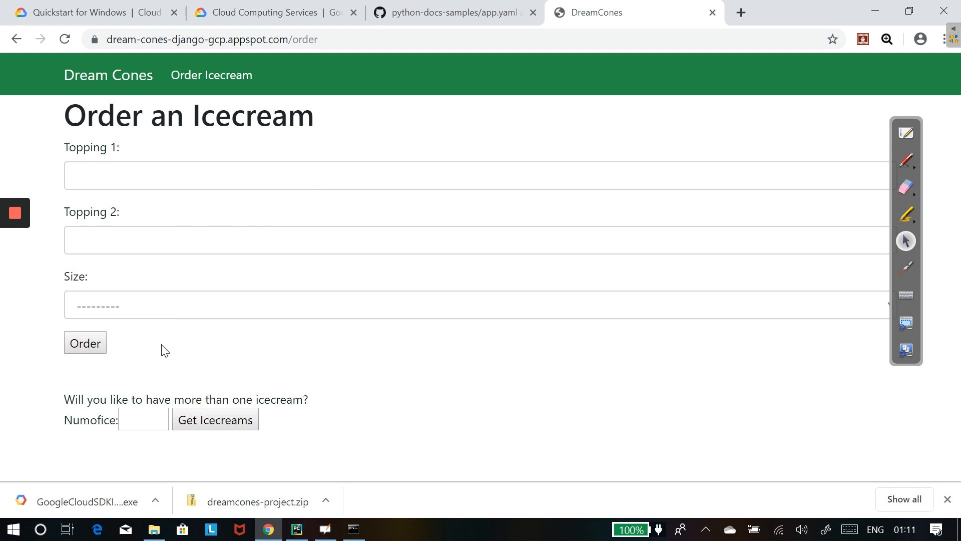
pyautogui.click(215, 419)
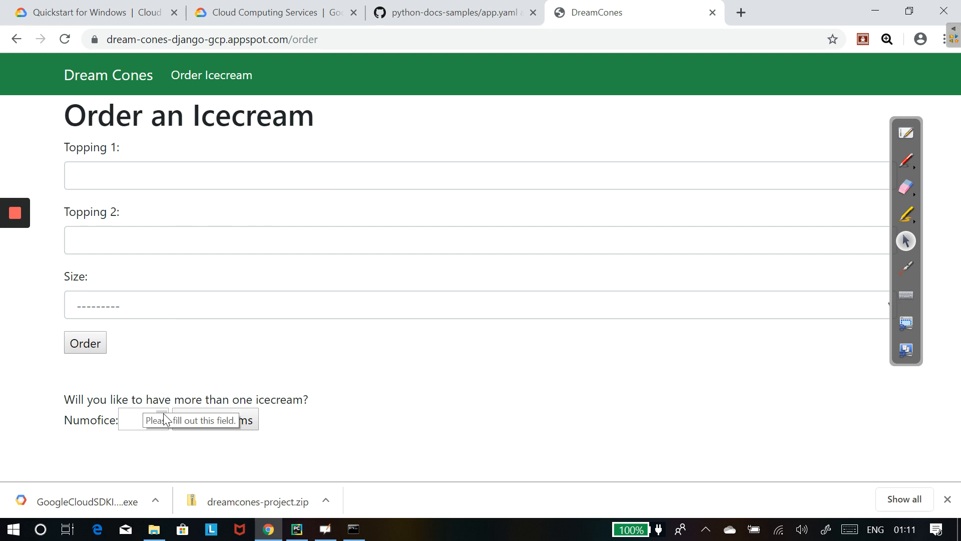
pyautogui.write('2')
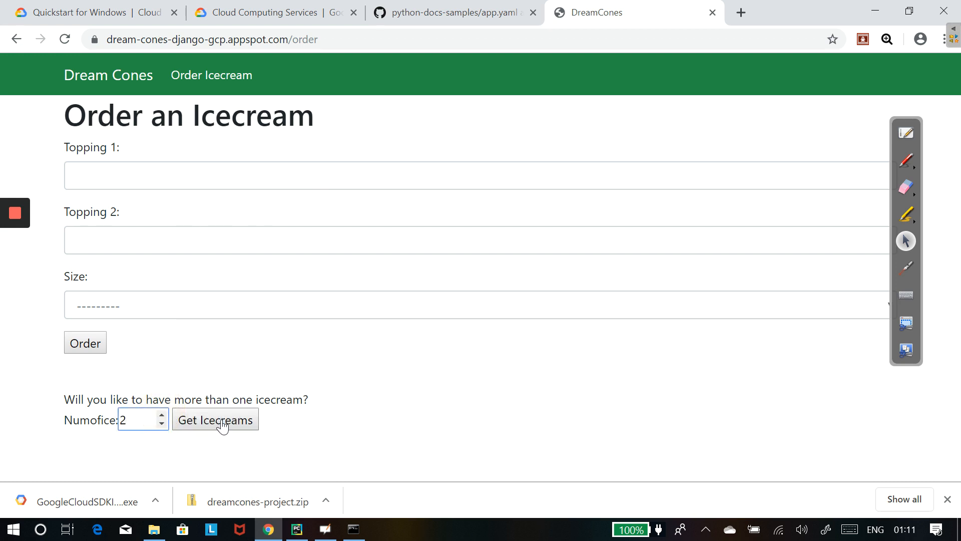
pyautogui.click(215, 420)
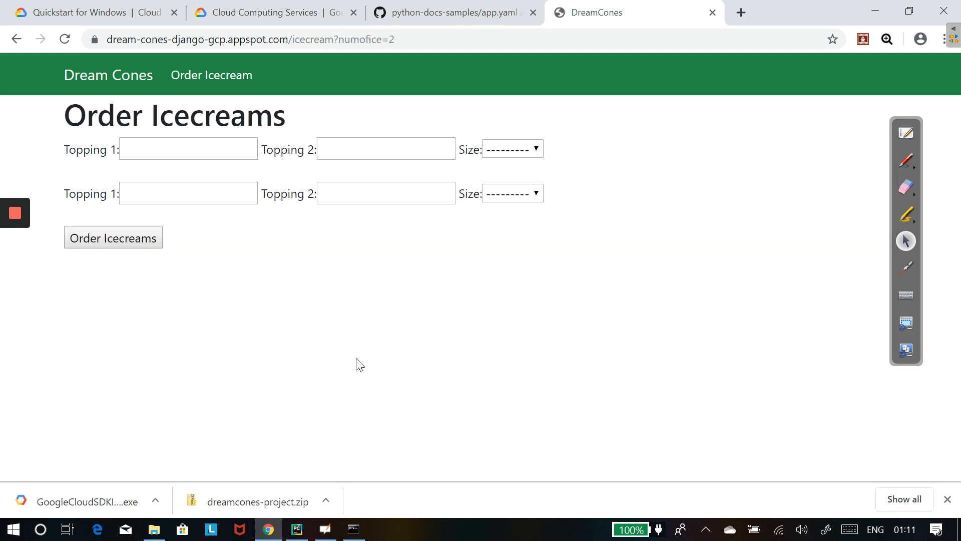
pyautogui.moveTo(651, 71)
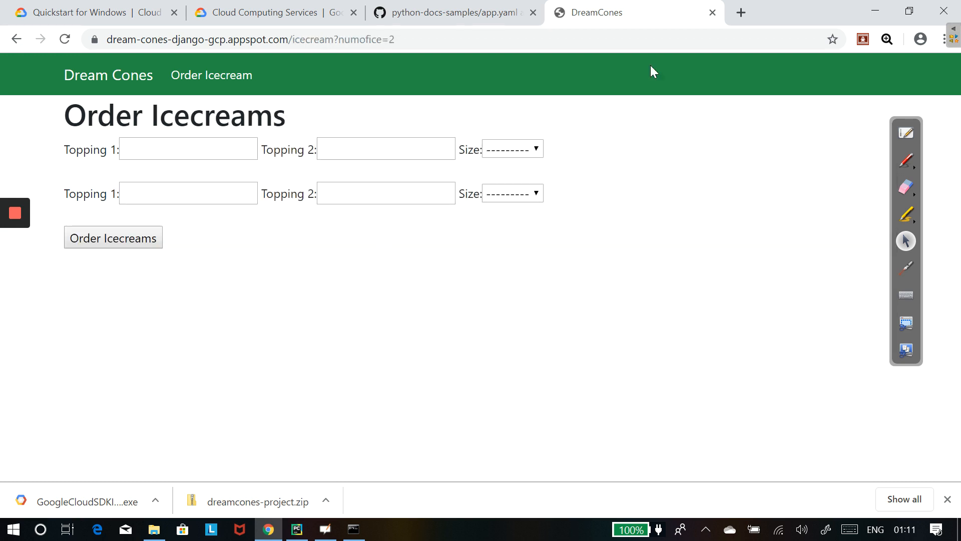
pyautogui.moveTo(740, 11)
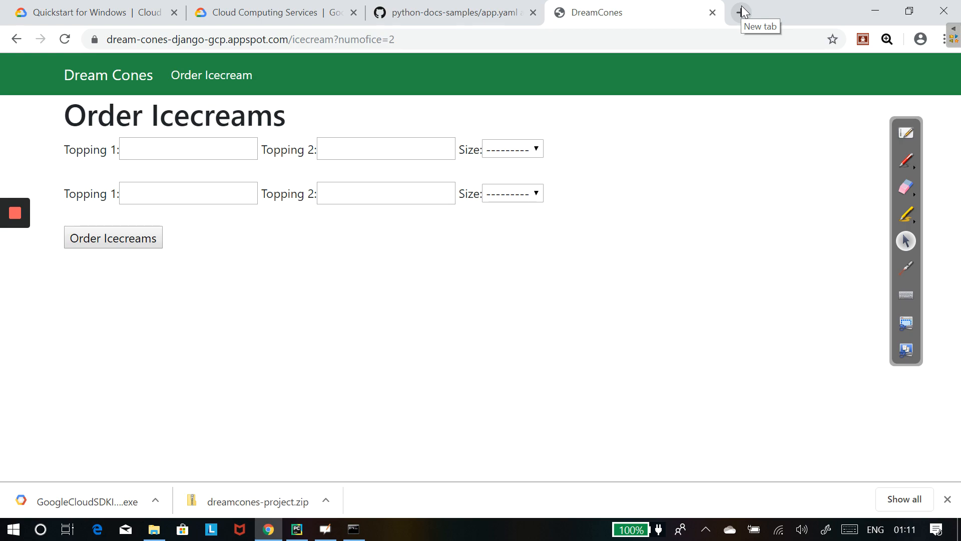
# - Sign in to Cloud Console, open App Engine for dream-cones-django-gcp, then return to DreamCones home
pyautogui.click(742, 12)
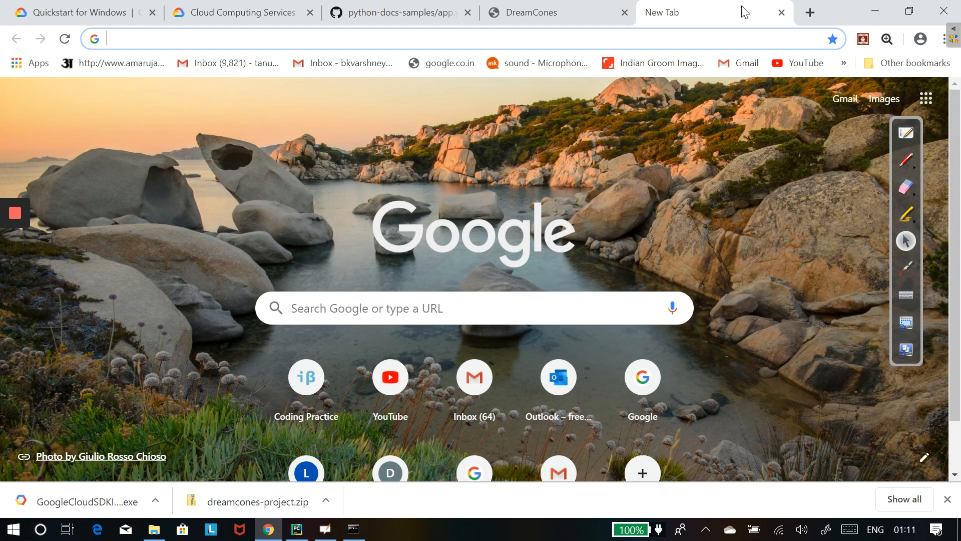
pyautogui.write('console&passive=1209600&osid=1&continue=https%3A%2F%2Fconsole.cloud.google.com...')
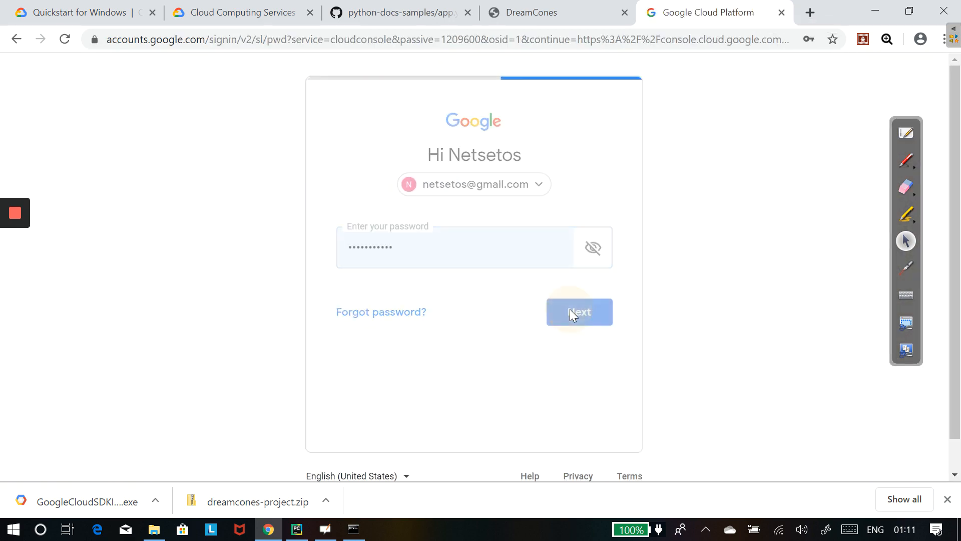
pyautogui.click(579, 311)
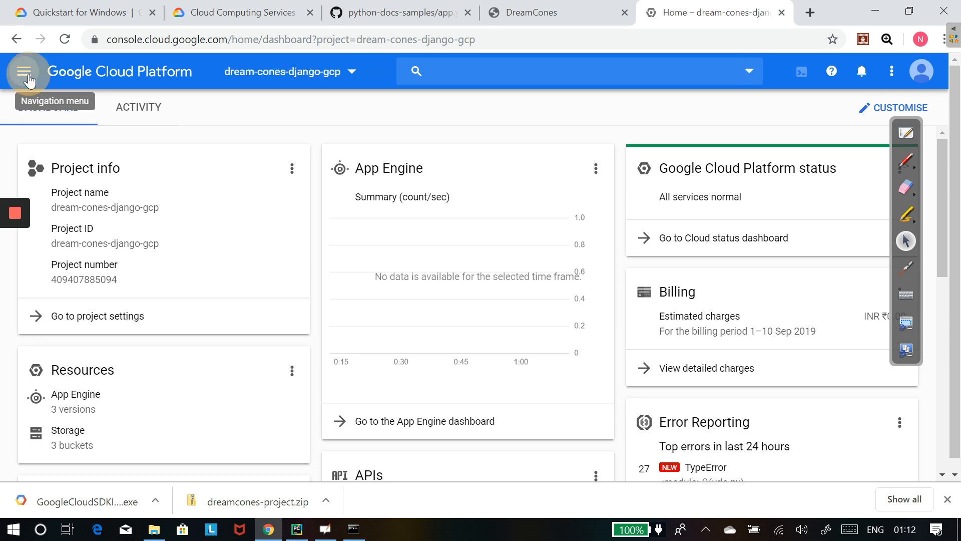
pyautogui.click(24, 71)
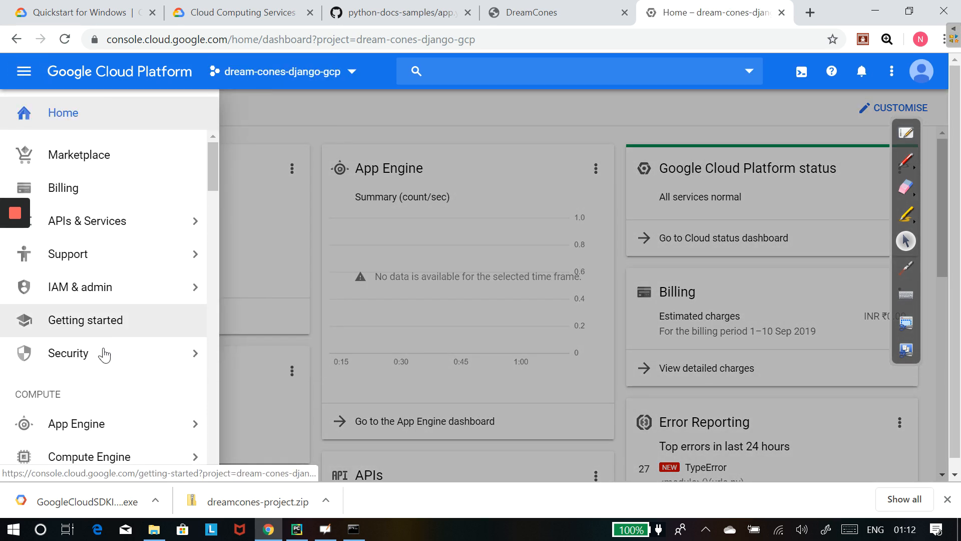
pyautogui.click(76, 424)
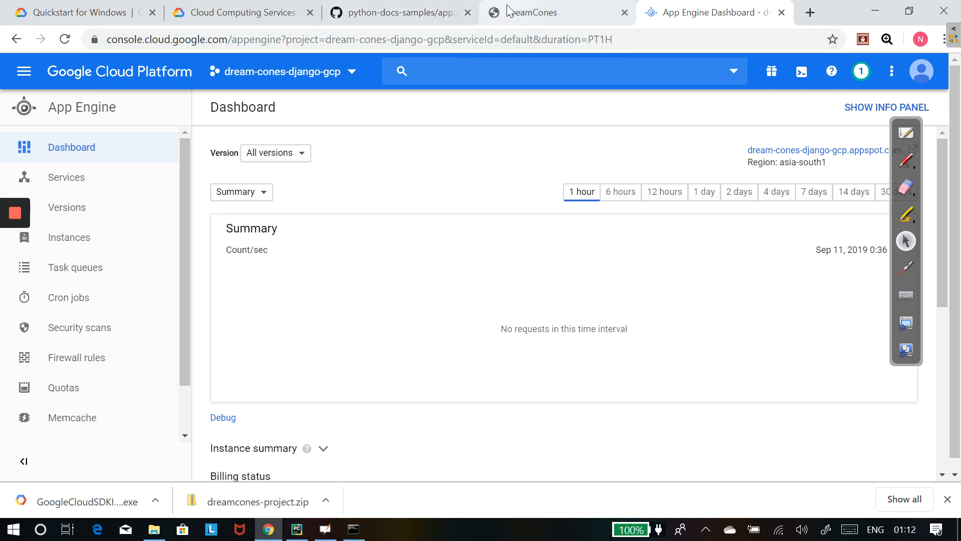
pyautogui.click(551, 12)
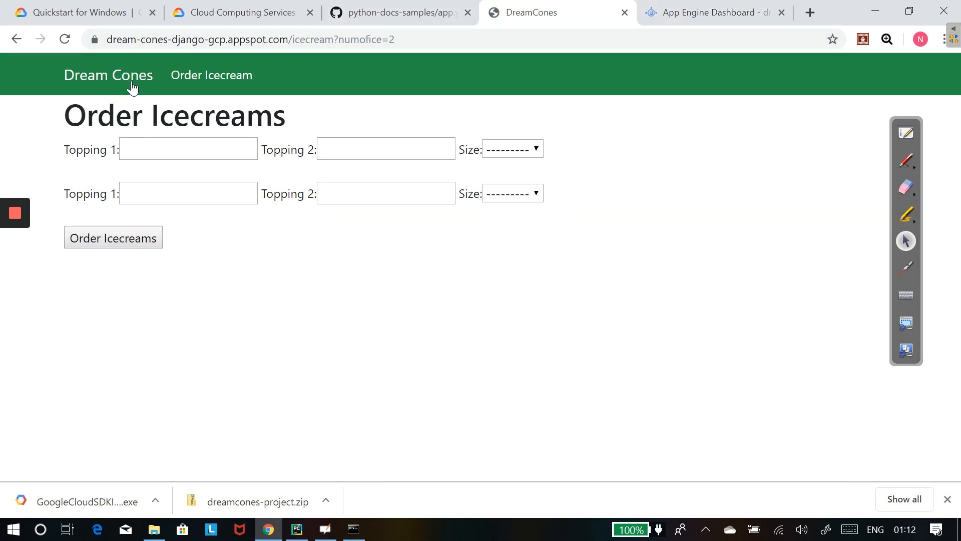
pyautogui.click(109, 75)
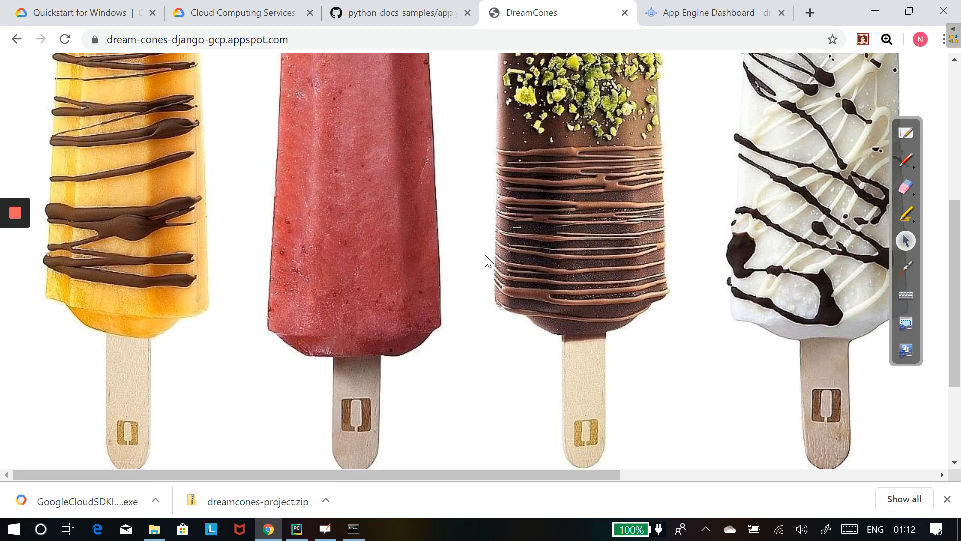